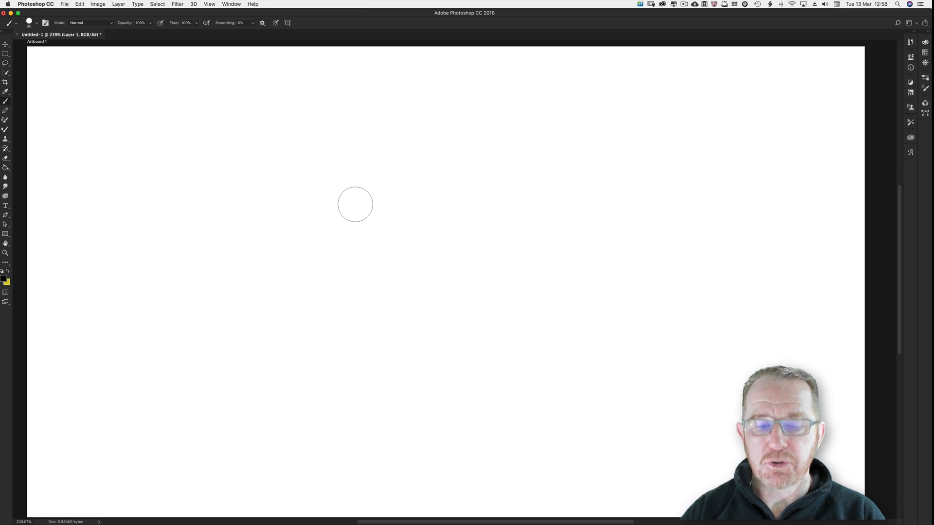
Bring up General preferences (Cmd+K) and keep Hue Wheel (Medium) as the HUD colour picker
key("cmd+k")
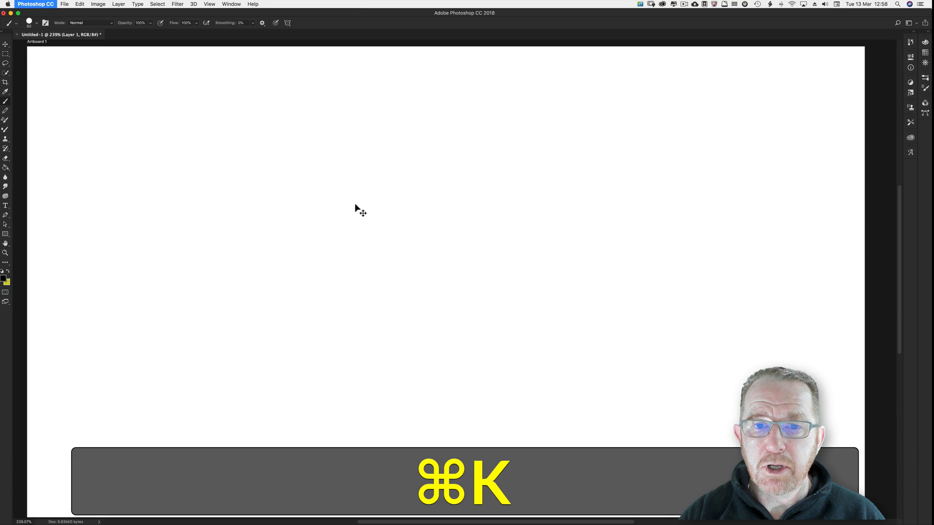
key("cmd+k")
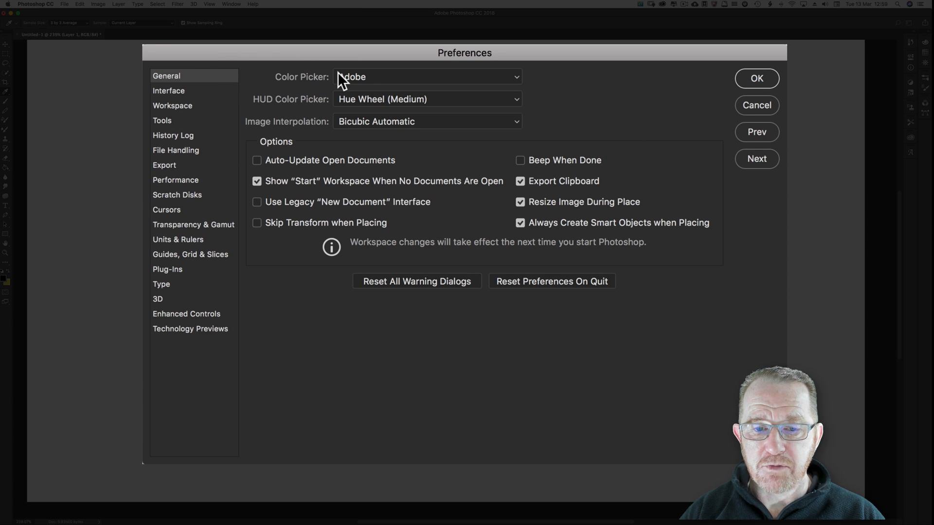
mouse_move(339, 88)
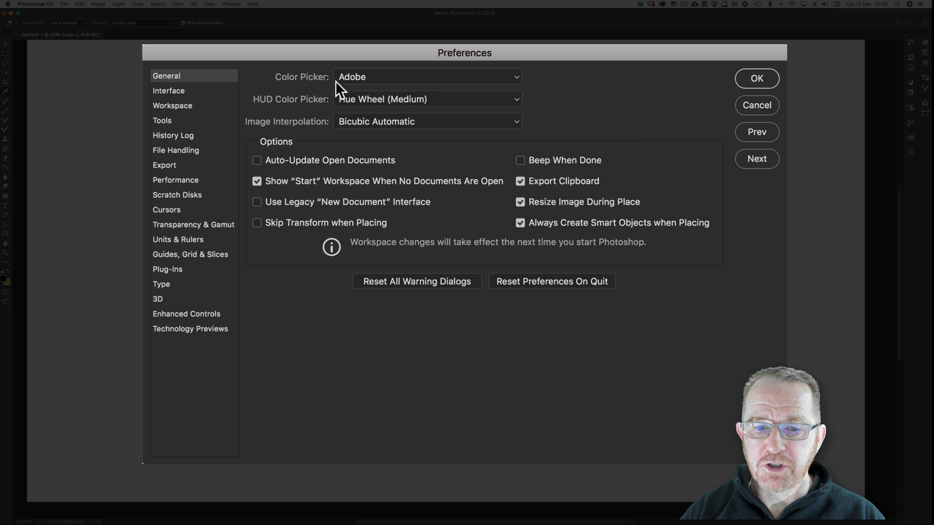
mouse_move(346, 107)
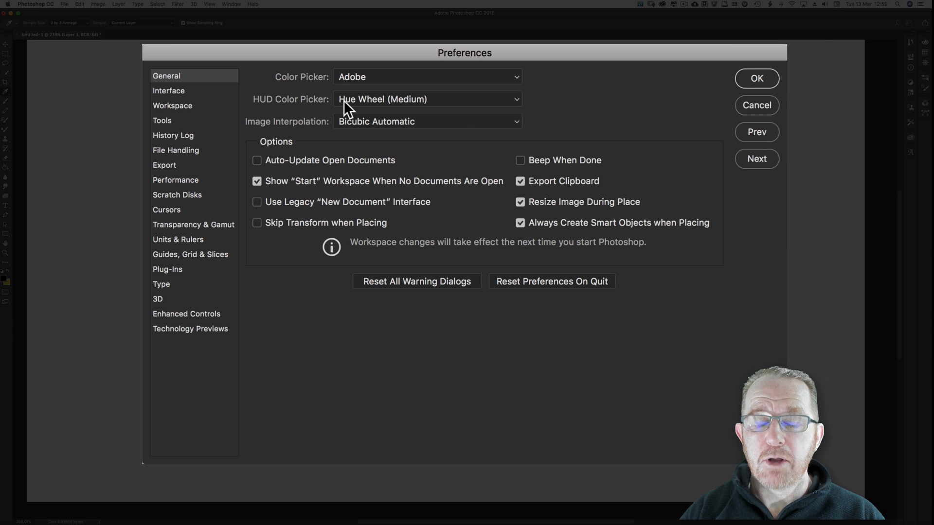
left_click(426, 99)
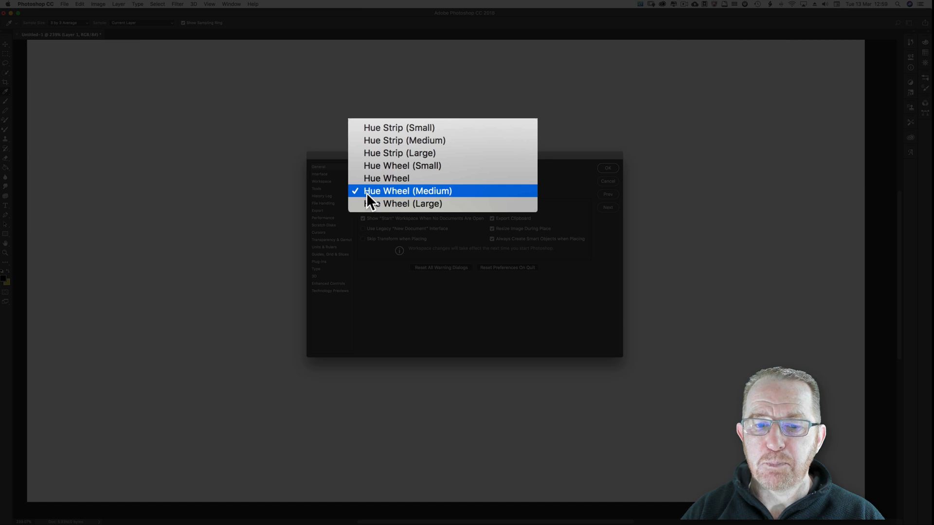
left_click(407, 190)
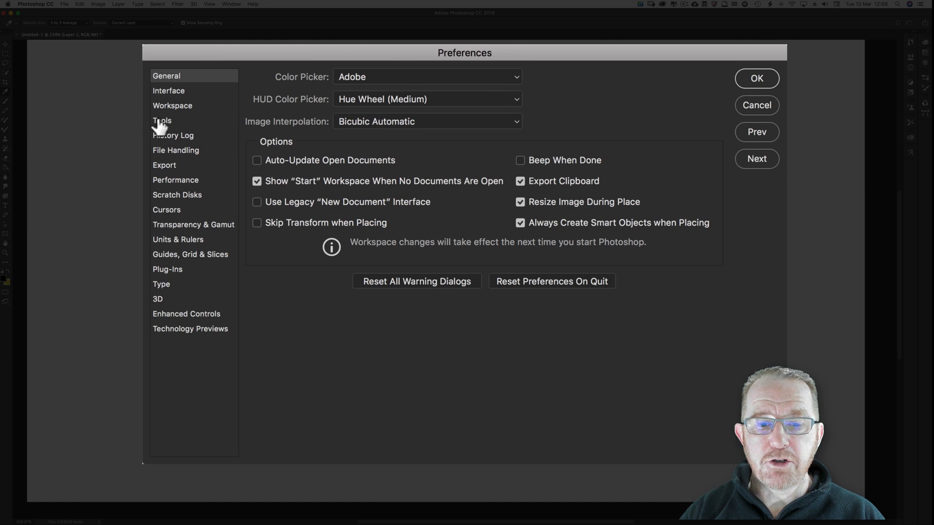
Review the Tools preferences unchanged, then move to the Cursors page
left_click(163, 121)
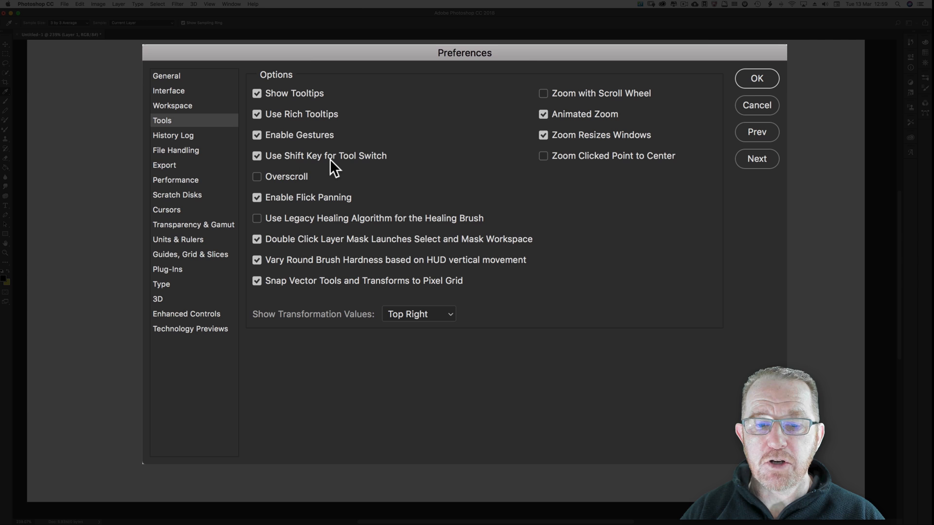
mouse_move(365, 163)
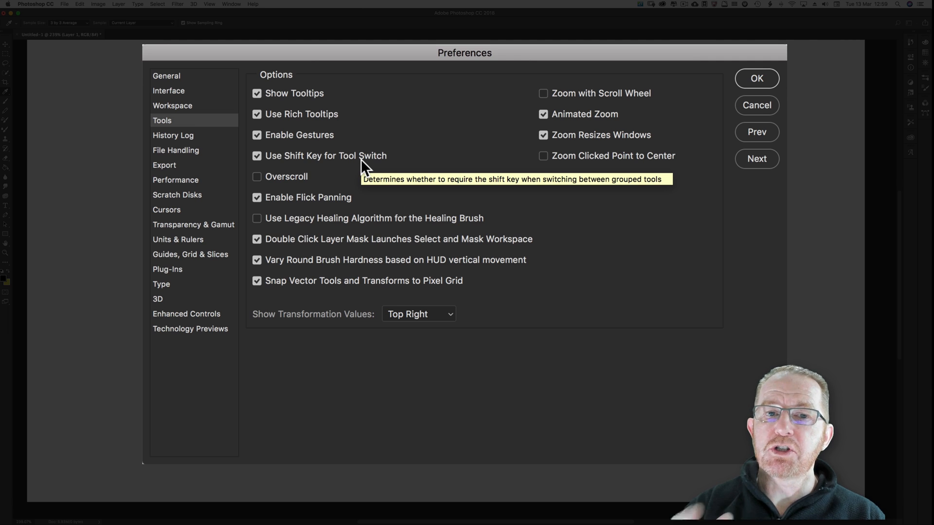
mouse_move(363, 166)
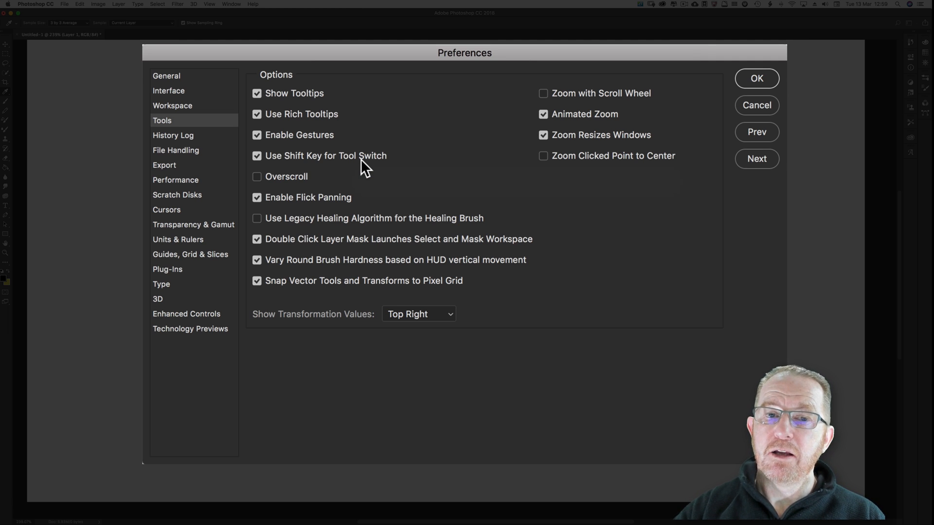
mouse_move(314, 162)
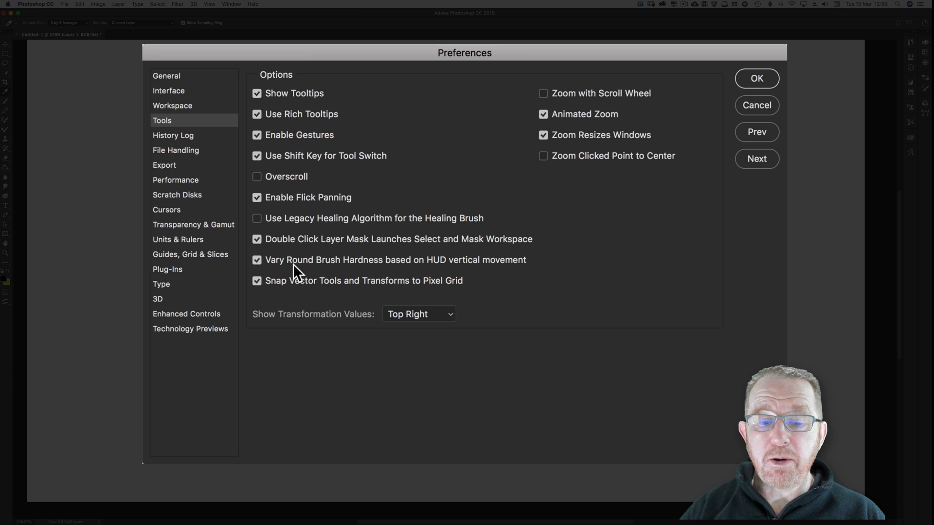
mouse_move(454, 273)
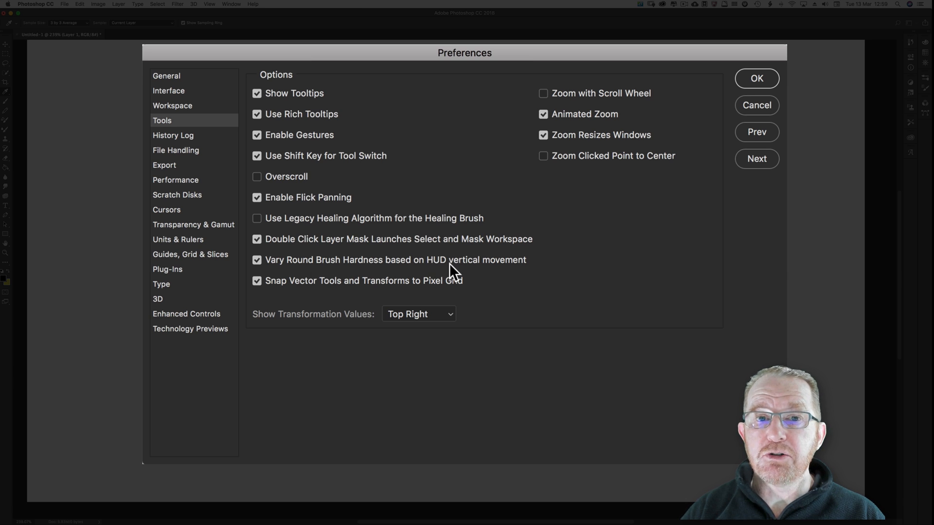
mouse_move(523, 269)
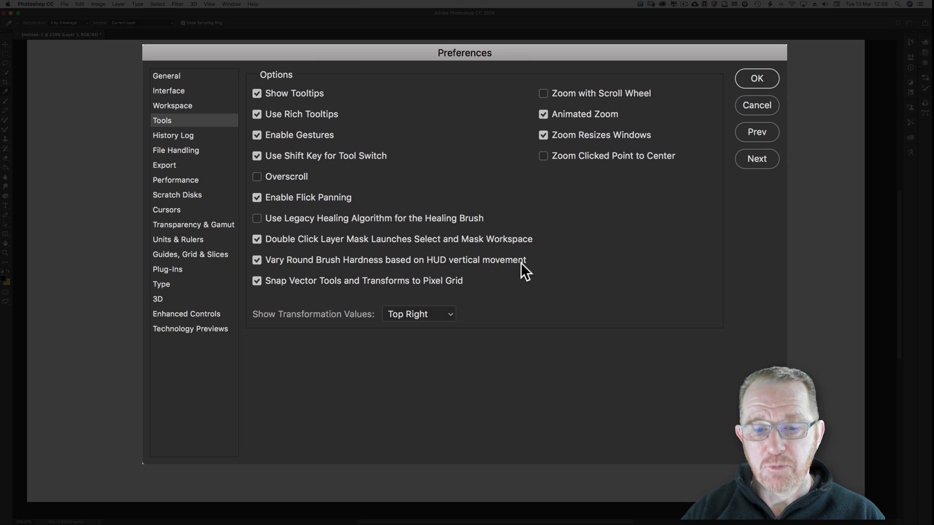
mouse_move(524, 266)
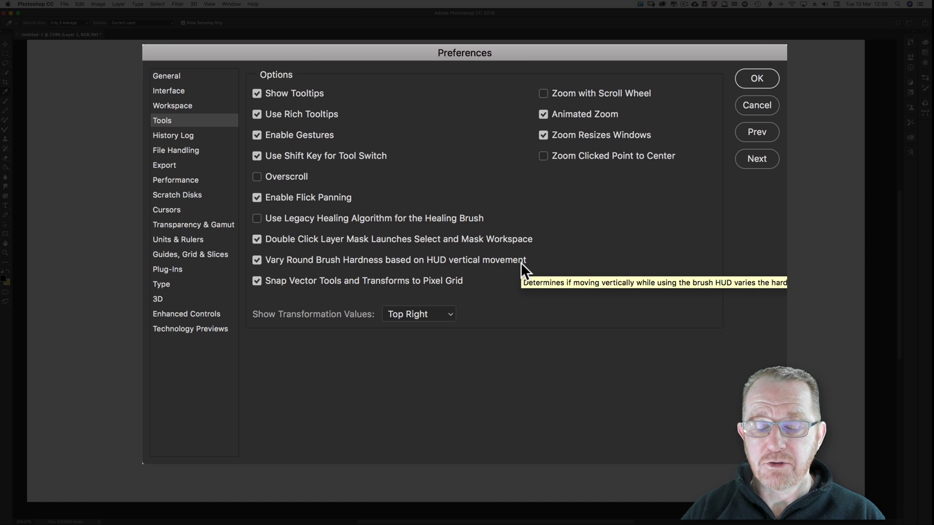
mouse_move(164, 250)
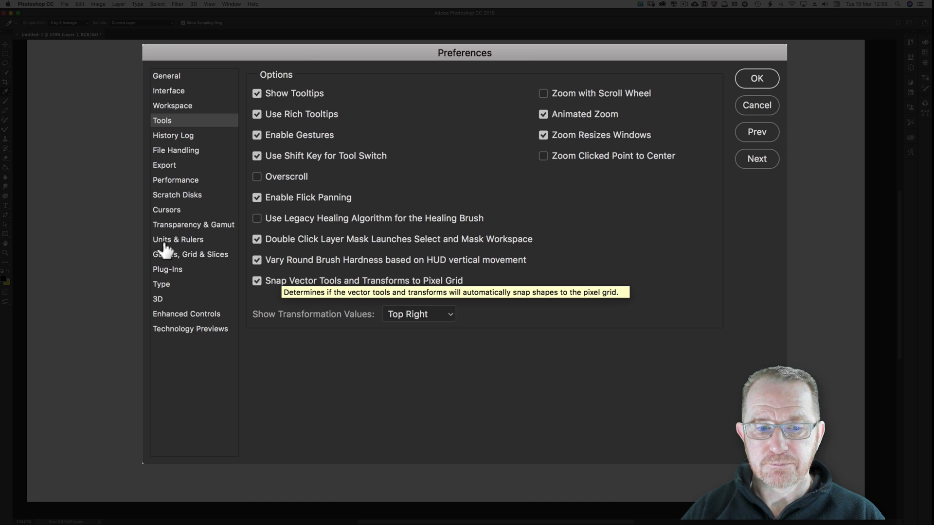
left_click(167, 210)
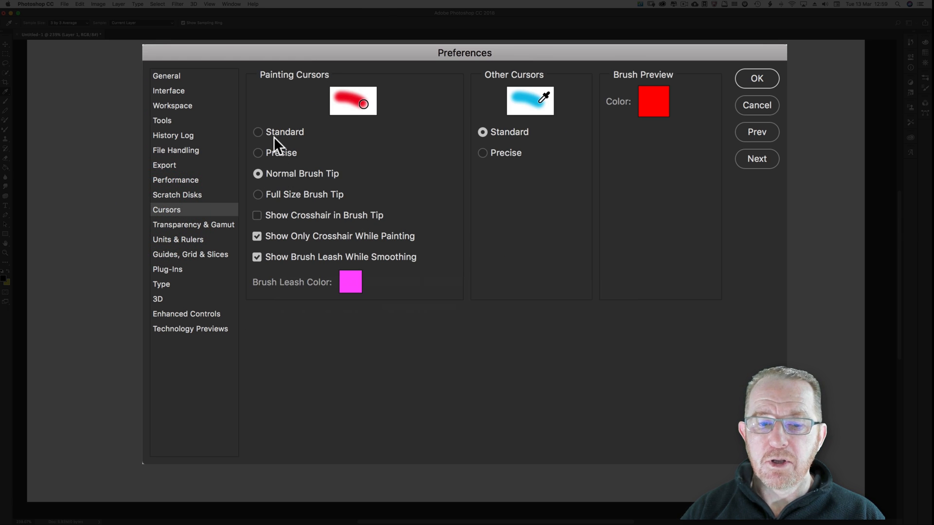
left_click(257, 131)
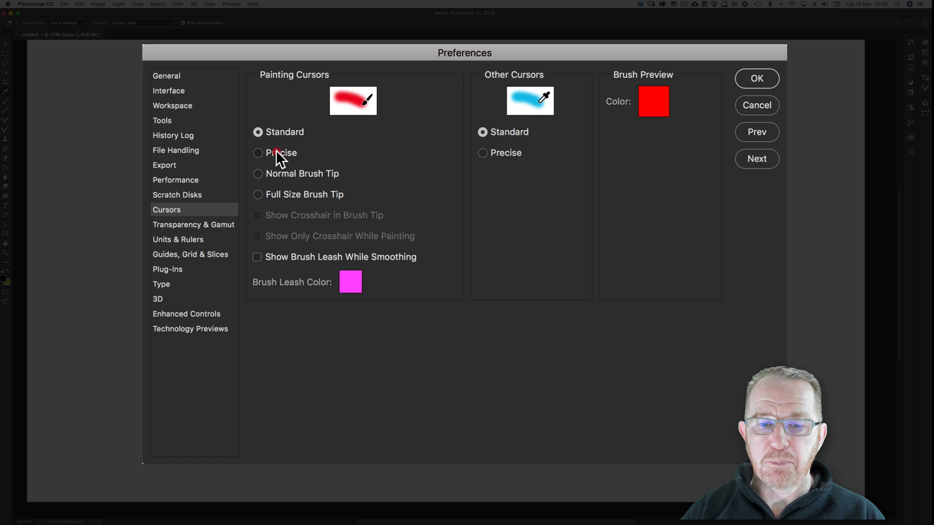
left_click(257, 152)
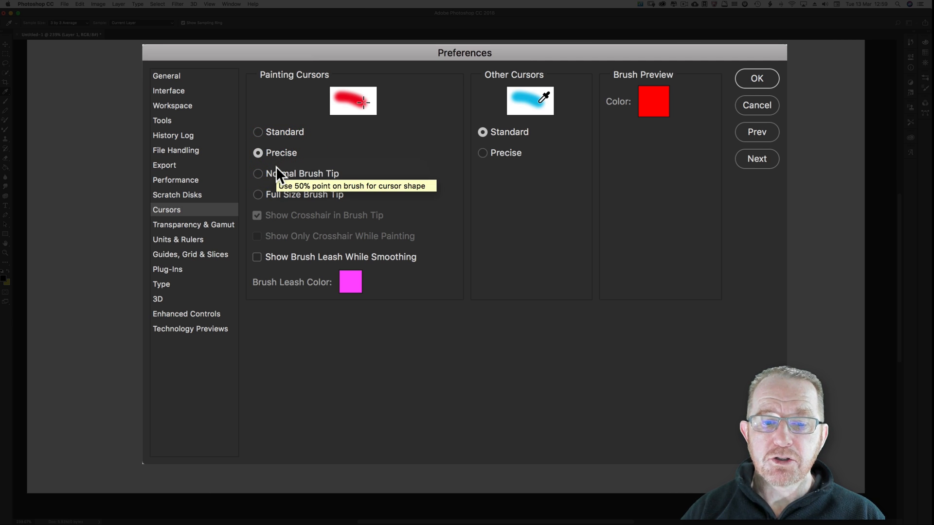
left_click(258, 173)
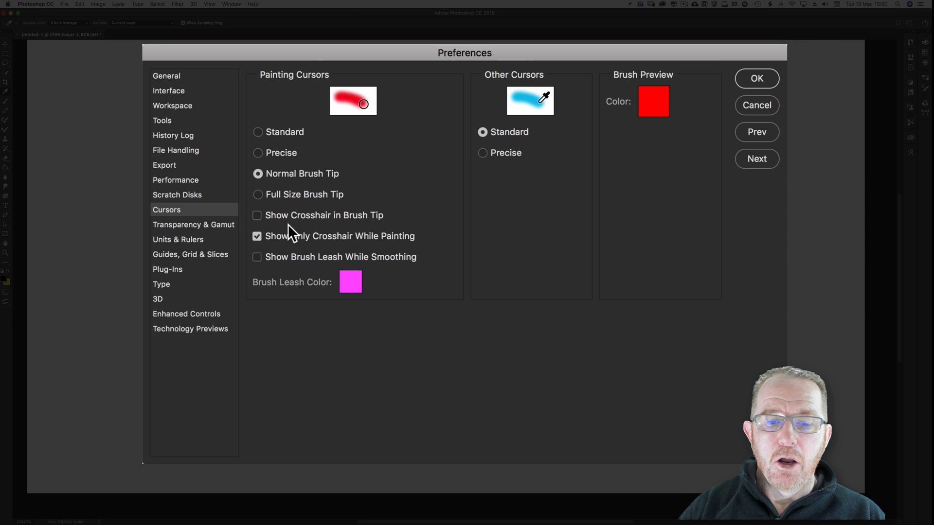
left_click(257, 215)
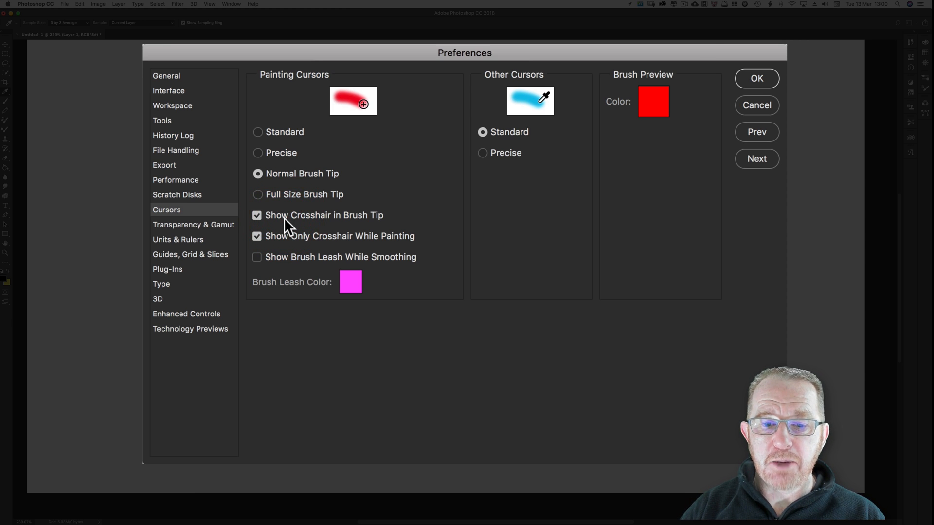
mouse_move(257, 215)
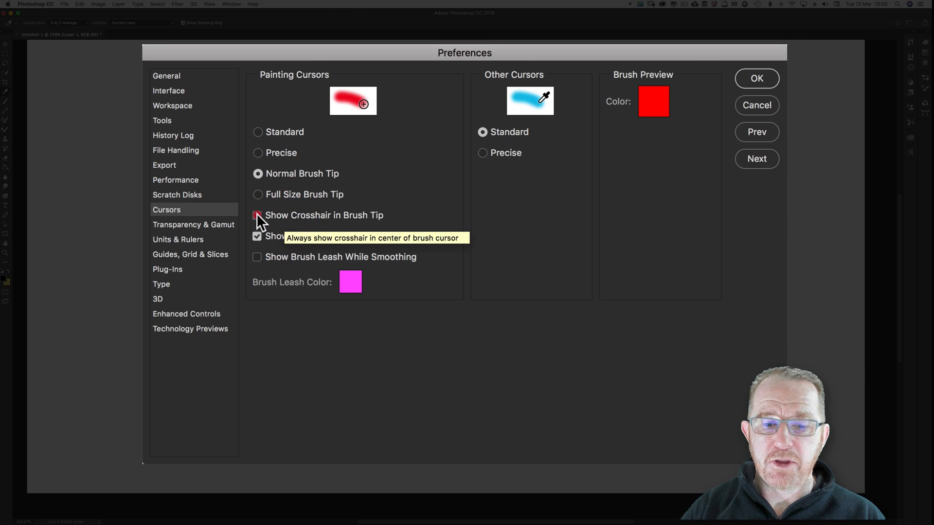
left_click(256, 215)
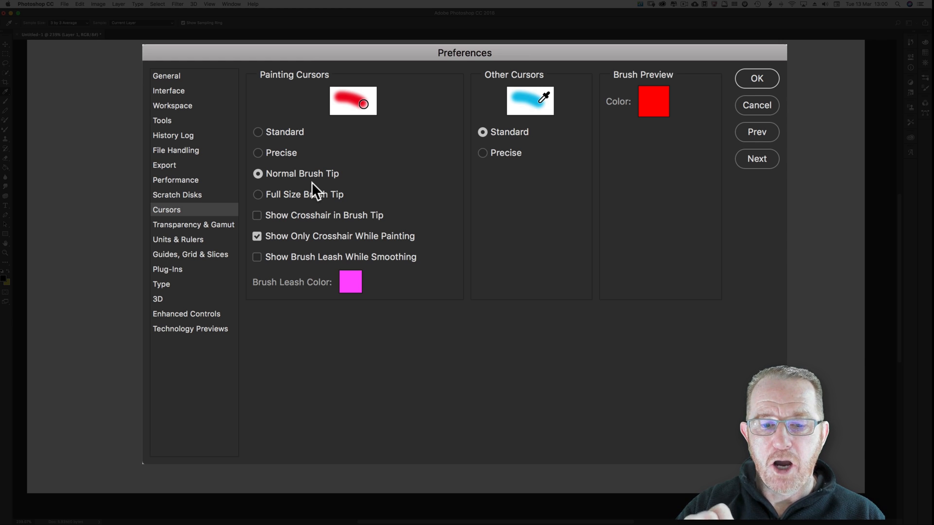
left_click(257, 257)
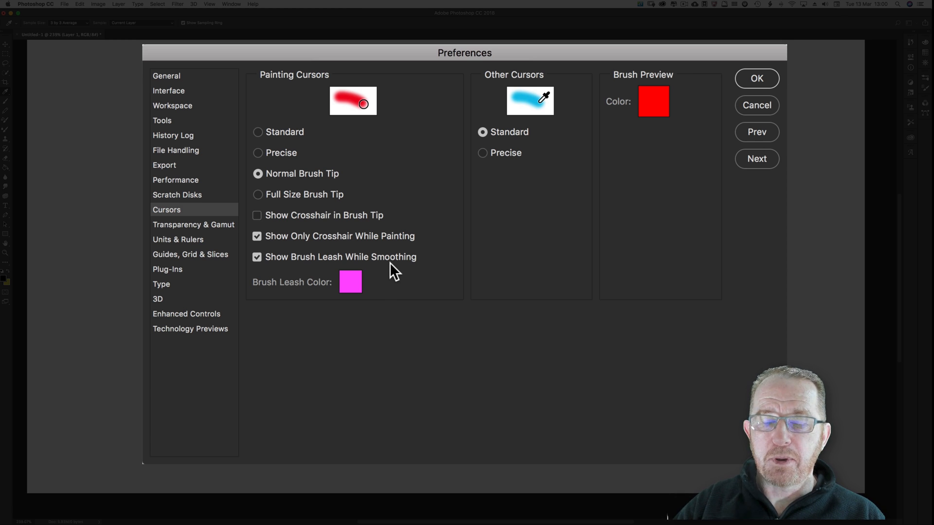
mouse_move(367, 283)
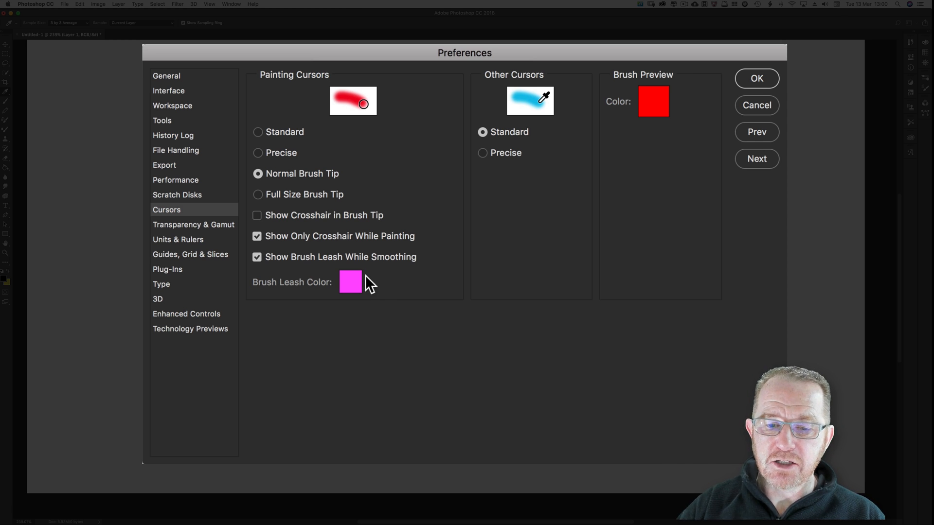
left_click(350, 281)
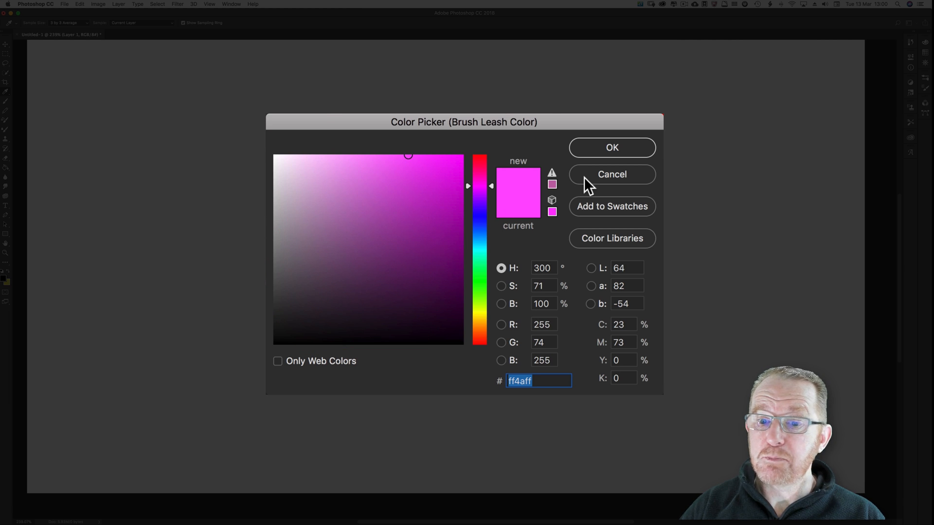
left_click(612, 174)
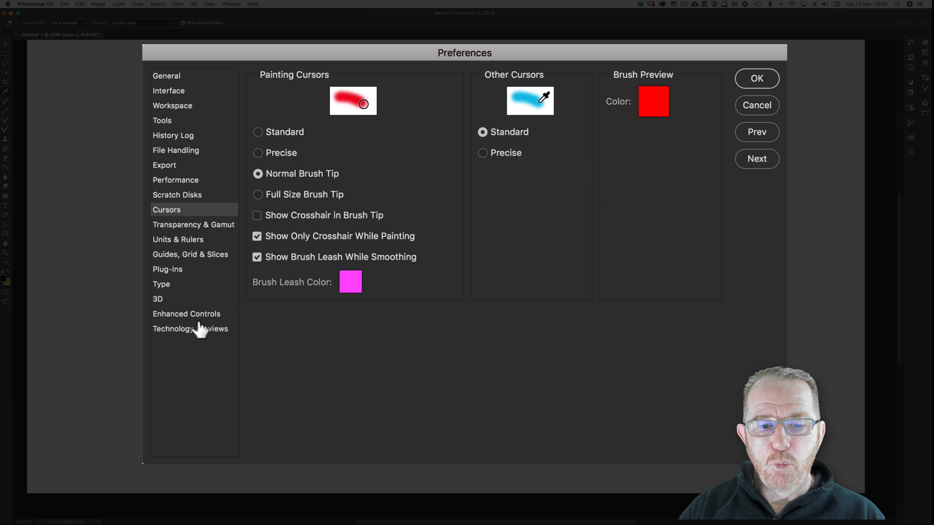
Confirm Enable Paint Symmetry in Technology Previews and accept the preferences with OK
left_click(190, 328)
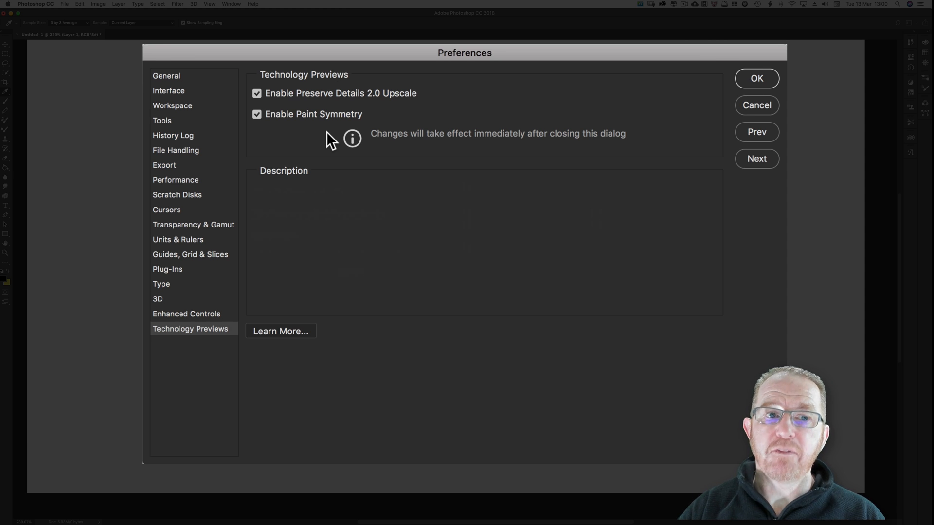
mouse_move(735, 87)
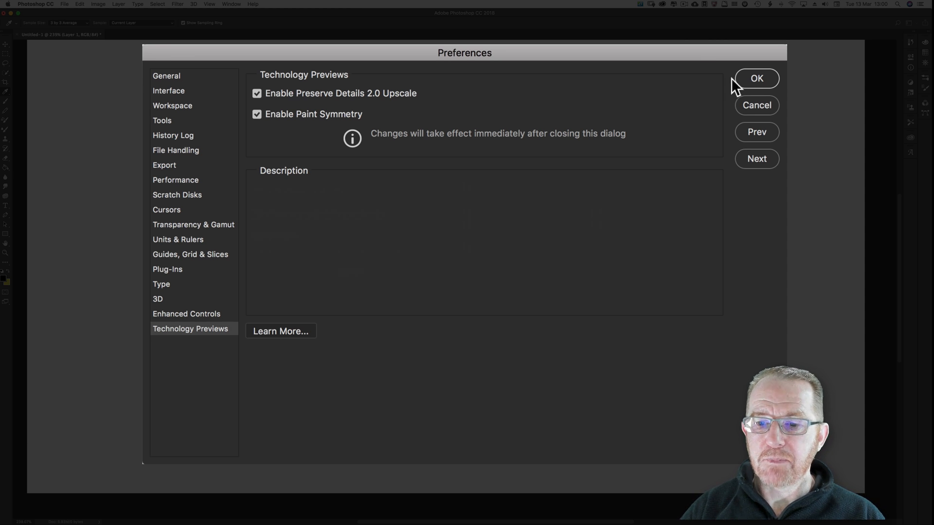
mouse_move(748, 84)
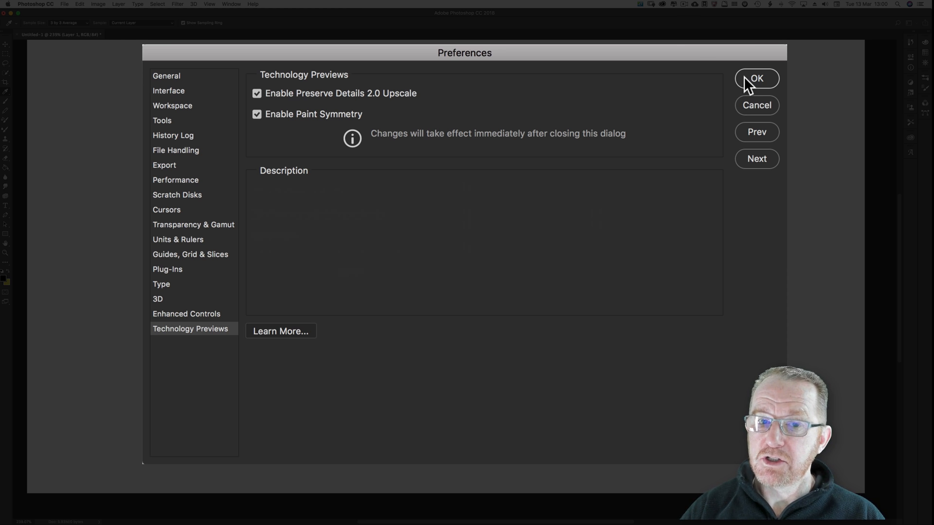
left_click(756, 77)
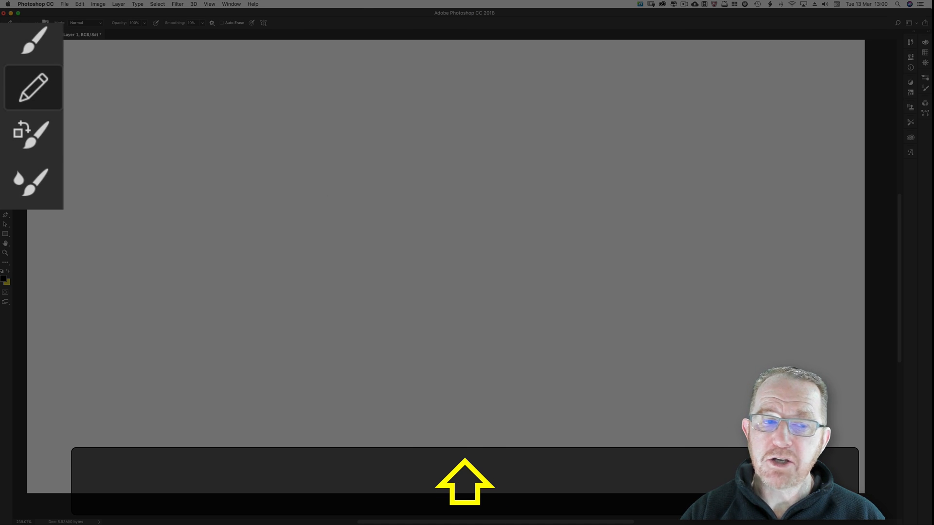
Cycle the brush-family tools and return to the standard Brush tool
left_click(33, 133)
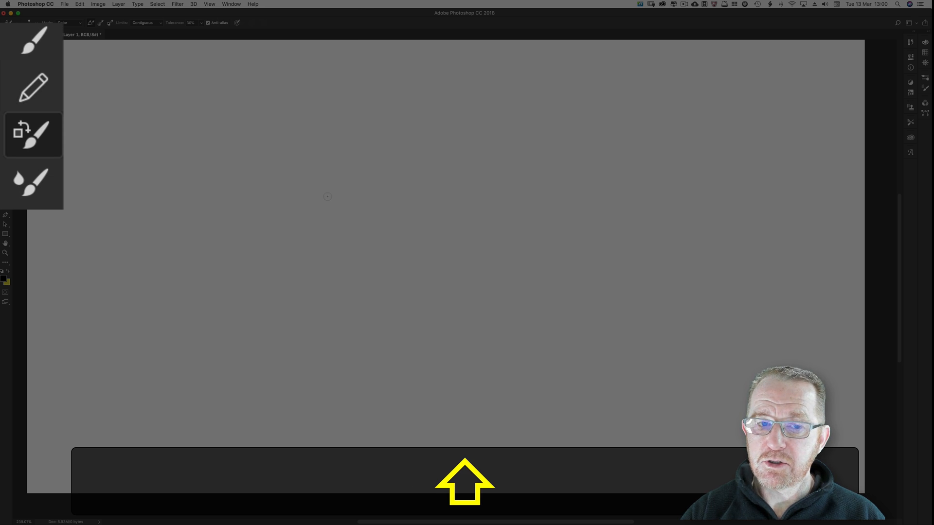
key("b")
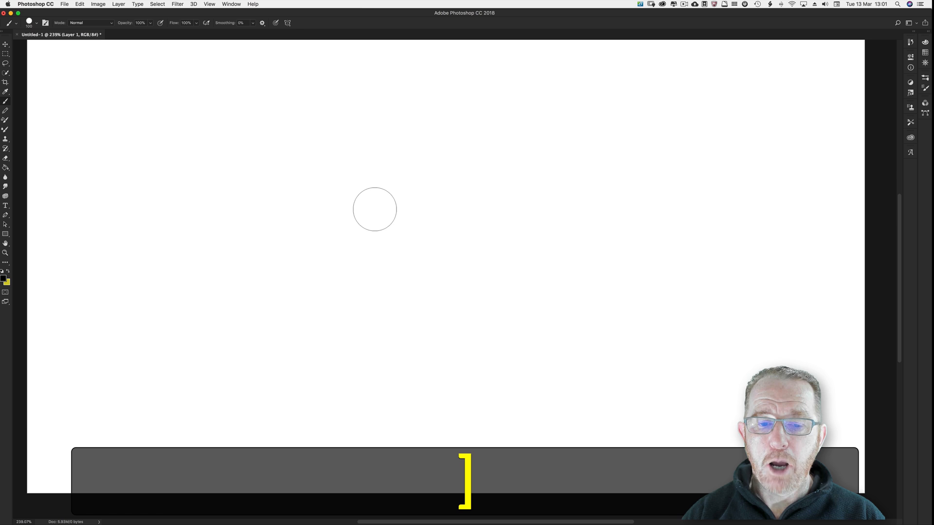
mouse_move(367, 208)
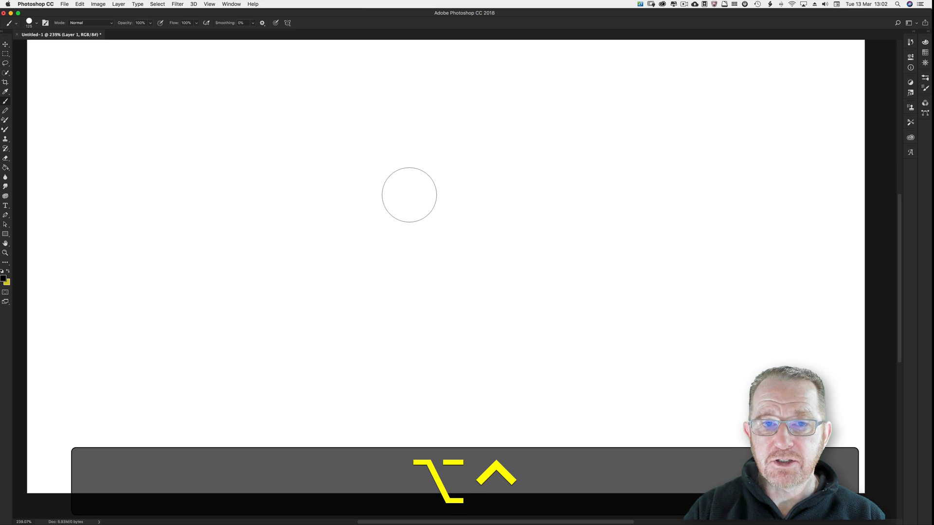
Enlarge the brush tip twice by Ctrl+Option-dragging on the canvas
left_click(409, 195)
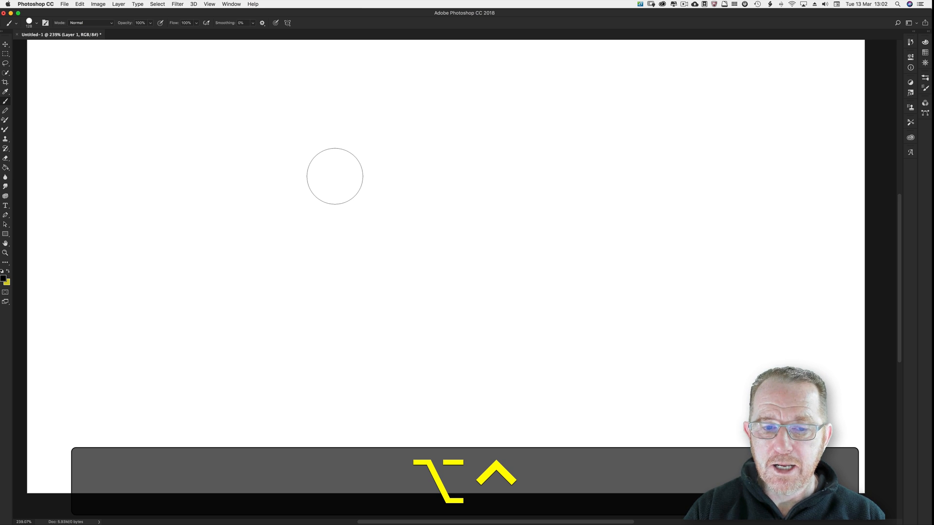
left_click(335, 176)
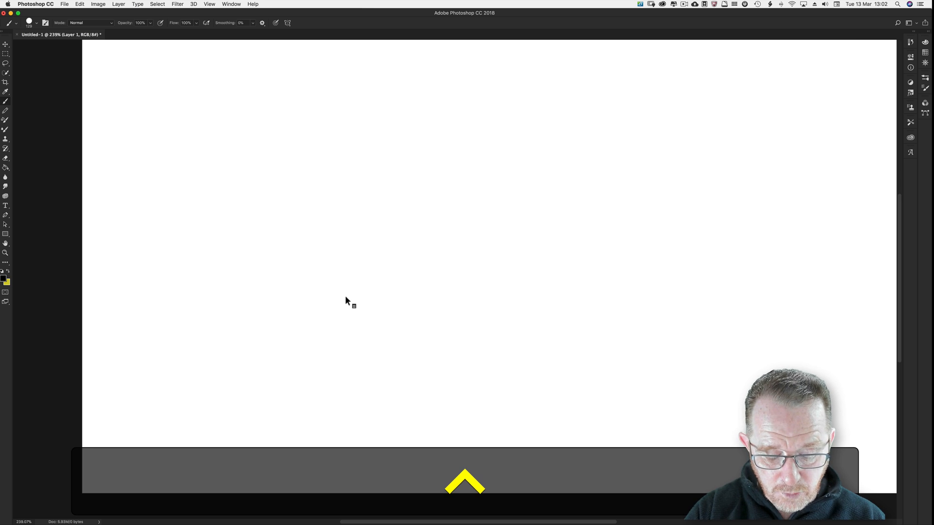
Ctrl-click the canvas for the preset picker and choose the Soft Round brush
left_click(347, 304)
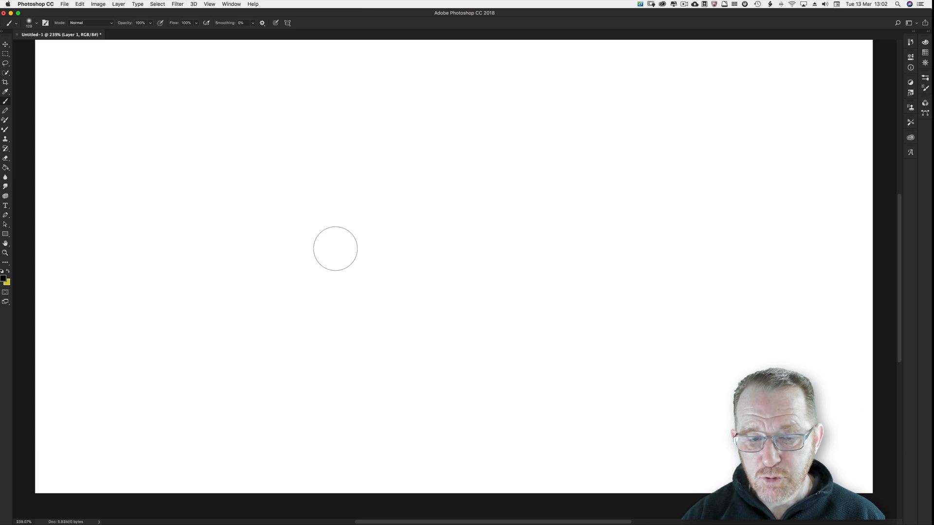
left_click(335, 248)
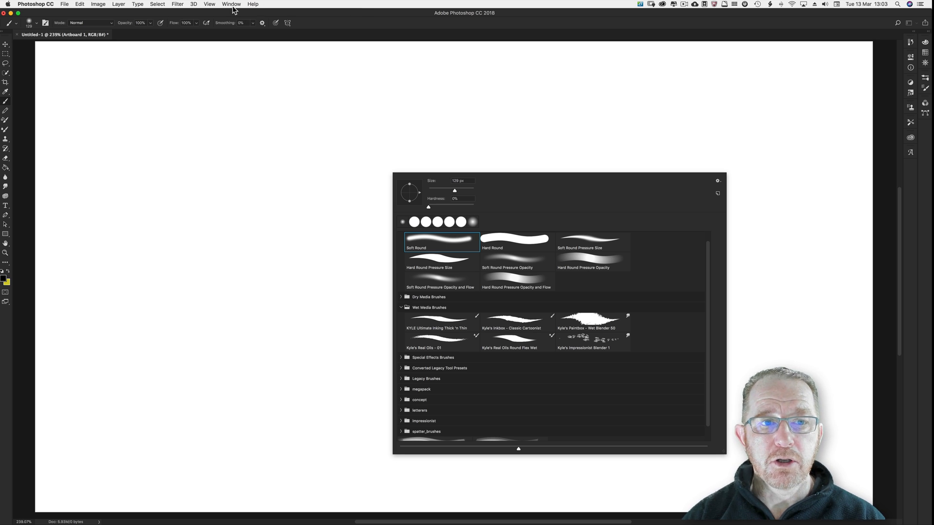
left_click(231, 4)
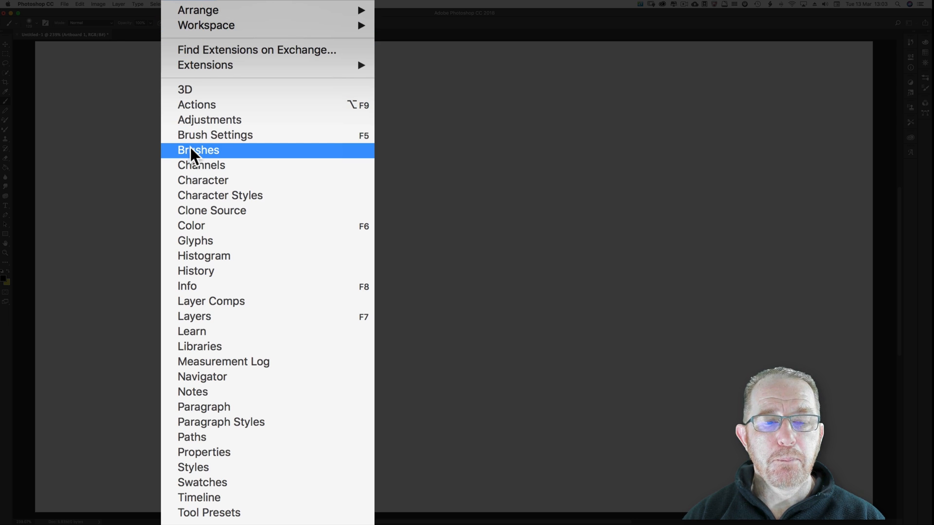
left_click(197, 149)
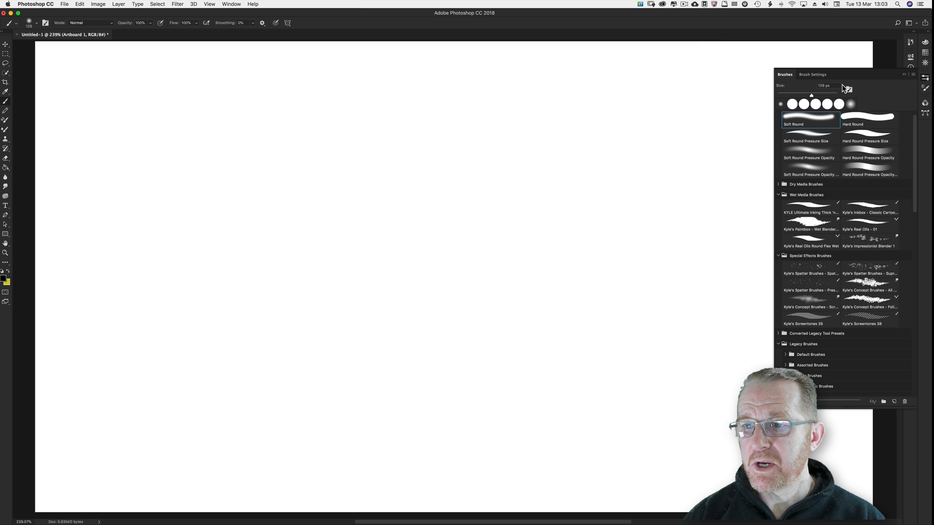
left_click(812, 74)
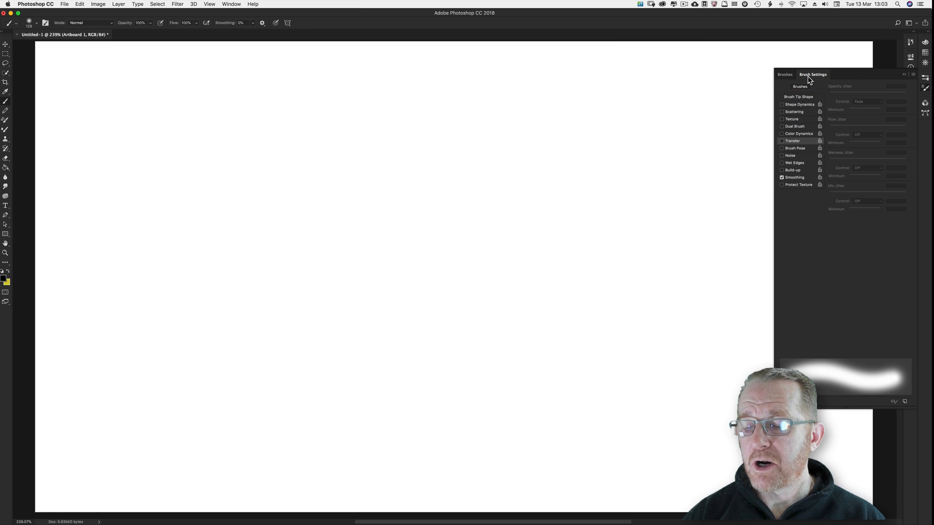
mouse_move(651, 118)
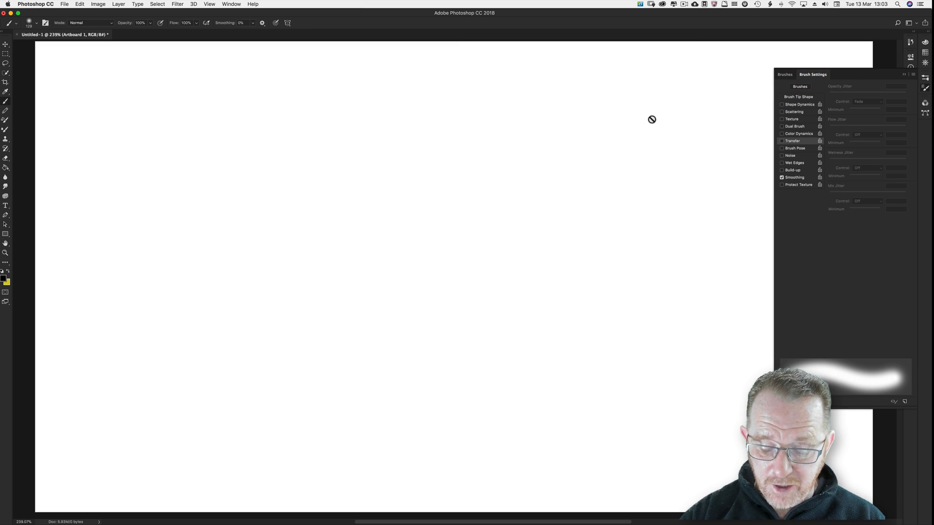
key("f5")
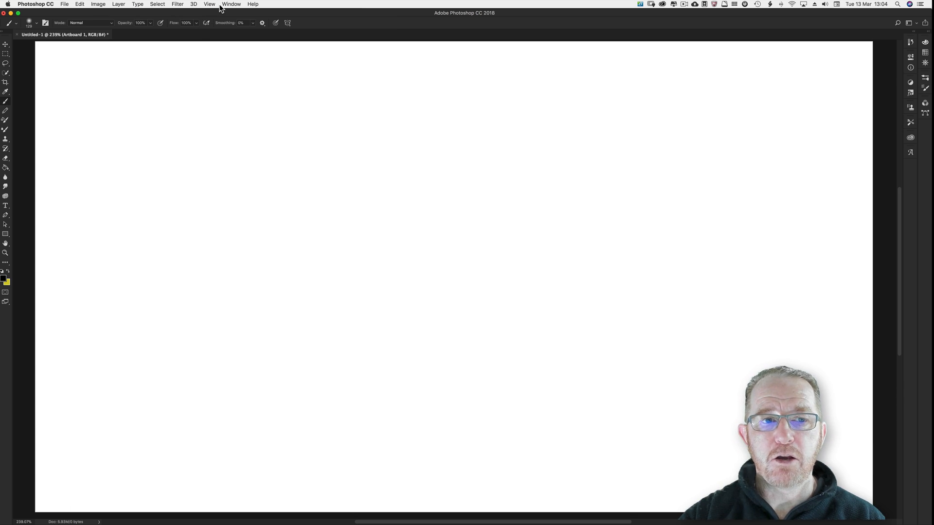
Reset the Painting workspace to its defaults via Window > Workspace
left_click(230, 4)
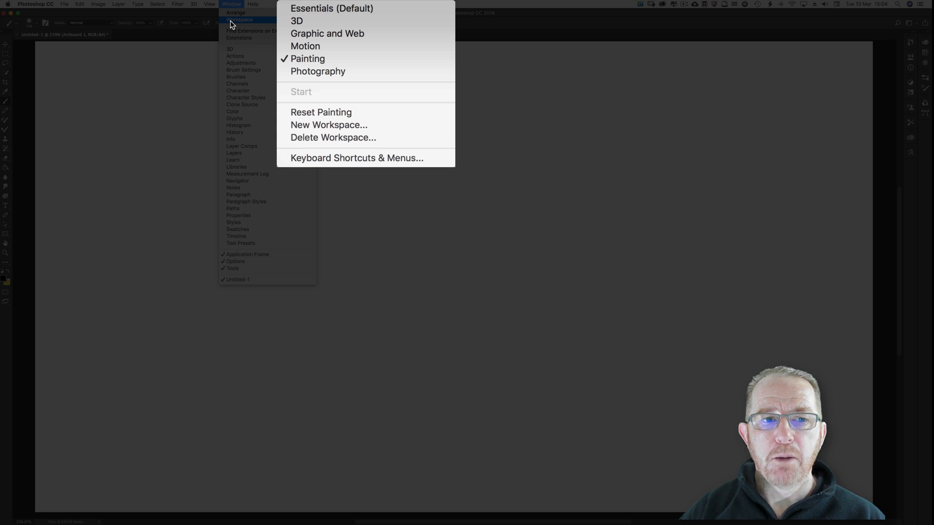
mouse_move(329, 126)
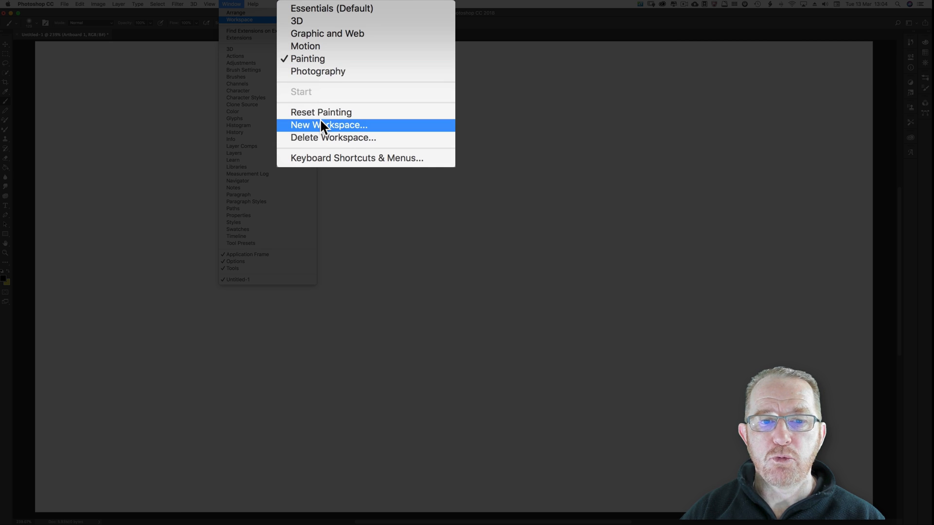
mouse_move(321, 113)
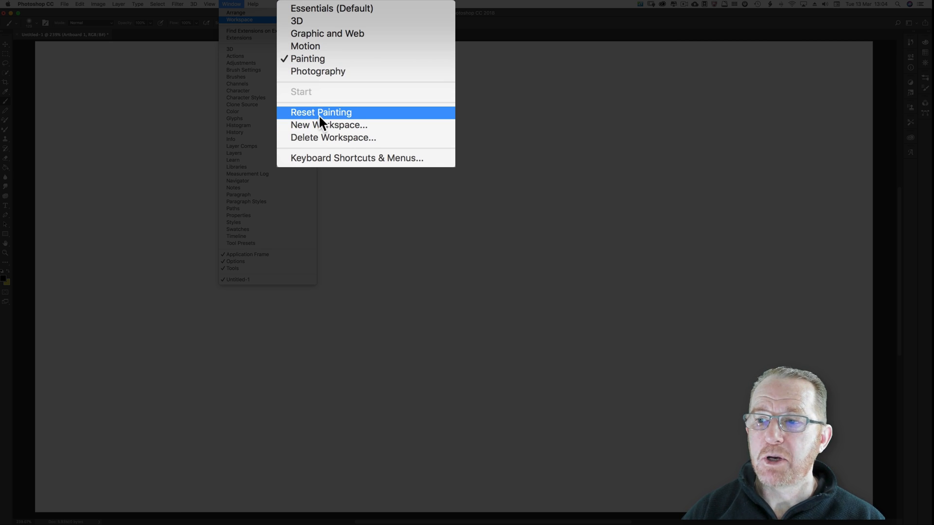
left_click(320, 111)
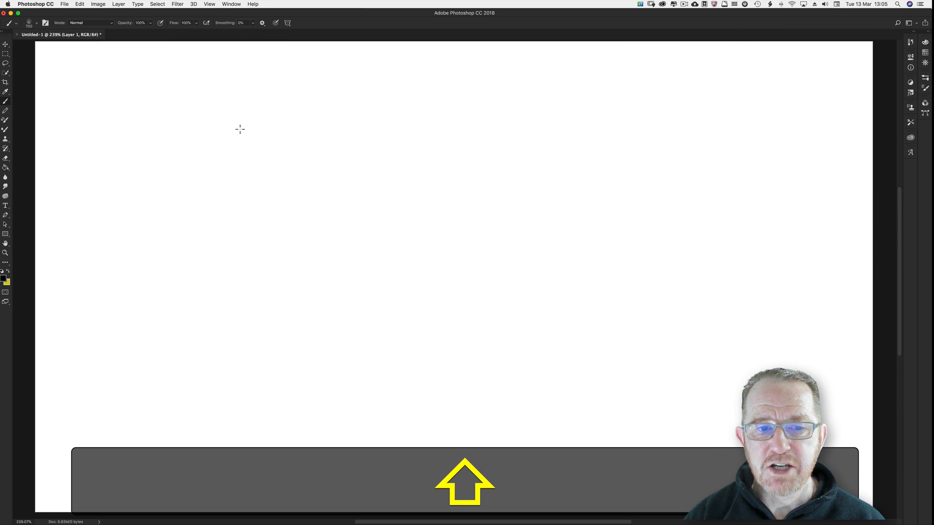
mouse_move(292, 134)
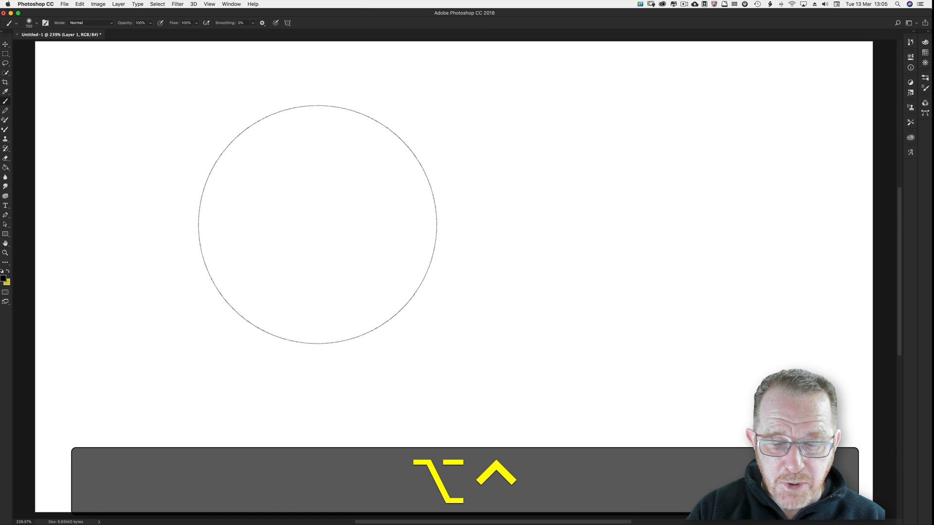
Dab a black dot near the top left, then drag a stroke across the canvas
left_click(315, 221)
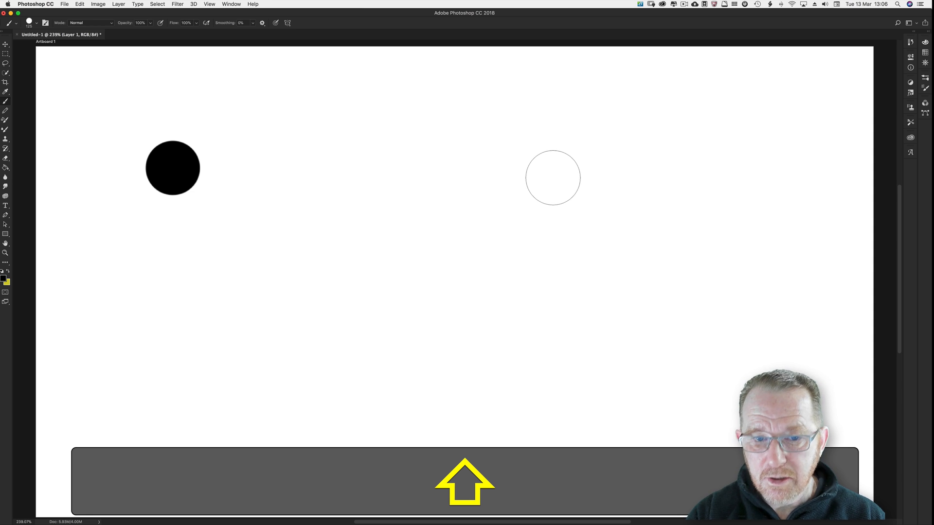
left_click_drag(173, 168, 552, 177)
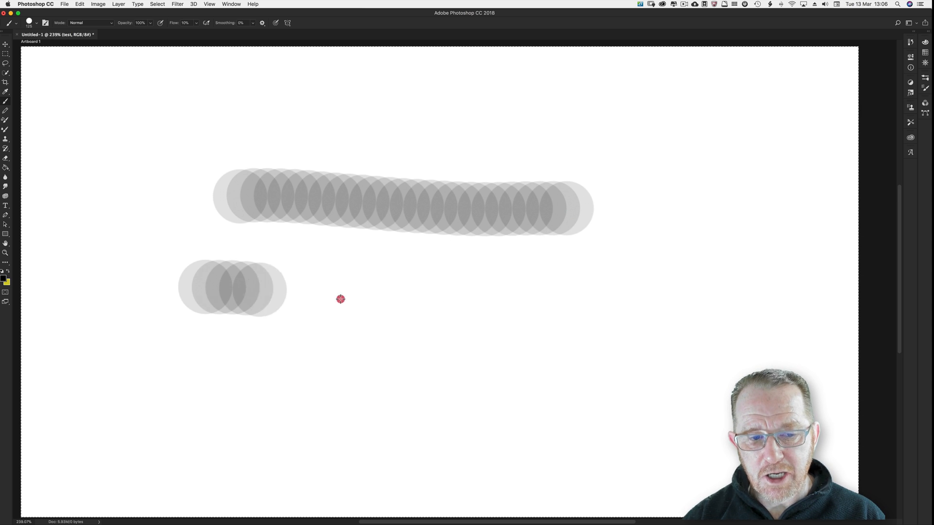
Paint two horizontal semi-transparent grey strokes at 10% flow across the canvas
left_click_drag(232, 289, 595, 306)
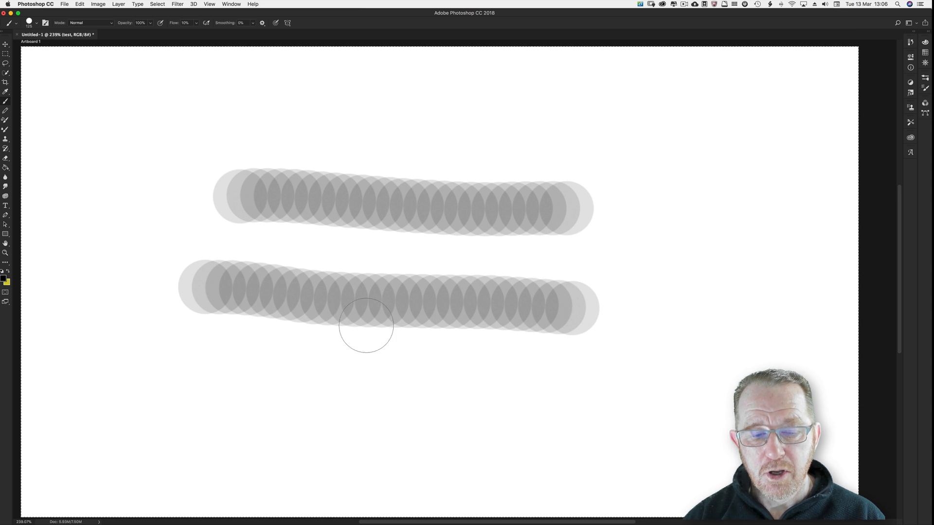
mouse_move(198, 349)
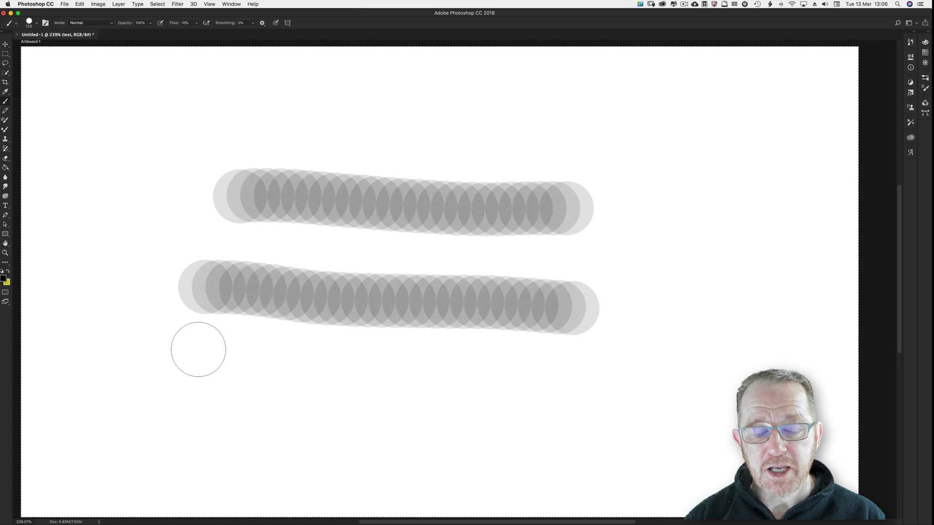
left_click_drag(198, 349, 474, 381)
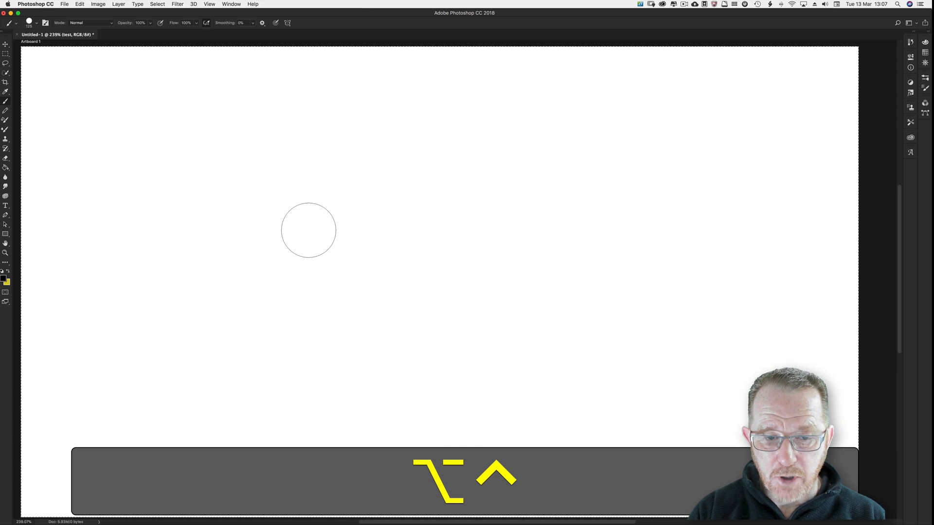
Enable airbrush build-up, dab two soft black spots, then clear the layer back to blank
left_click(309, 230)
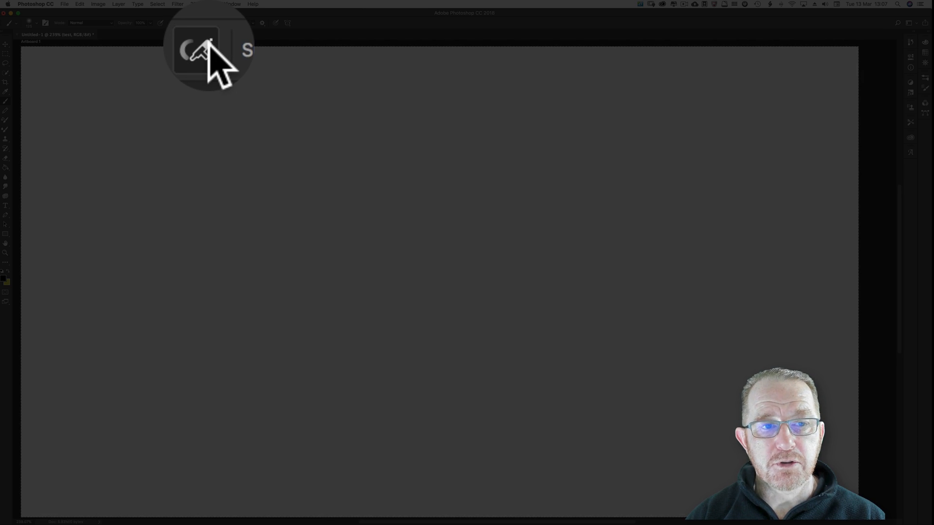
left_click(354, 239)
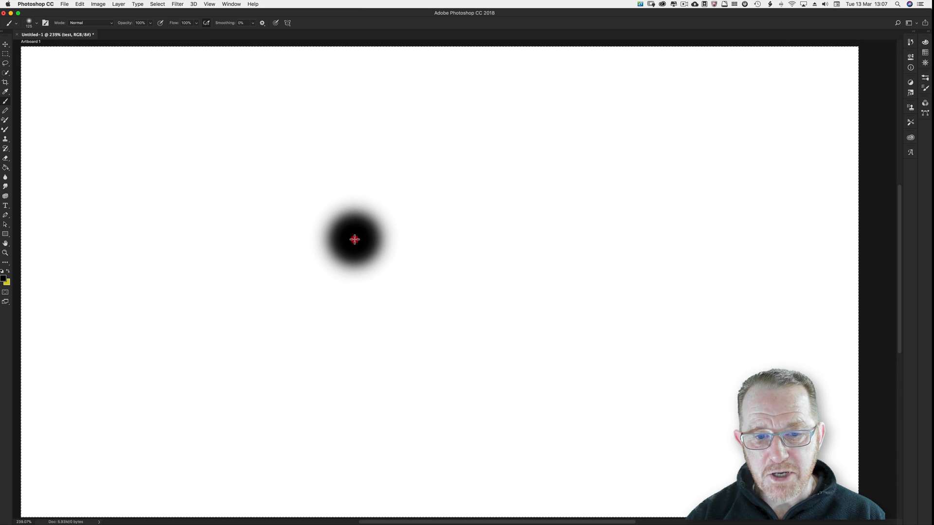
left_click(483, 222)
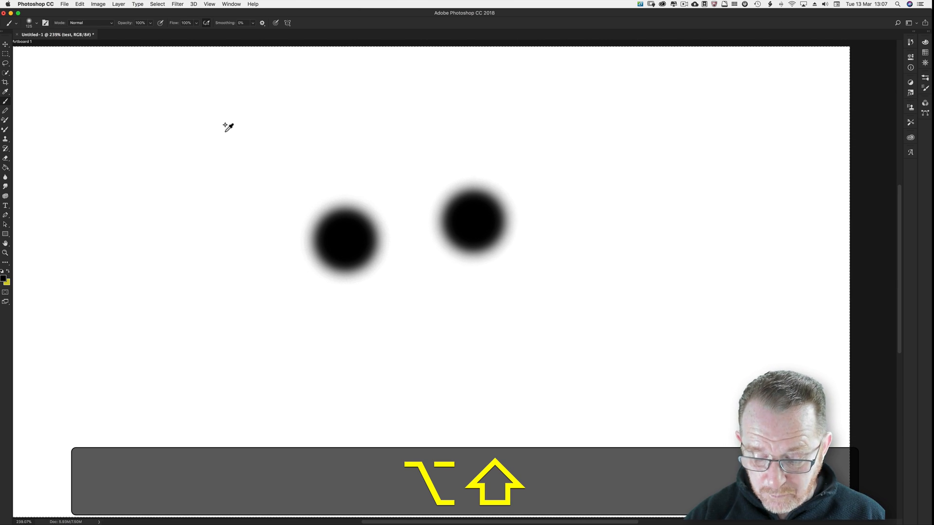
key("p")
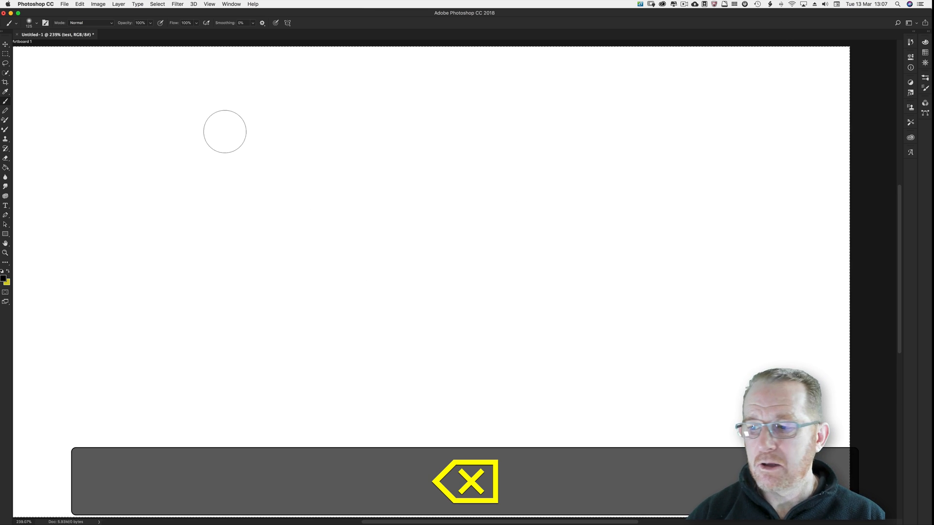
key("cmd+0")
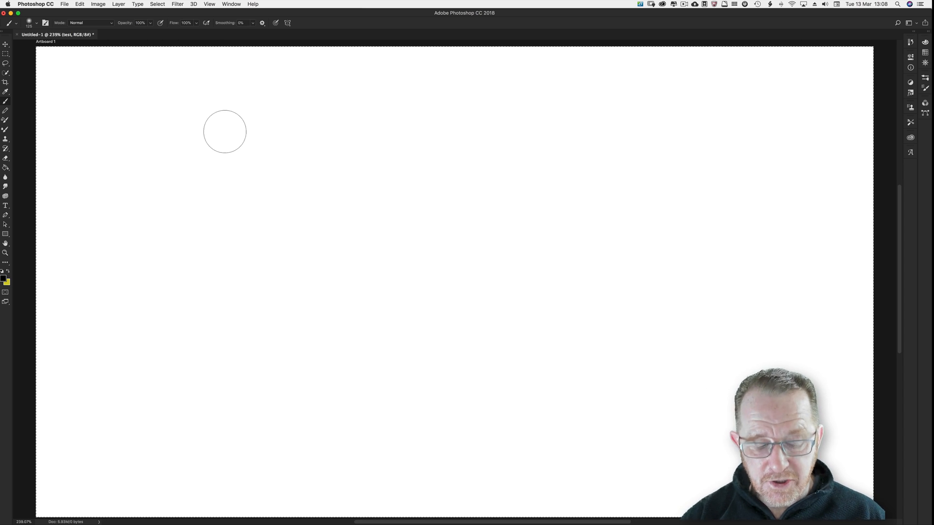
Map the Foreground Color Picker tool to the C key in Keyboard Shortcuts and confirm
left_click(79, 4)
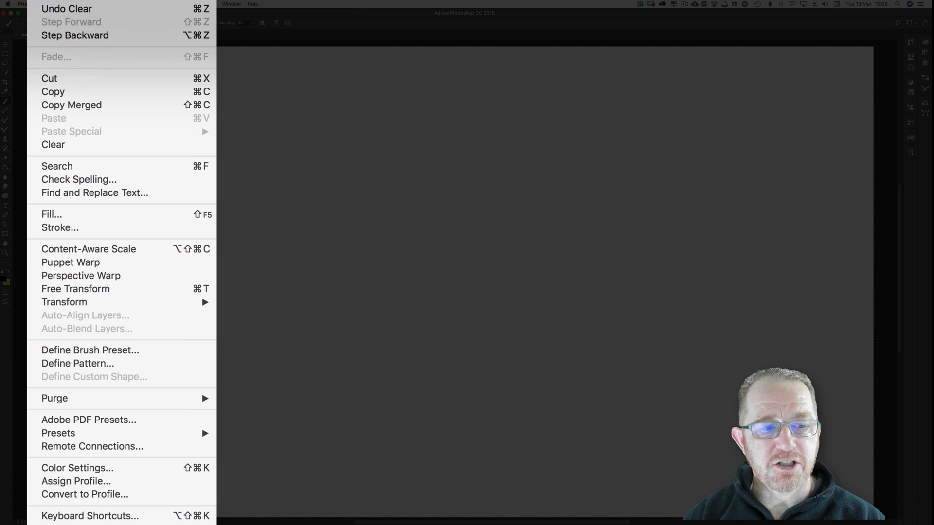
mouse_move(89, 516)
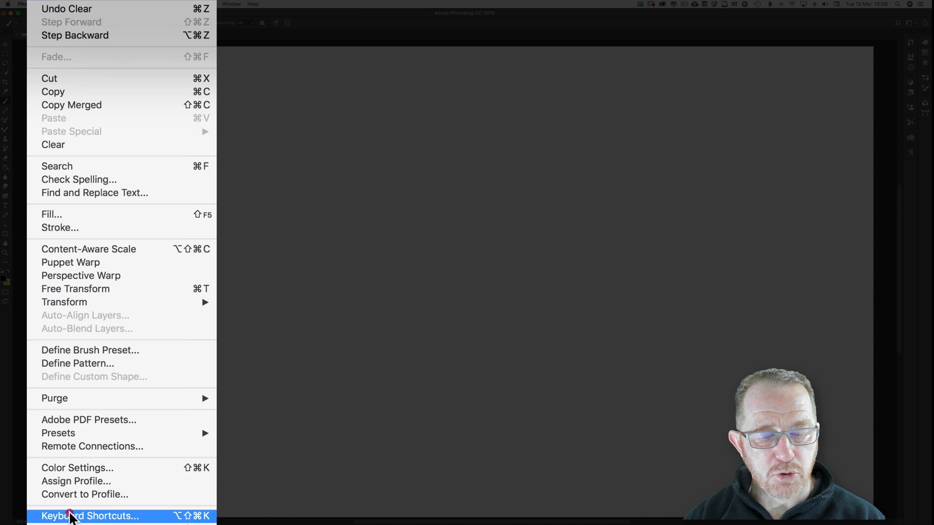
left_click(90, 516)
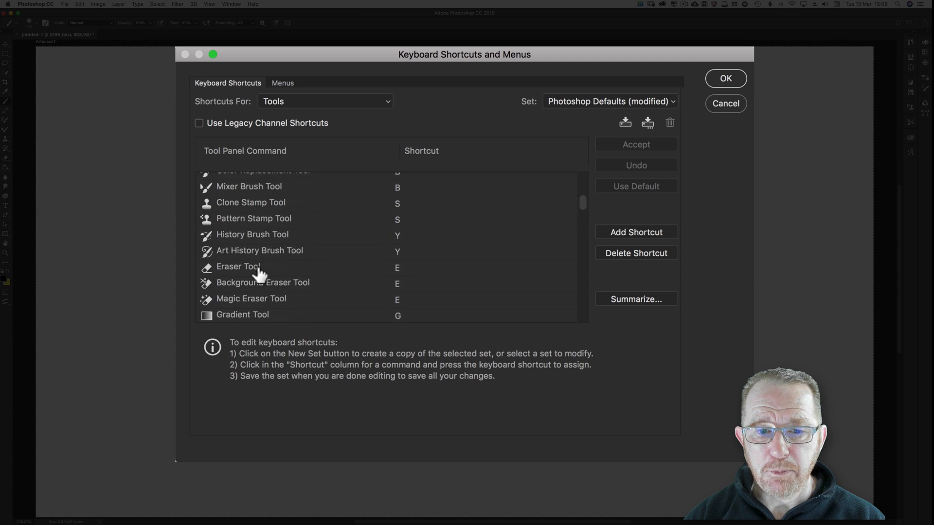
scroll("down", 3)
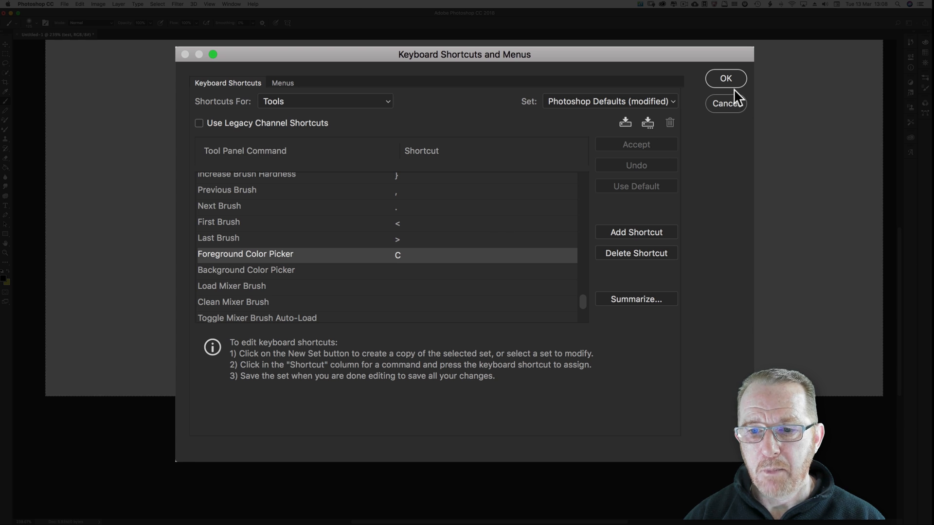
left_click(725, 78)
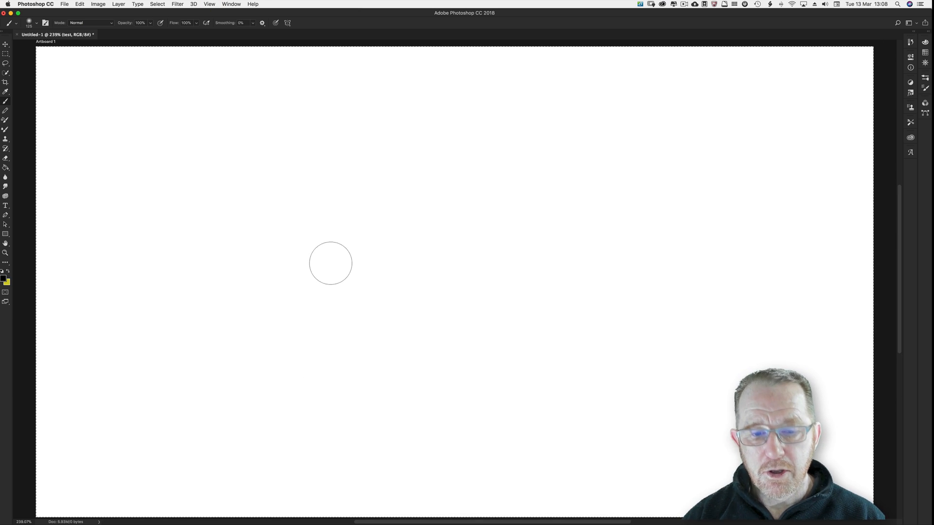
left_click(3, 278)
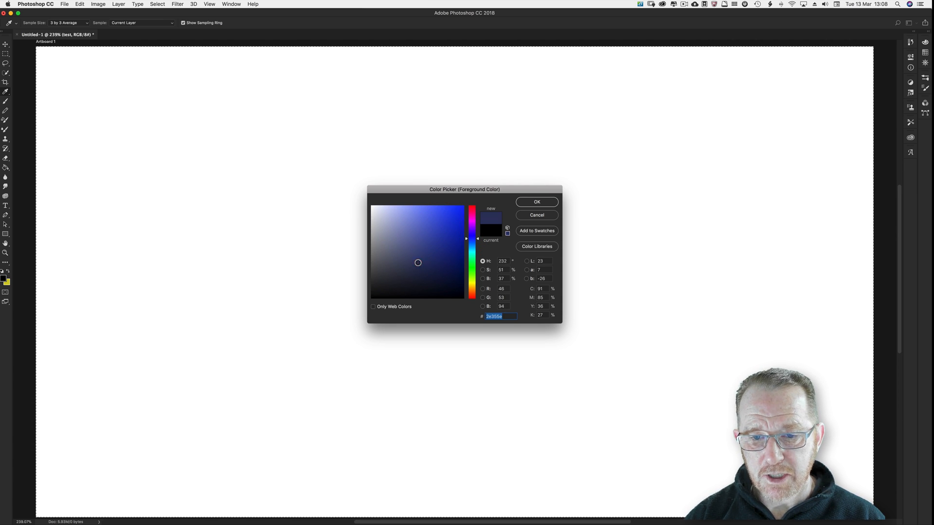
left_click(535, 202)
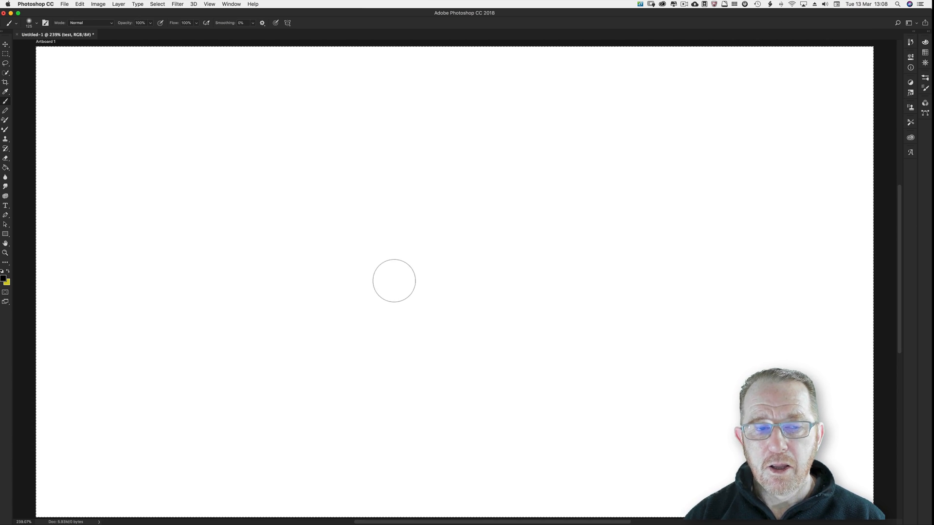
key("cmd+k")
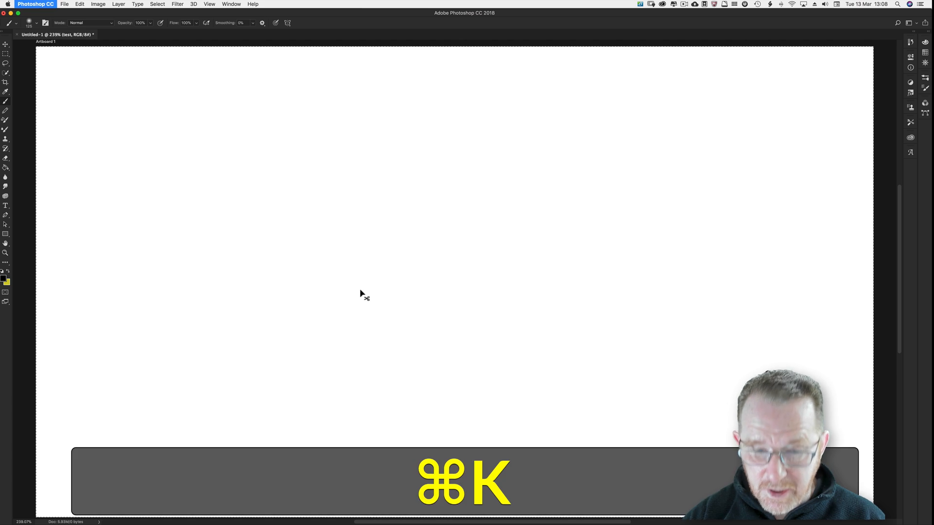
key("cmd+k")
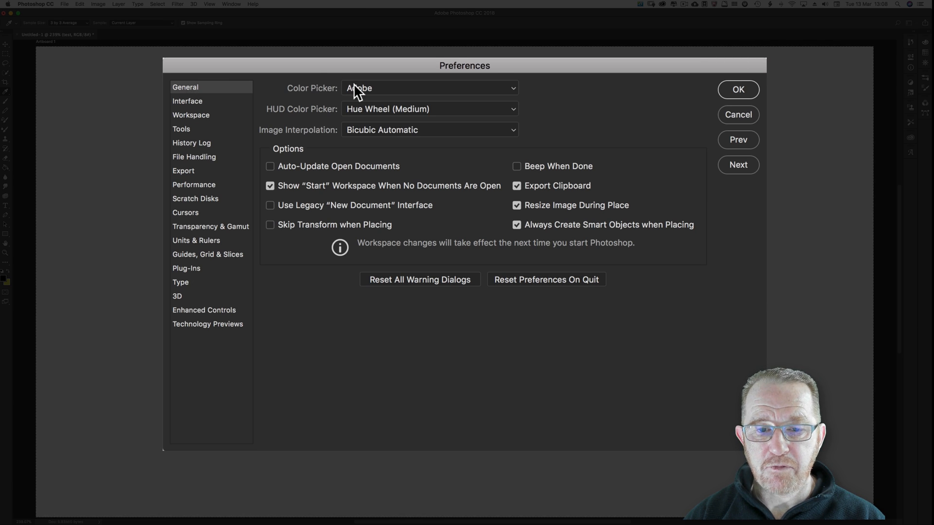
left_click(738, 90)
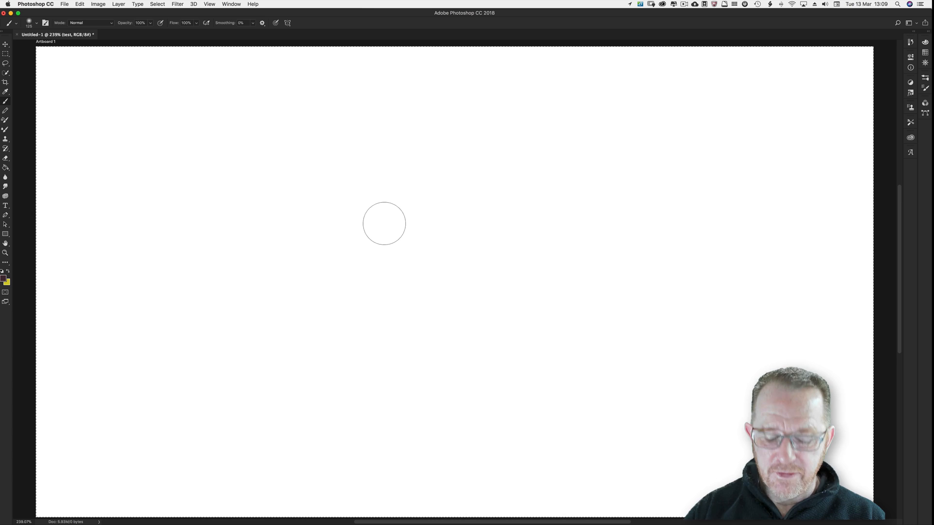
Paint with green then teal from the Color Picker, and sample a painted colour with Option-click
left_click(4, 277)
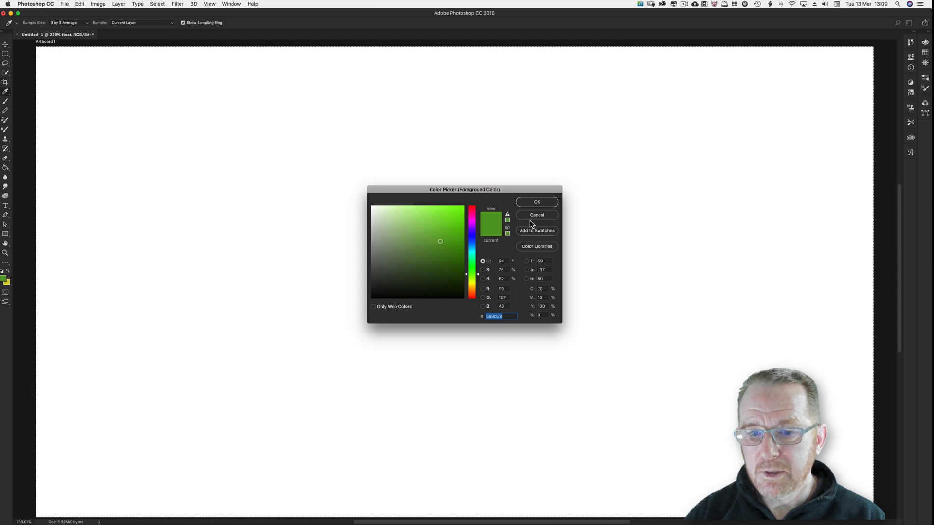
left_click(535, 202)
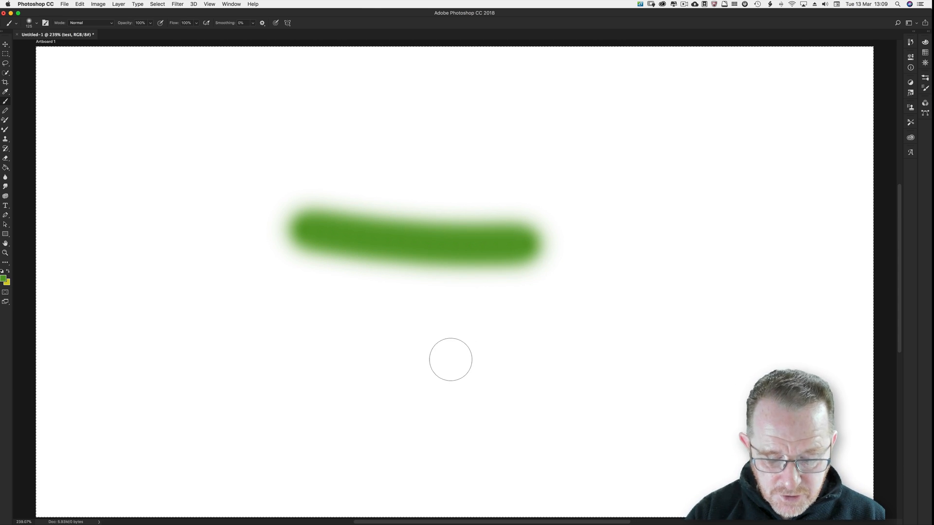
left_click(4, 278)
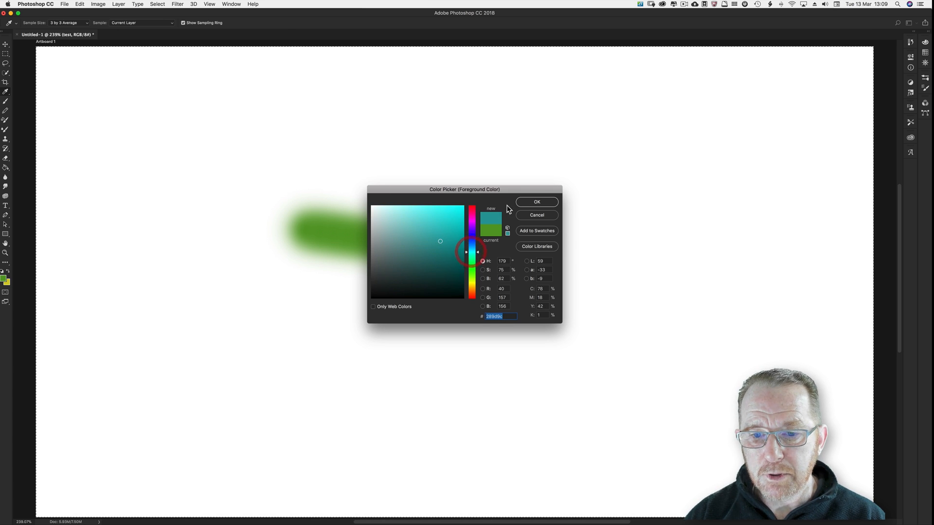
left_click(534, 202)
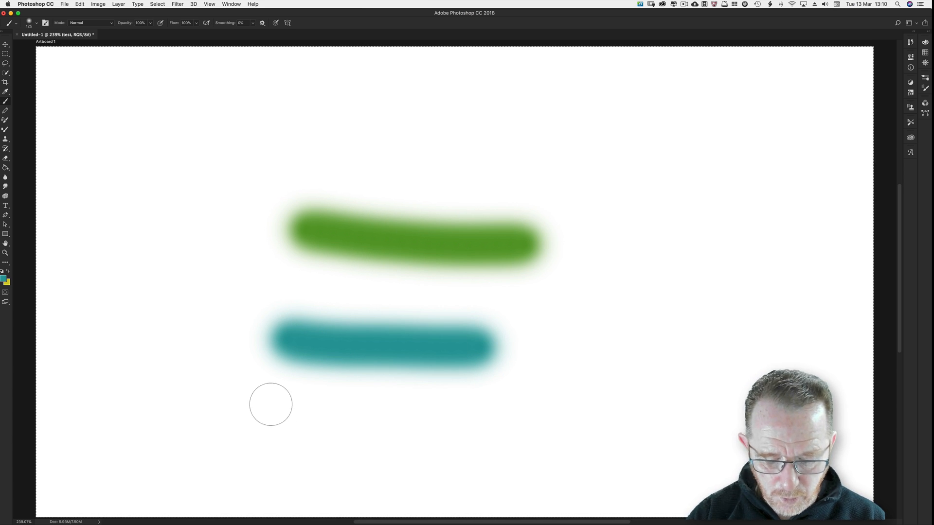
mouse_move(440, 186)
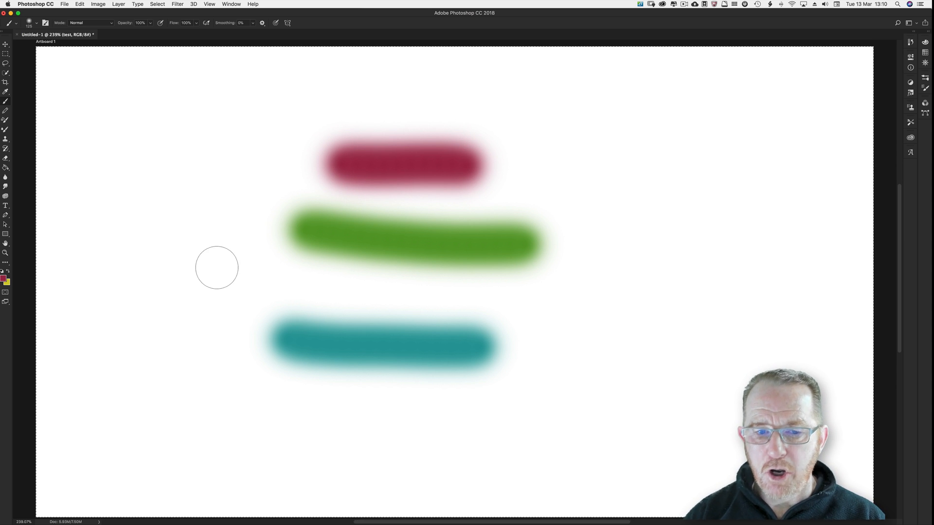
mouse_move(204, 288)
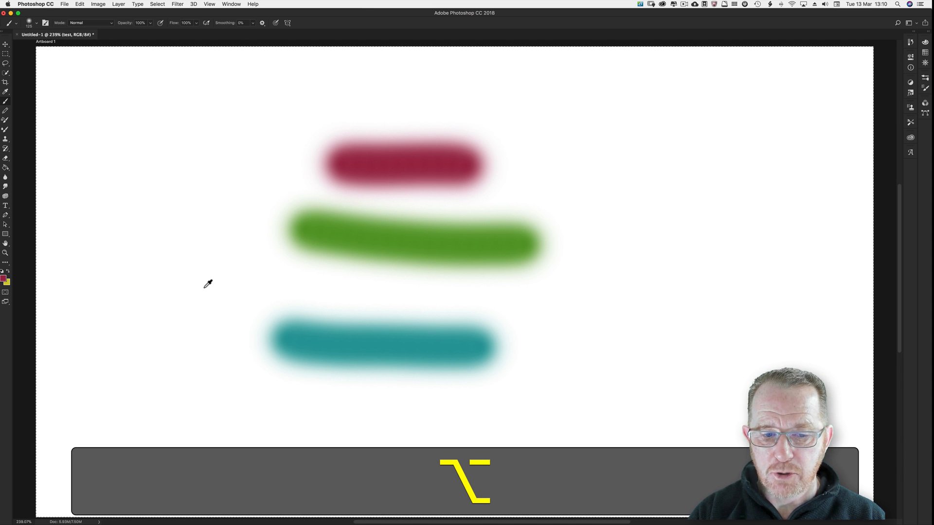
left_click(206, 285)
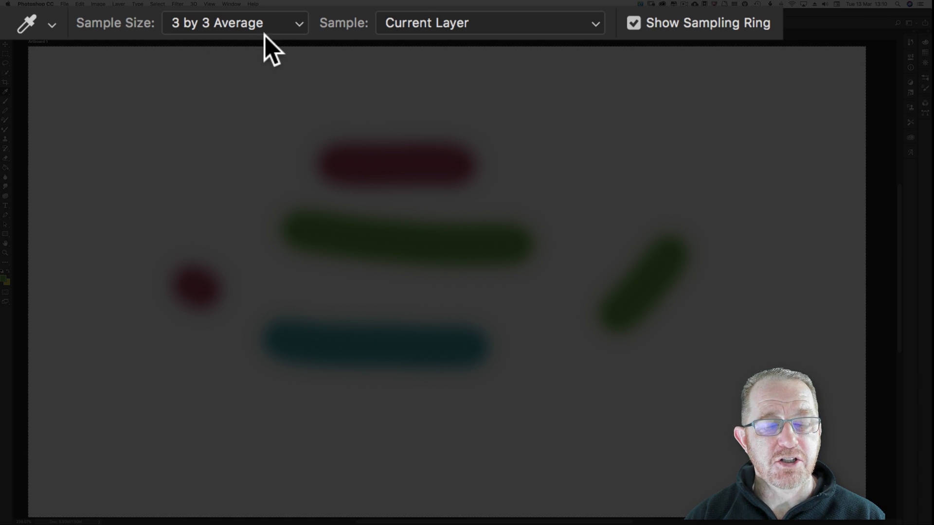
mouse_move(505, 44)
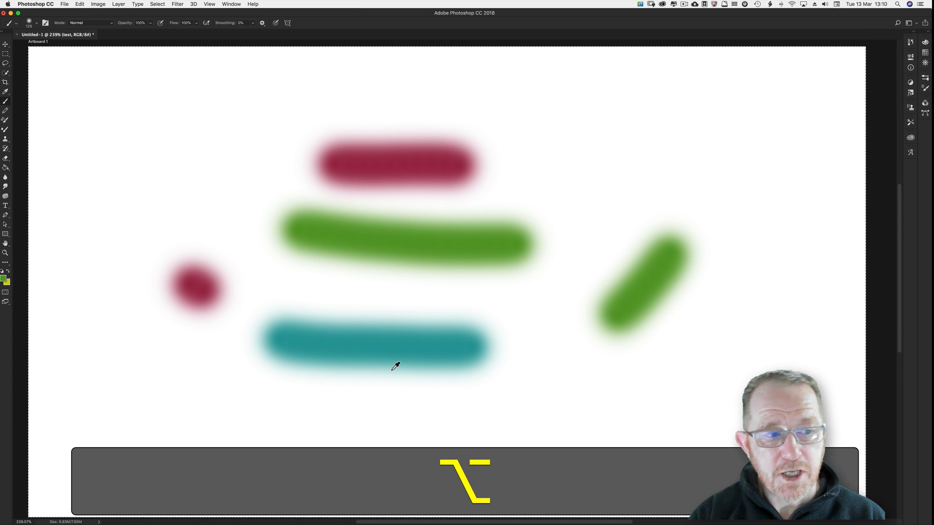
mouse_move(391, 165)
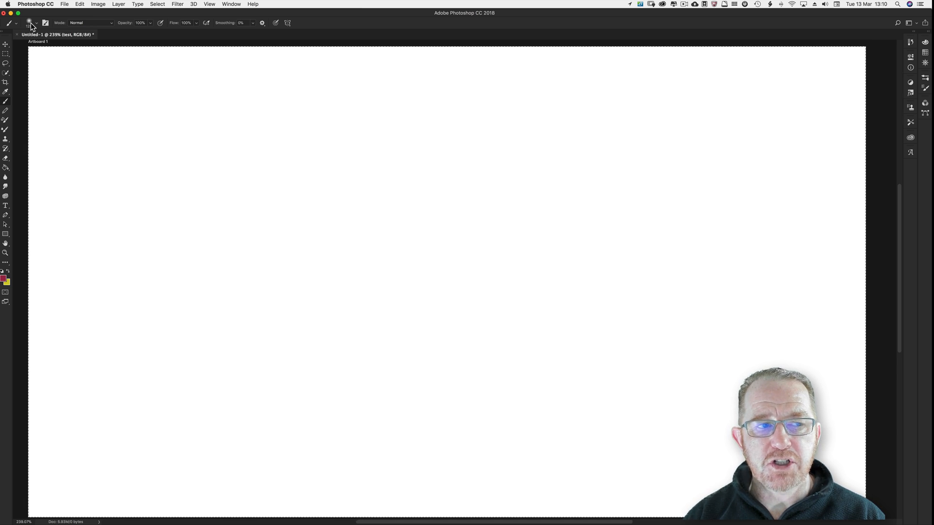
mouse_move(453, 202)
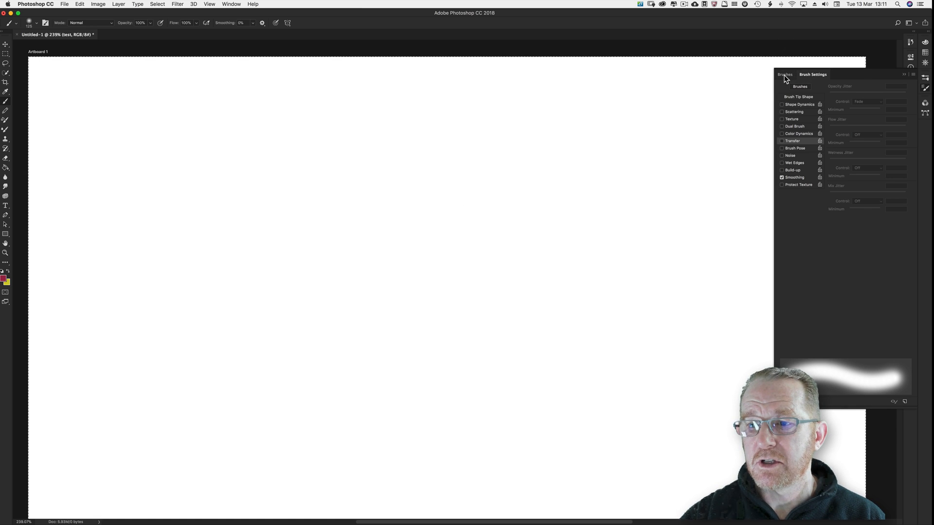
Try the Soft Round Pressure Size preset and a hard dry-media pencil from the Brushes panel
left_click(784, 74)
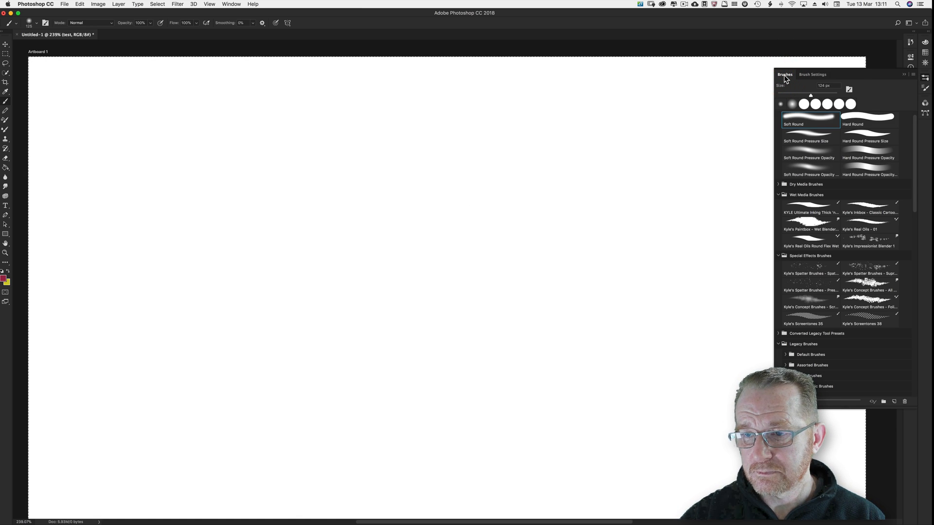
mouse_move(422, 233)
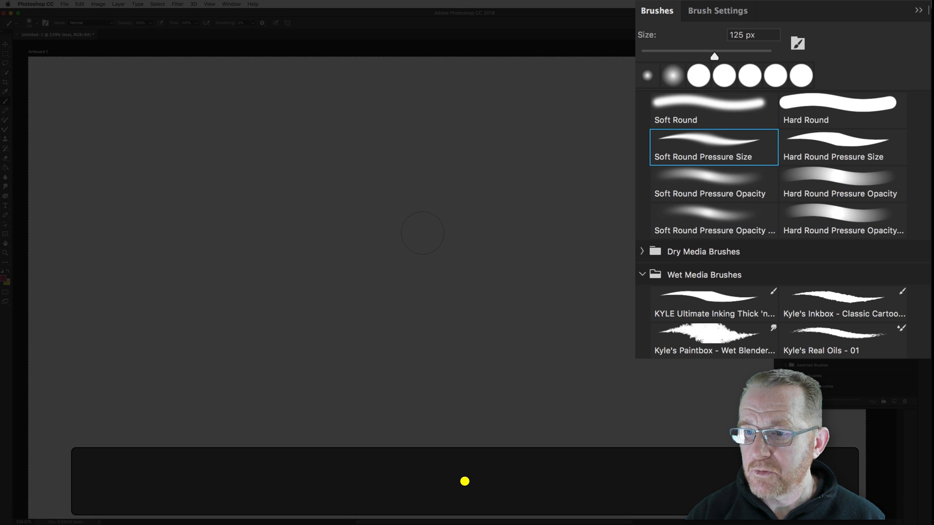
left_click(713, 221)
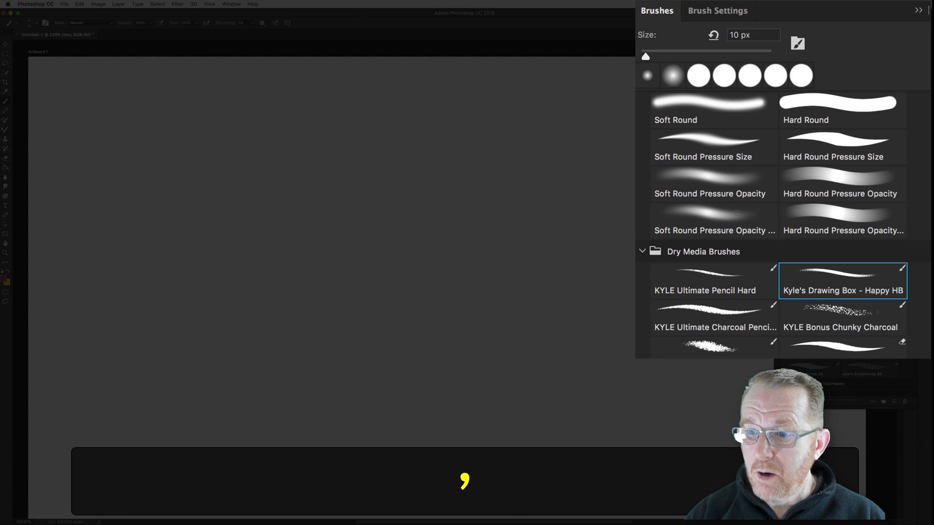
left_click(709, 184)
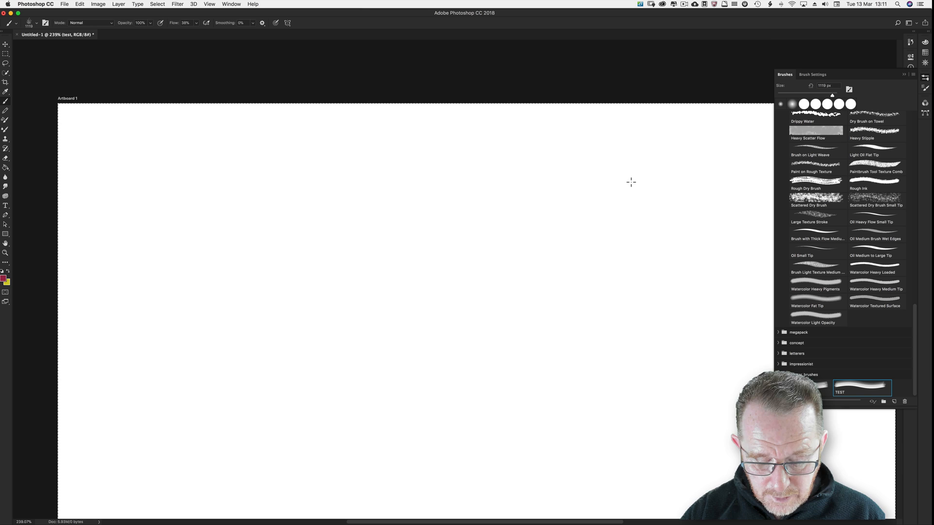
key("cmd+0")
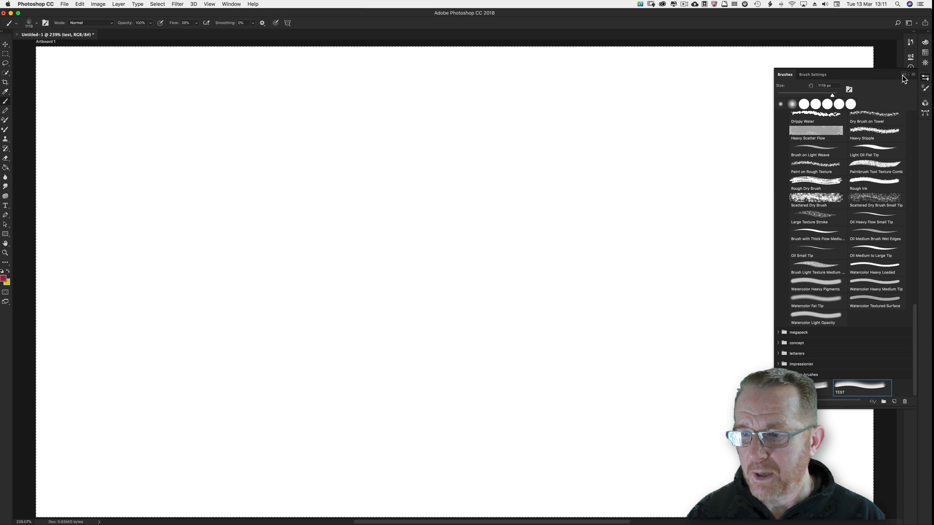
left_click(903, 78)
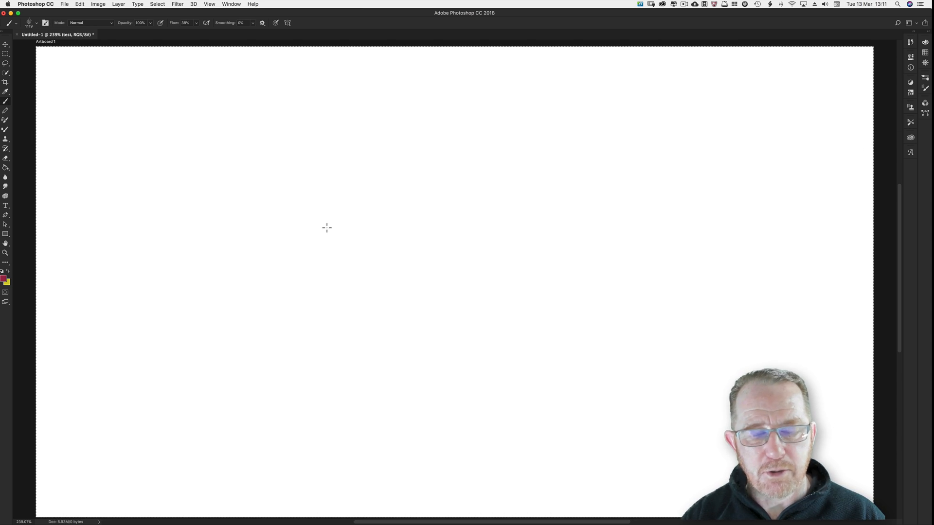
mouse_move(195, 97)
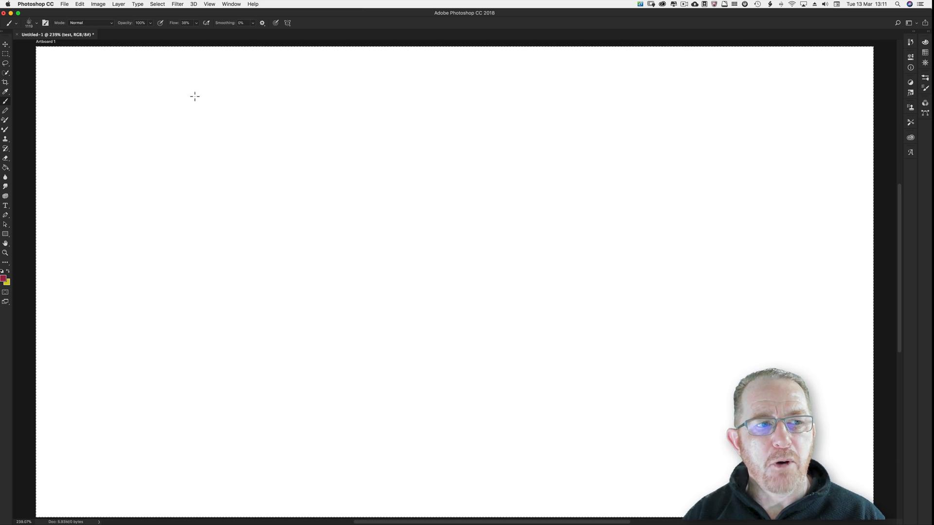
left_click(39, 22)
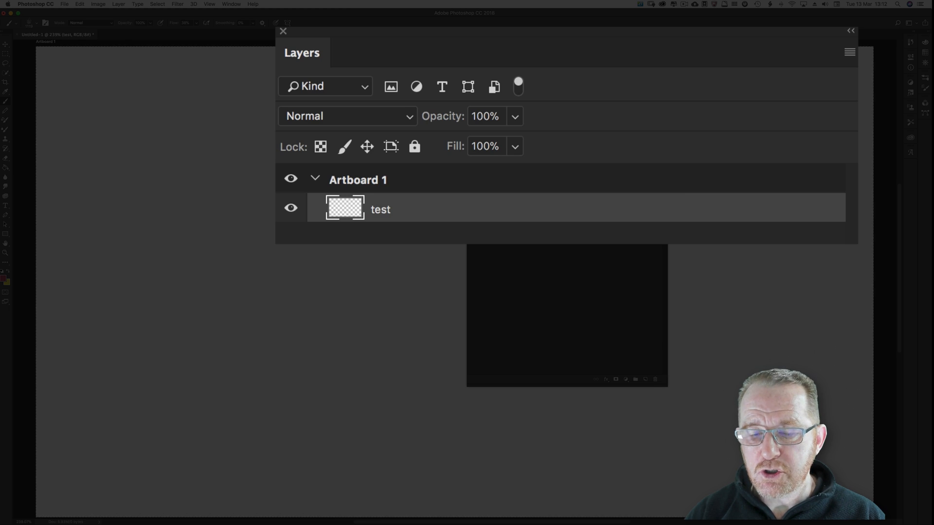
left_click(320, 147)
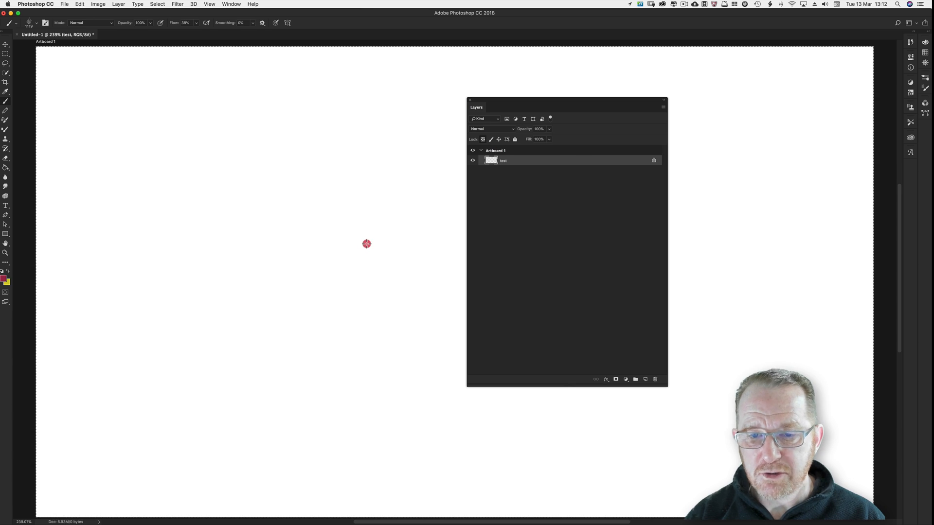
key("f7")
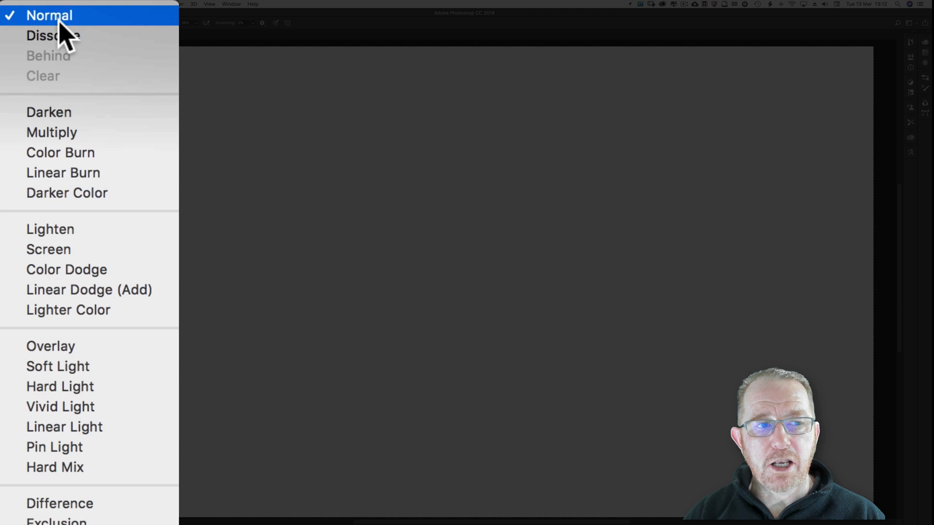
mouse_move(65, 96)
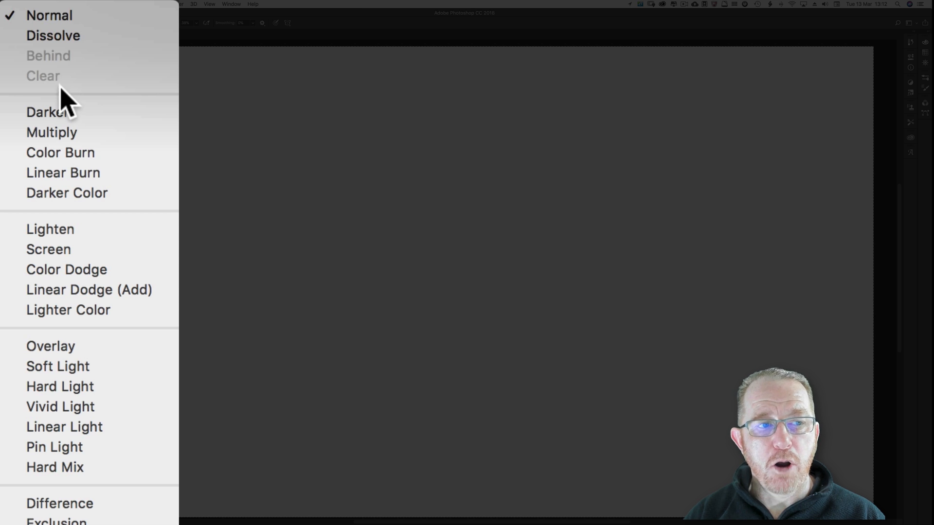
mouse_move(304, 206)
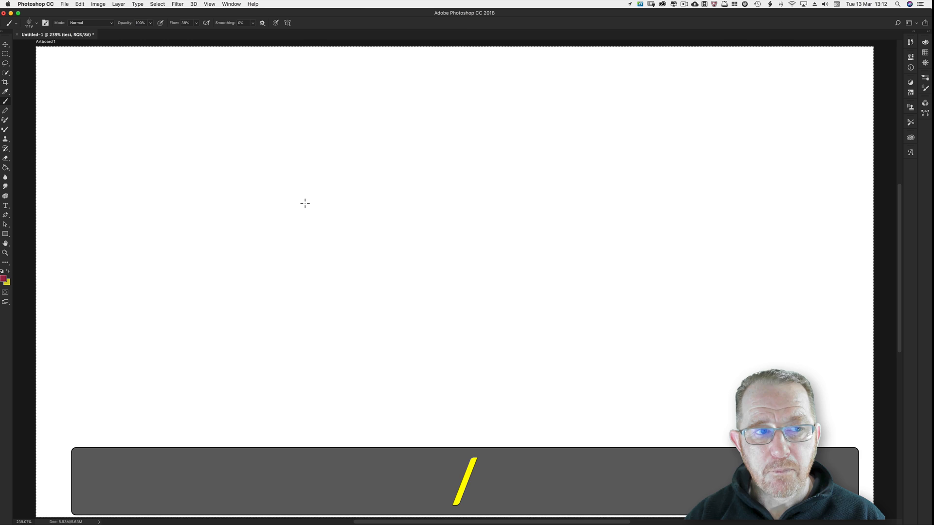
Keep blending at Normal and paint a translucent red test stroke across the artboard
left_click(90, 22)
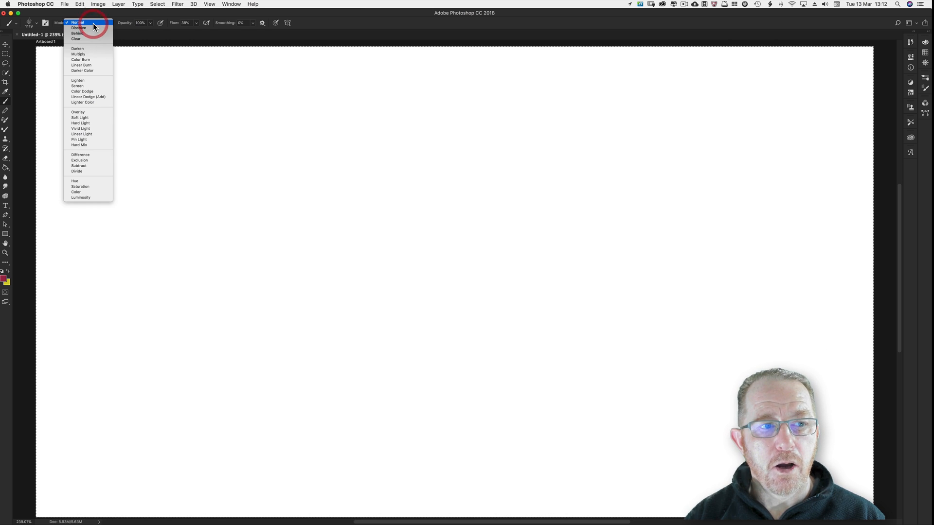
left_click(78, 22)
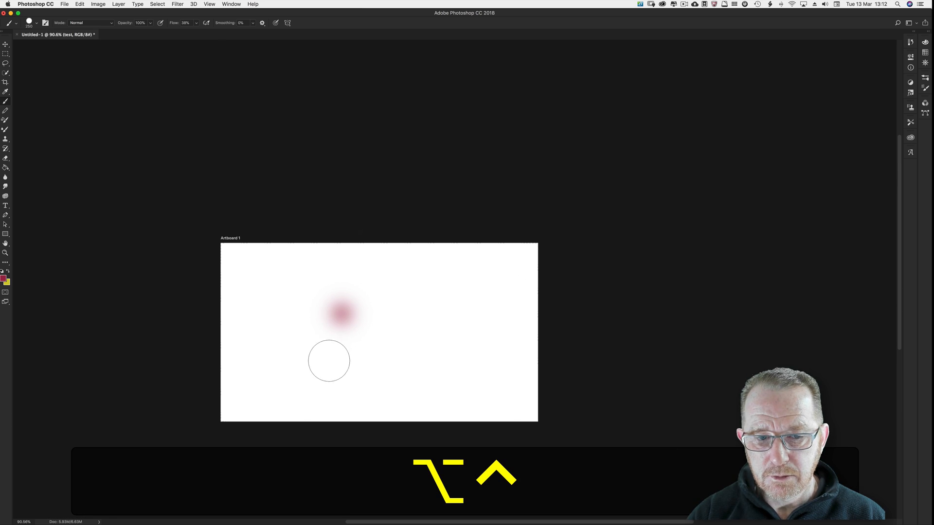
key("cmd+0")
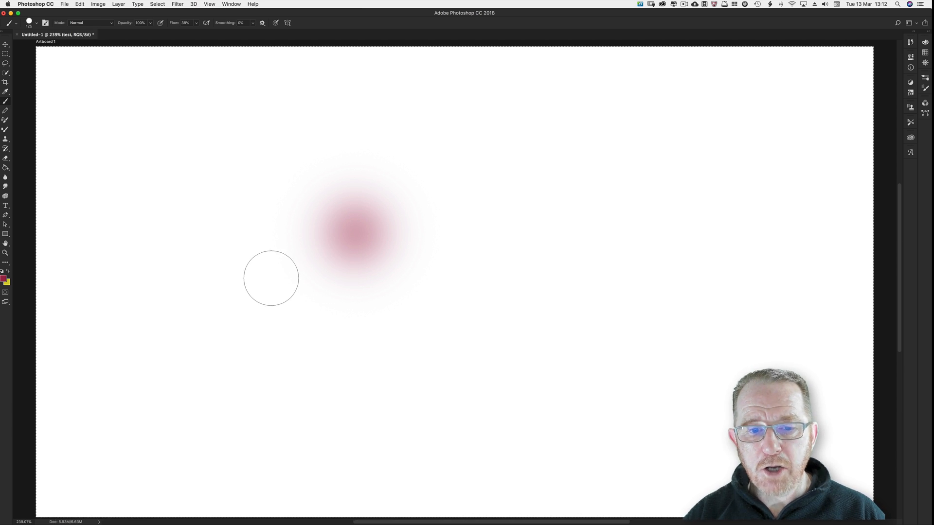
left_click_drag(271, 277, 712, 264)
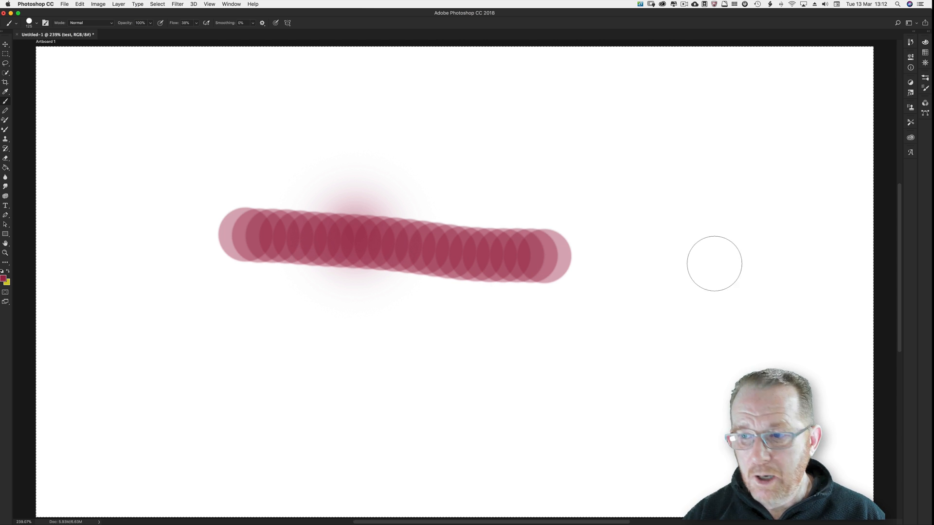
Review the Brush Tip Shape settings, then set the brush blending mode to Behind
key("f5")
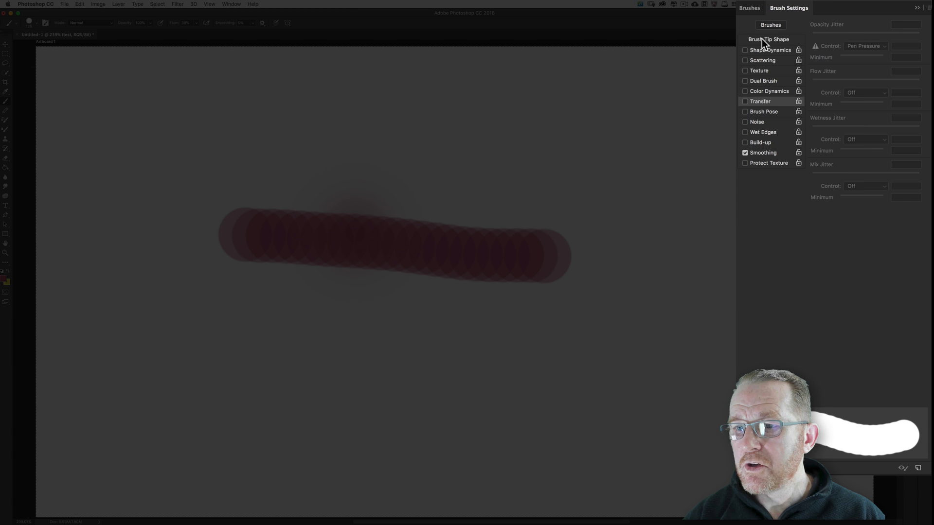
left_click(768, 39)
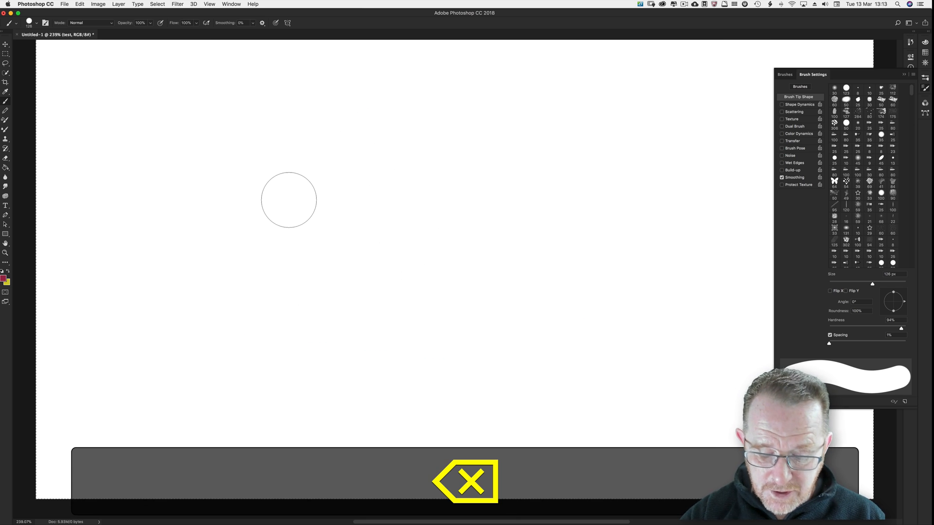
key("f5")
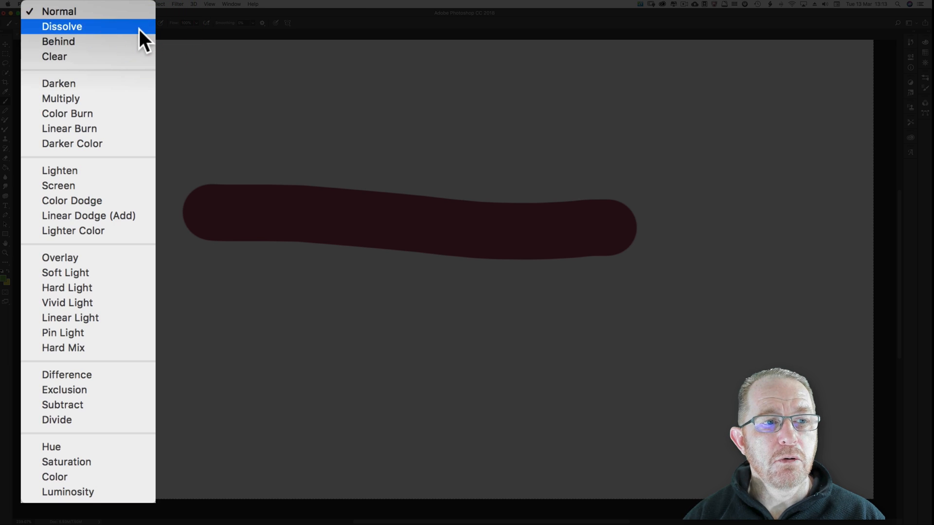
left_click(57, 41)
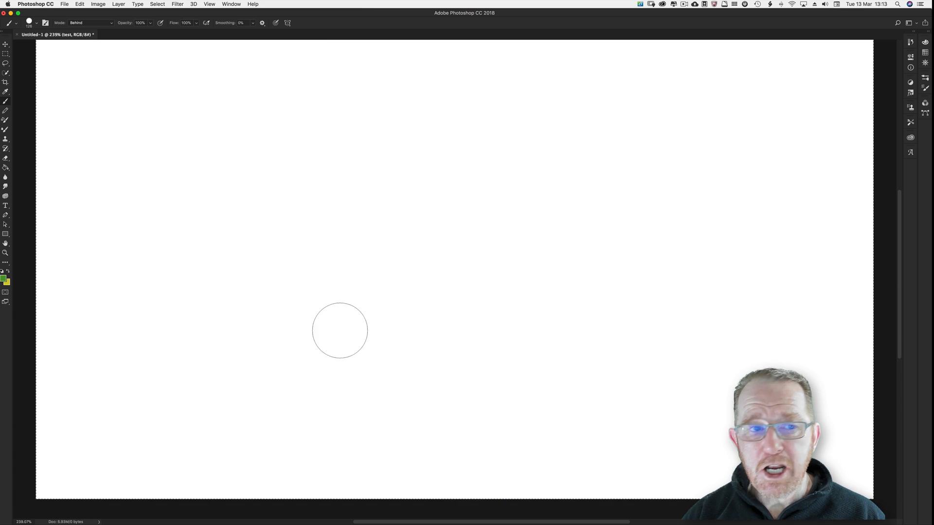
left_click(89, 23)
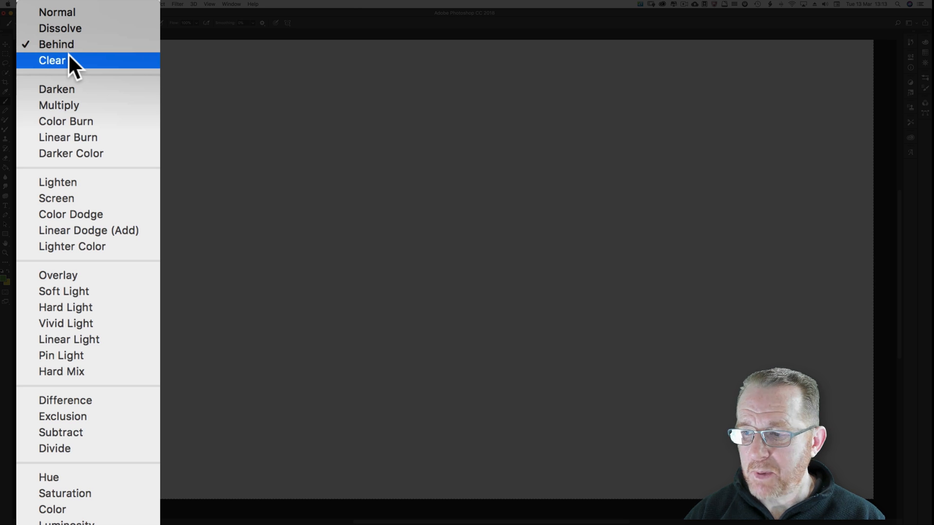
mouse_move(169, 63)
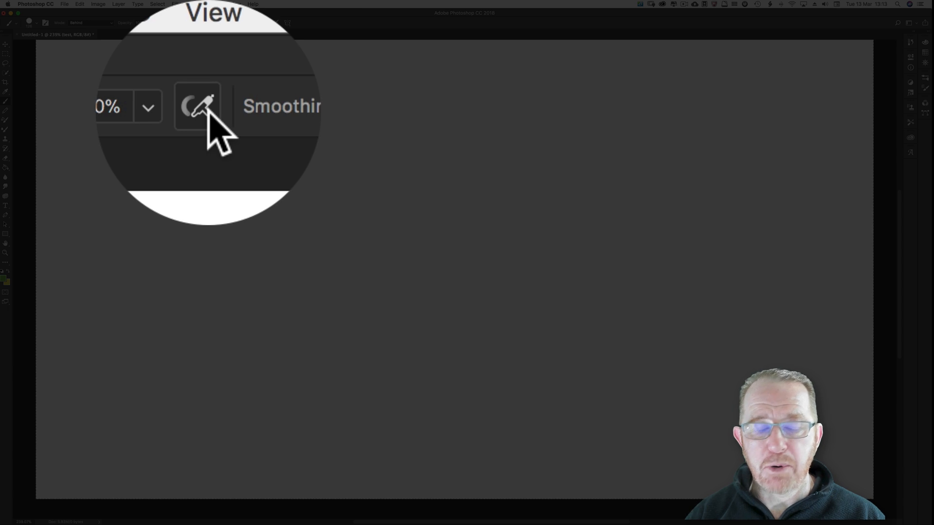
mouse_move(202, 107)
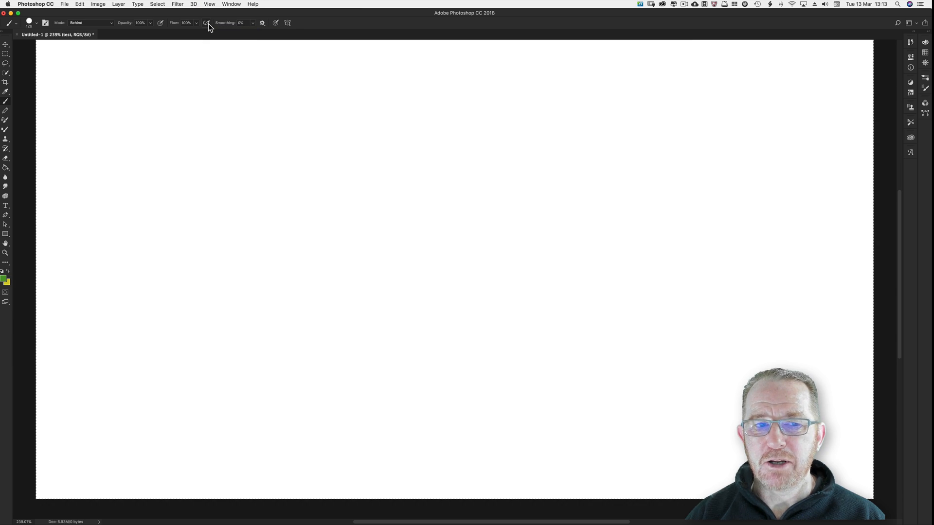
mouse_move(237, 73)
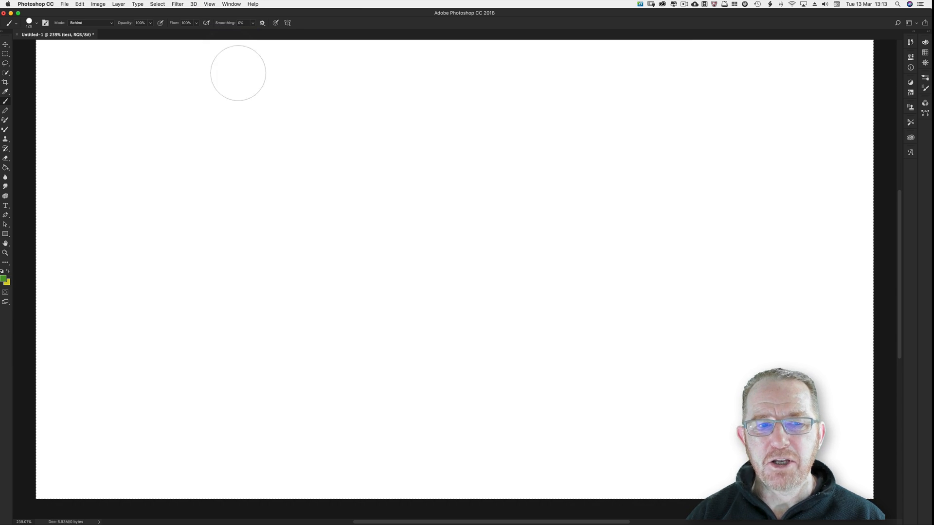
mouse_move(241, 99)
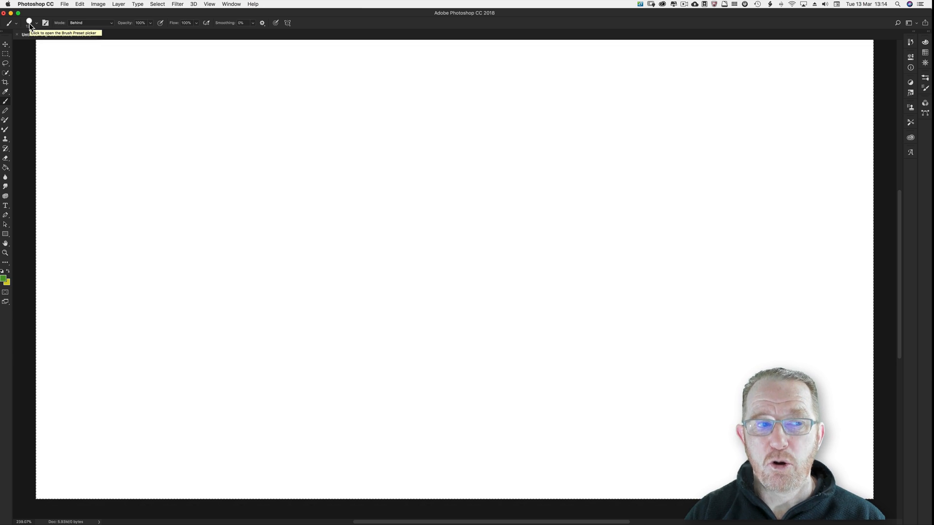
left_click(28, 22)
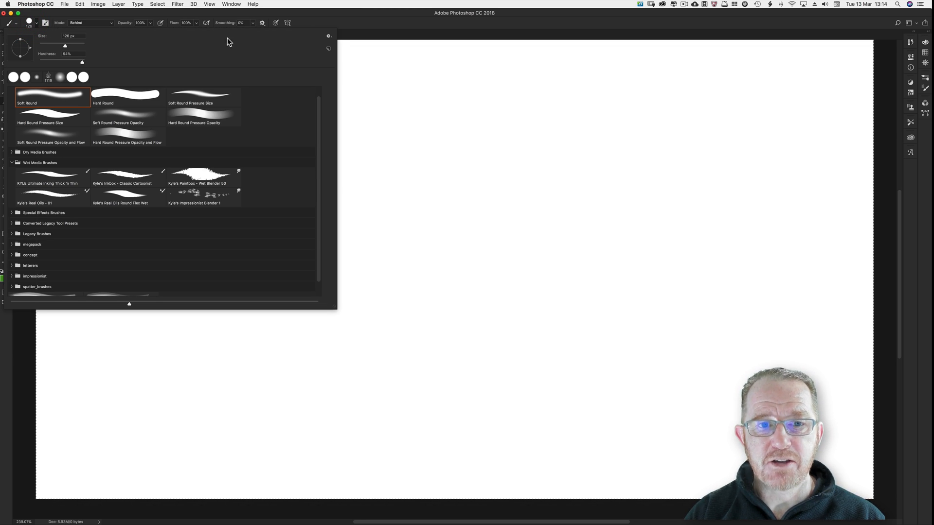
left_click(327, 36)
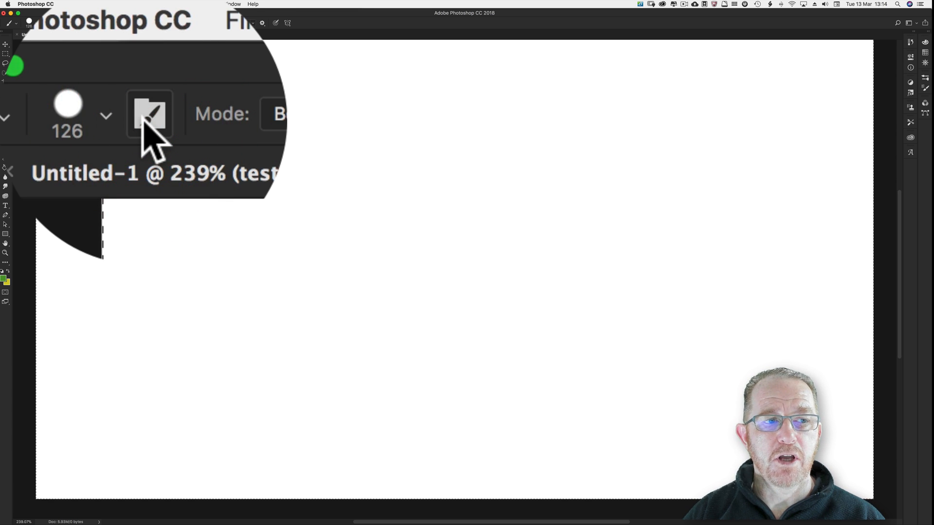
left_click(280, 114)
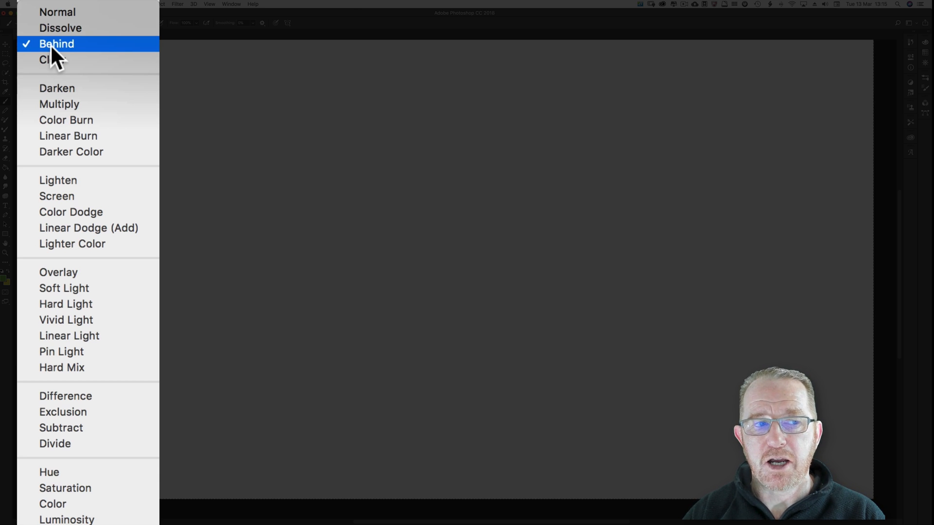
mouse_move(57, 89)
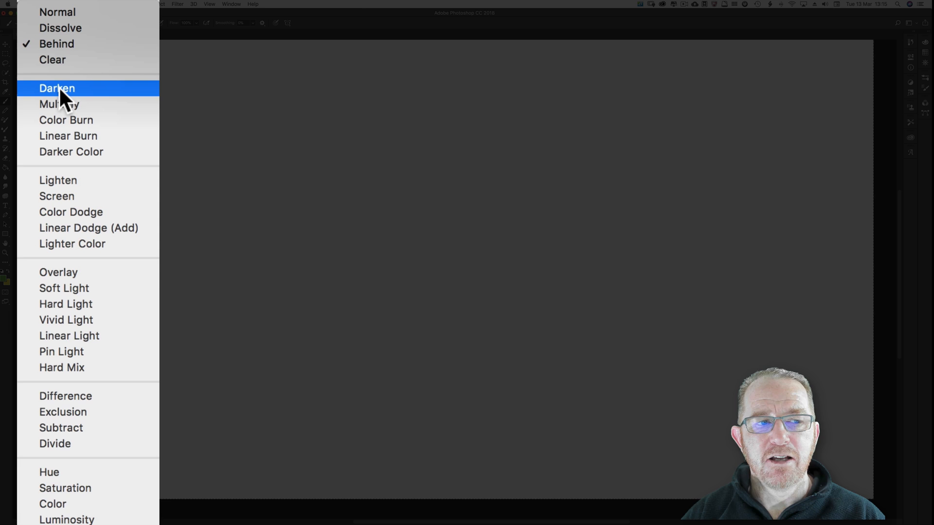
mouse_move(83, 120)
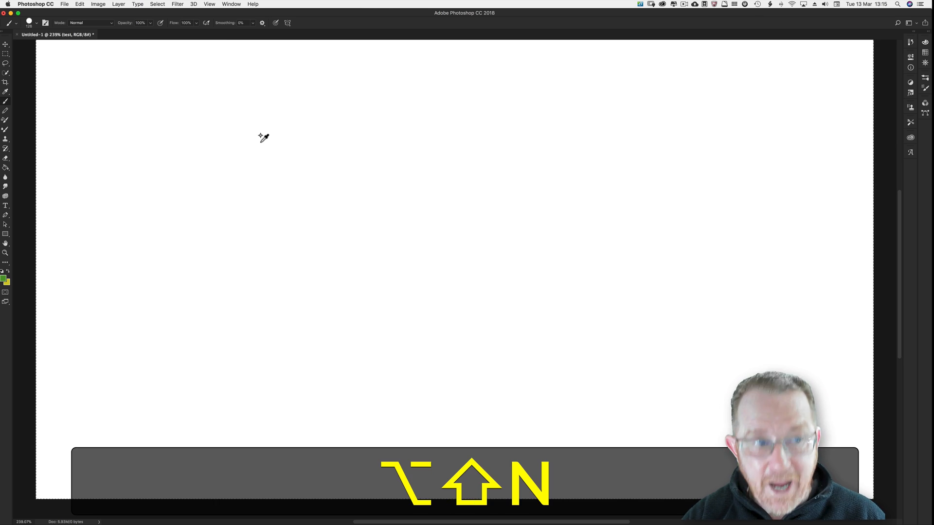
Paint a thick green stroke, switch blending to Multiply and paint another stroke
left_click_drag(250, 137, 494, 209)
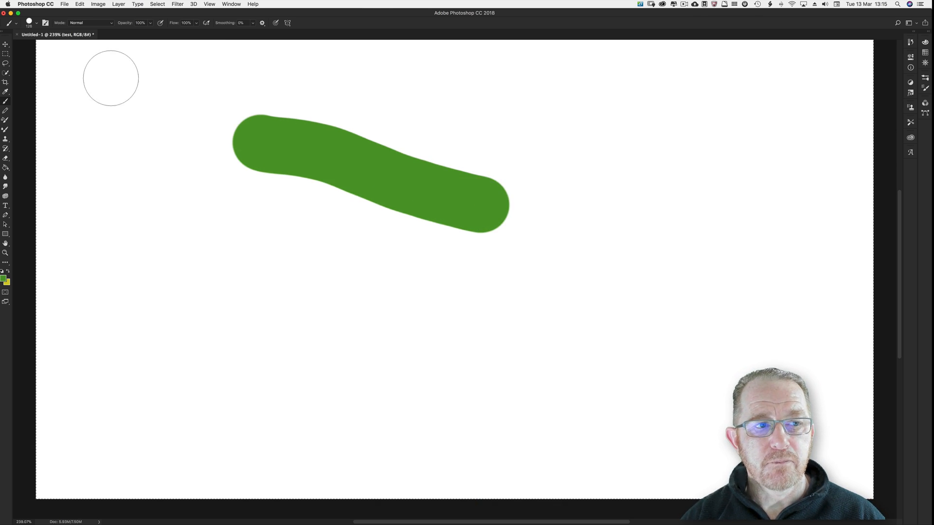
left_click(89, 23)
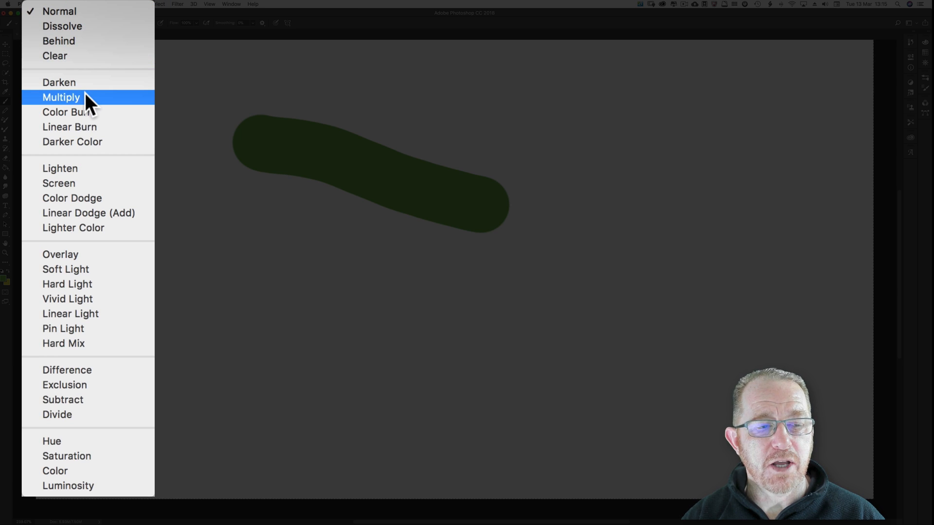
left_click(60, 97)
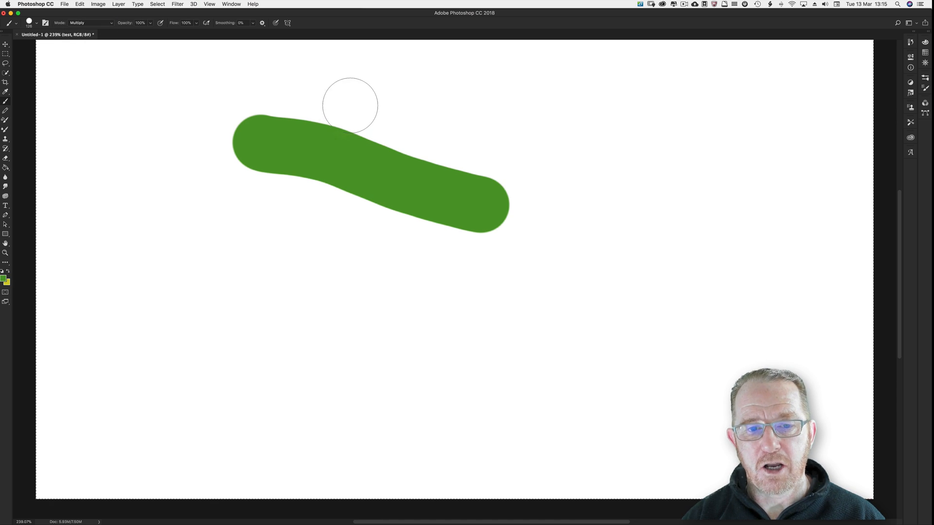
left_click_drag(350, 77, 314, 249)
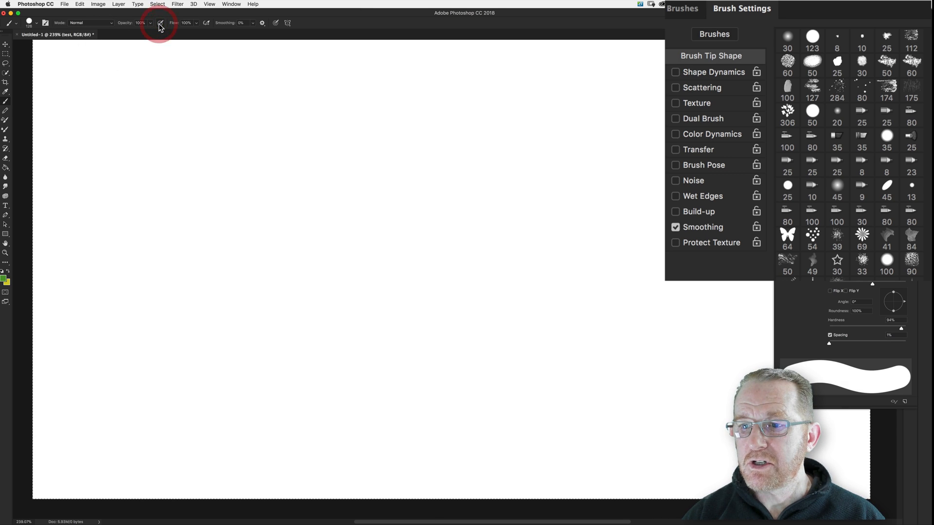
Enable pressure-controlled opacity, check the Transfer settings, and paint a green stroke fading pale to solid
left_click(675, 149)
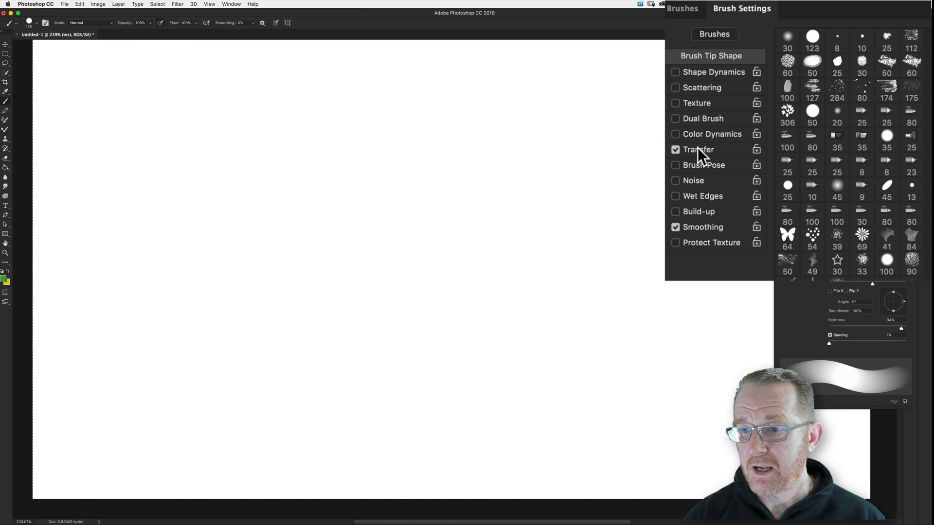
left_click(698, 149)
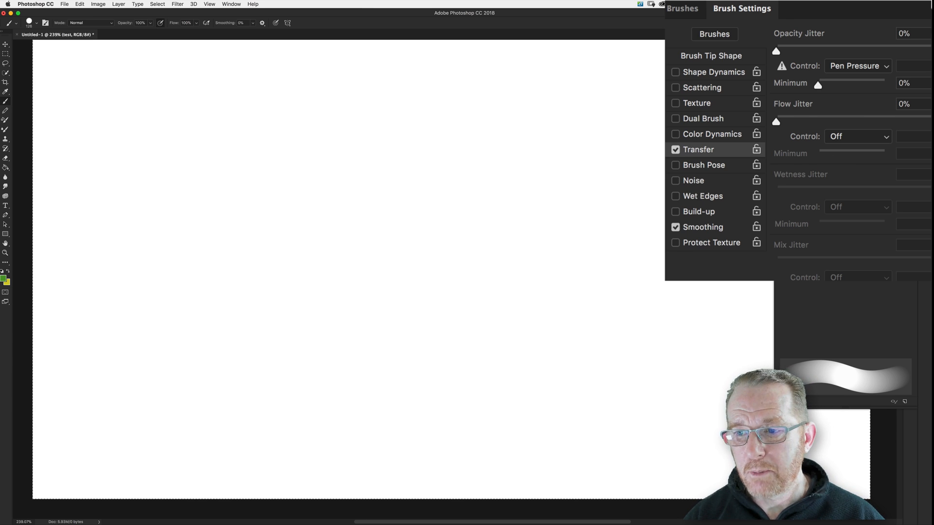
left_click(648, 196)
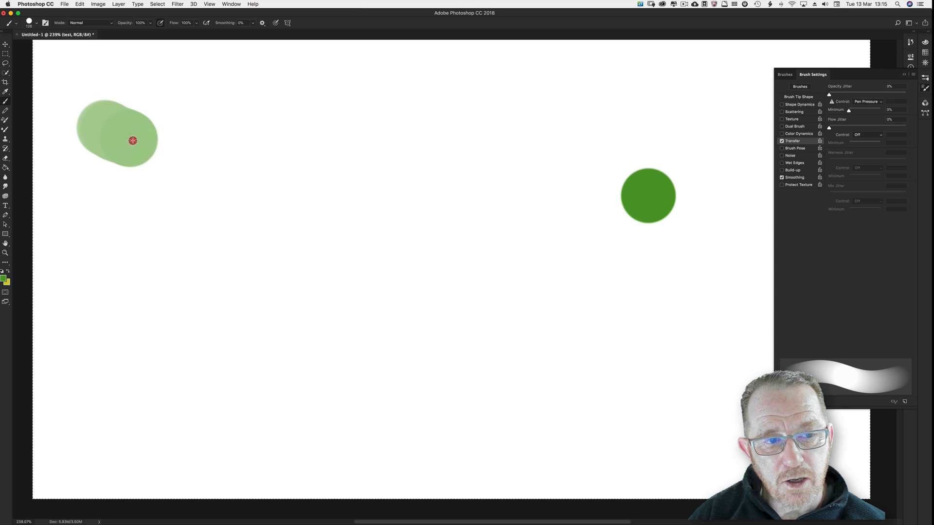
left_click_drag(132, 140, 217, 216)
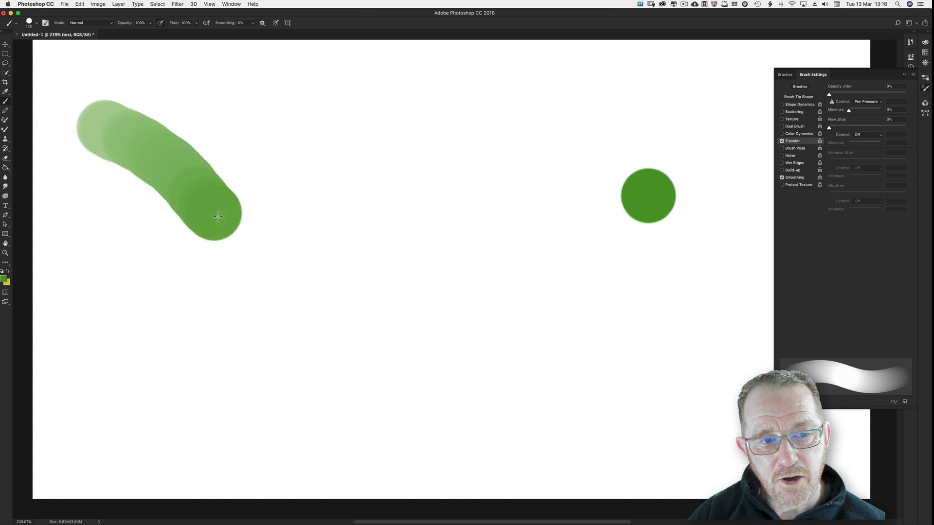
left_click_drag(217, 217, 339, 177)
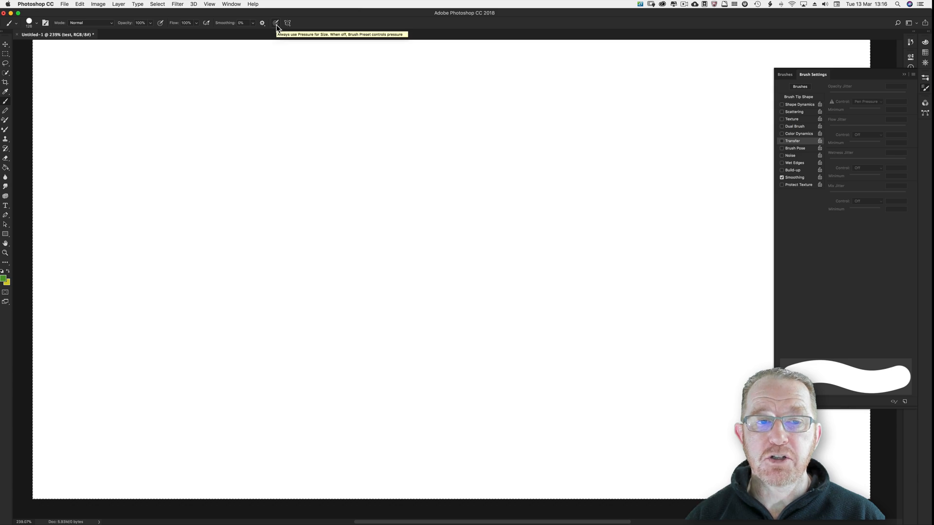
Enable pressure-controlled size, paint looping green swelling strokes, then undo back to a blank canvas
left_click(782, 104)
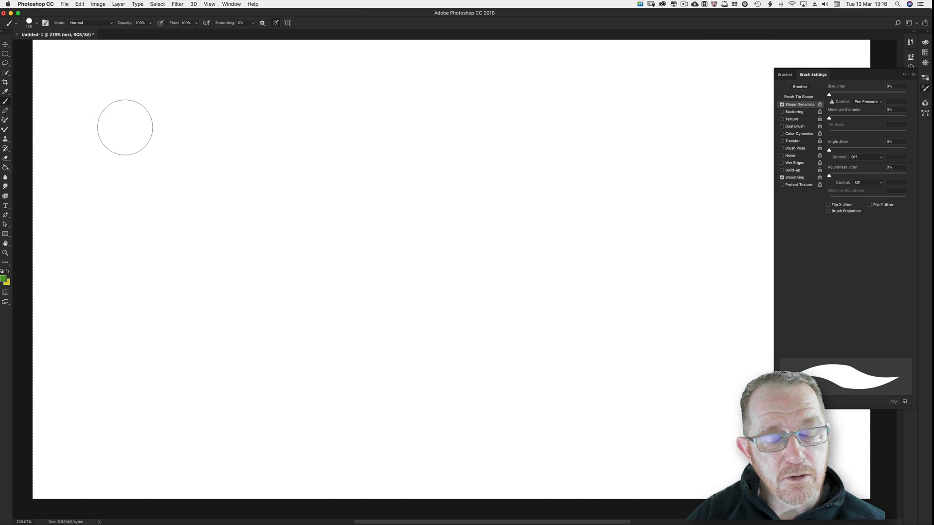
left_click_drag(126, 126, 262, 200)
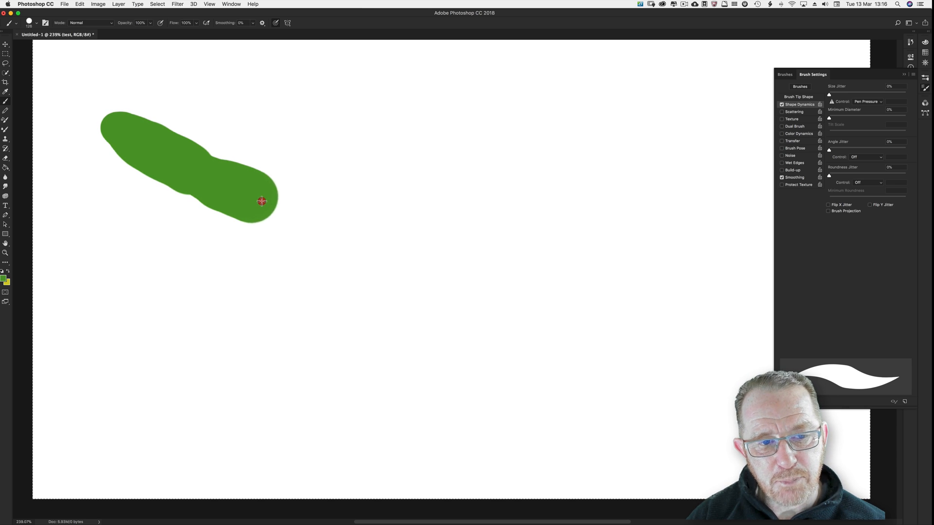
left_click_drag(262, 202, 335, 206)
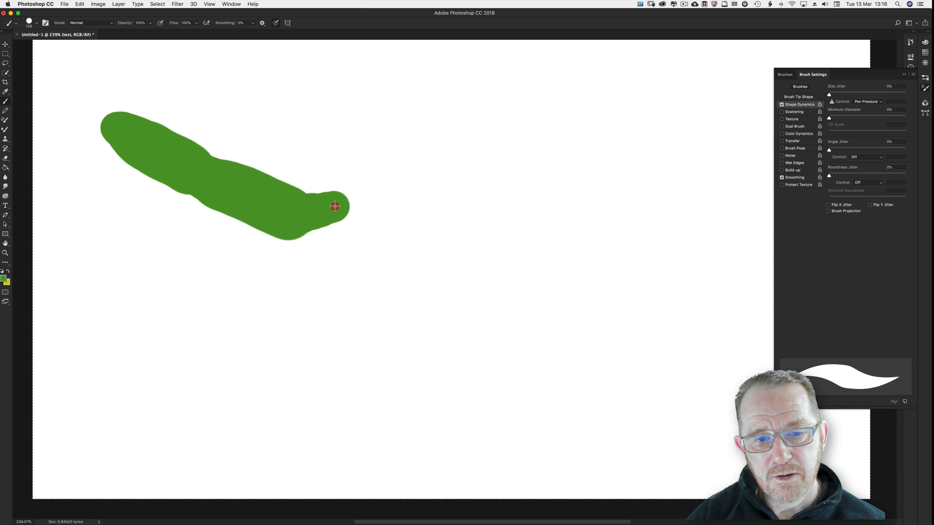
left_click_drag(335, 206, 285, 333)
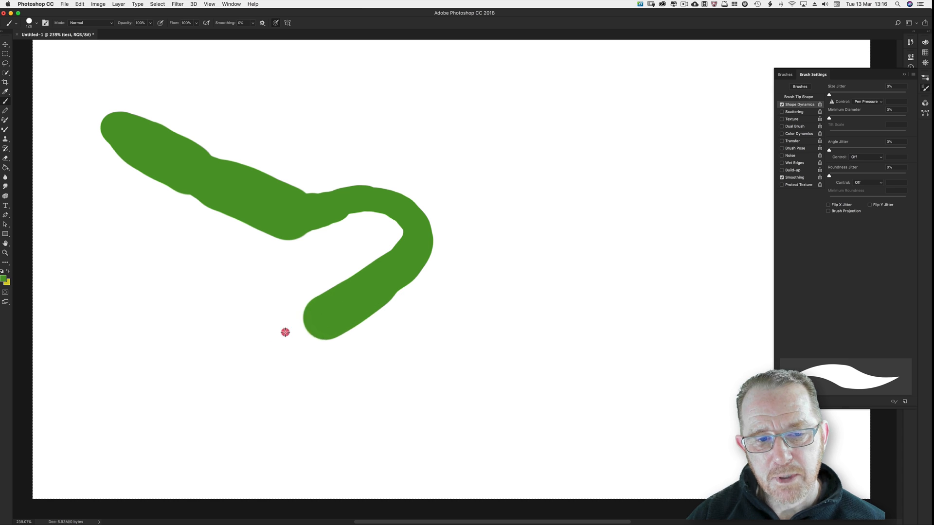
left_click_drag(285, 332, 453, 161)
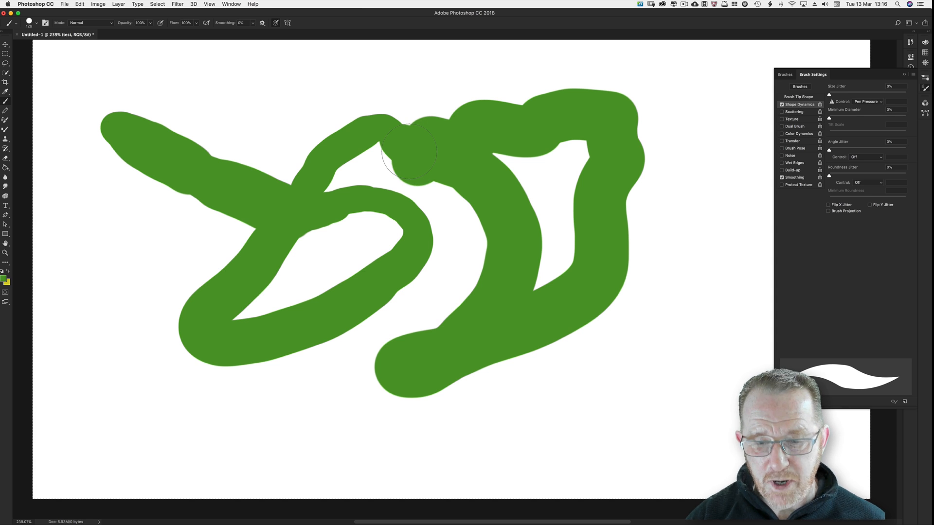
left_click(35, 23)
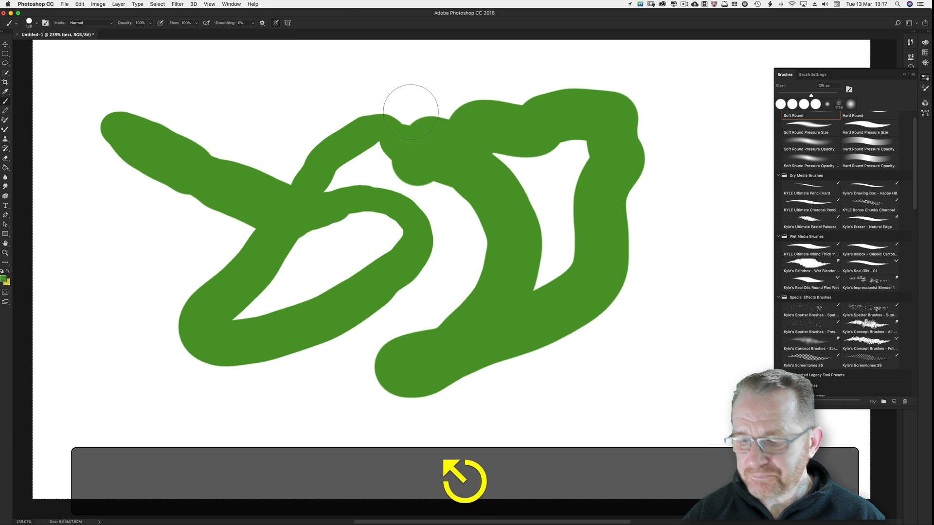
key("cmd+z")
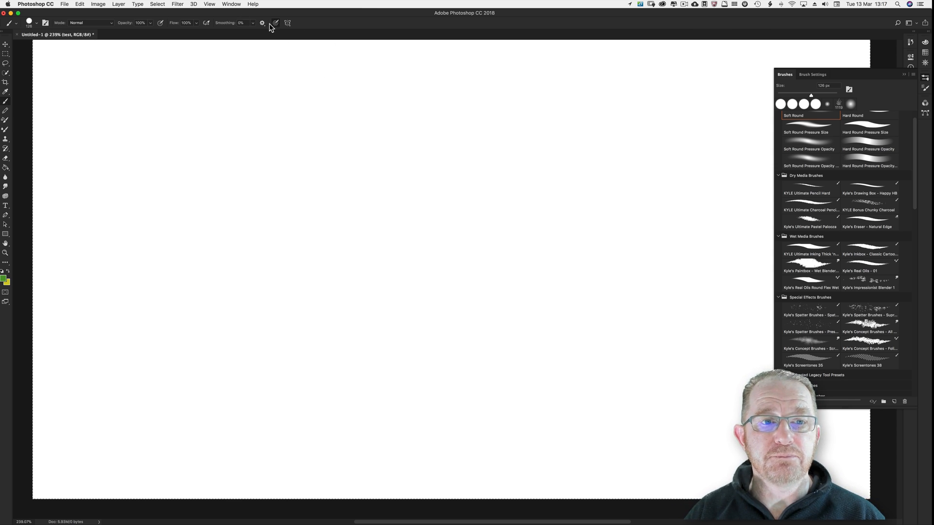
mouse_move(260, 42)
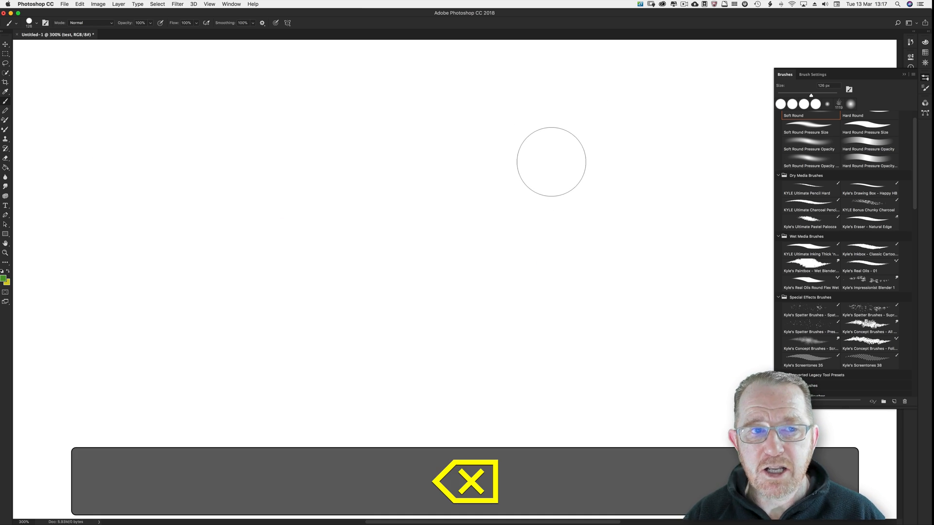
Set Smoothing to 100% and paint a green stroke that lags behind the cursor
left_click(263, 24)
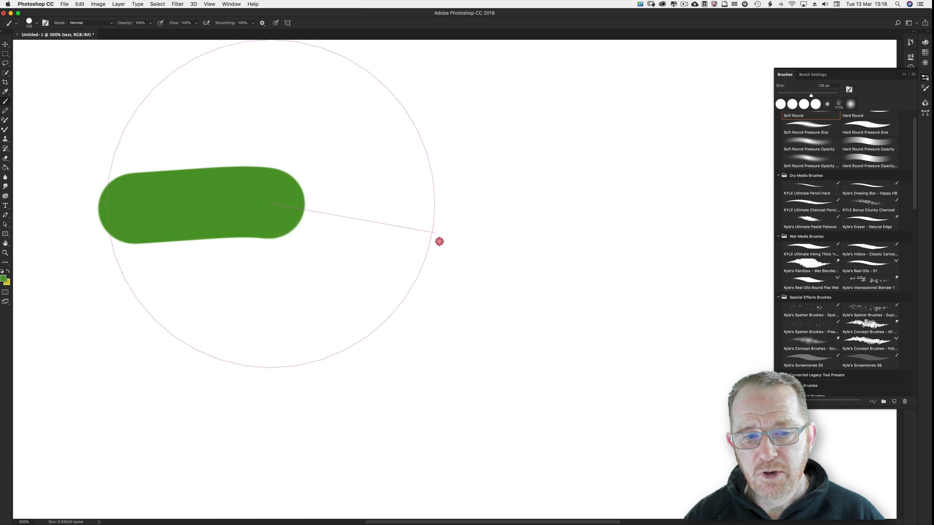
left_click_drag(439, 241, 129, 370)
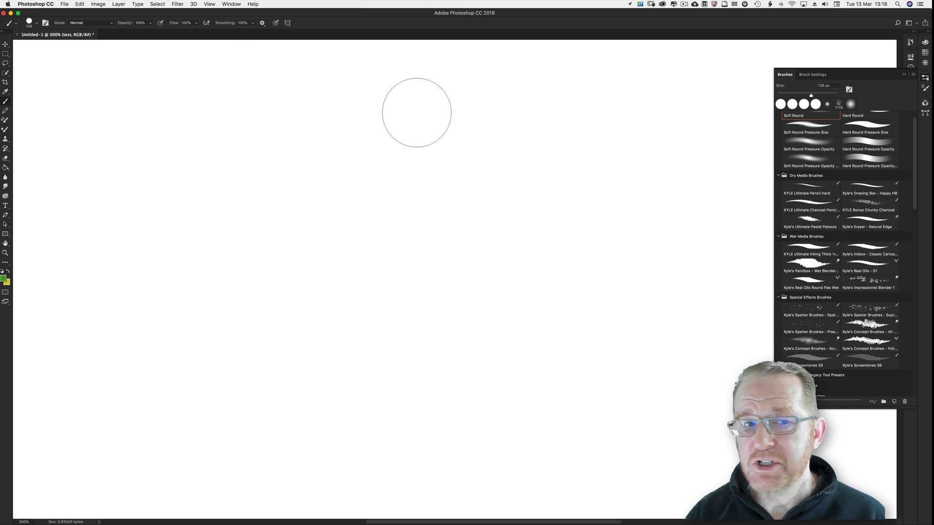
mouse_move(367, 121)
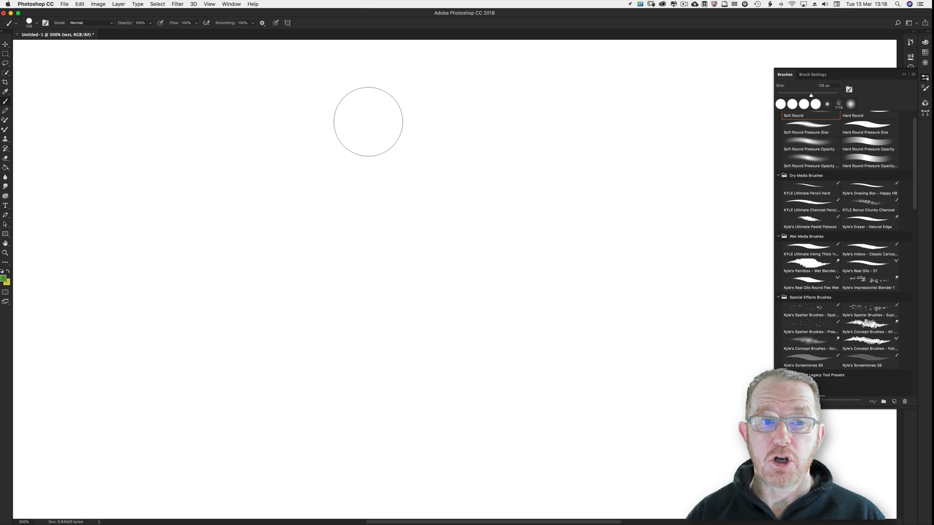
mouse_move(262, 135)
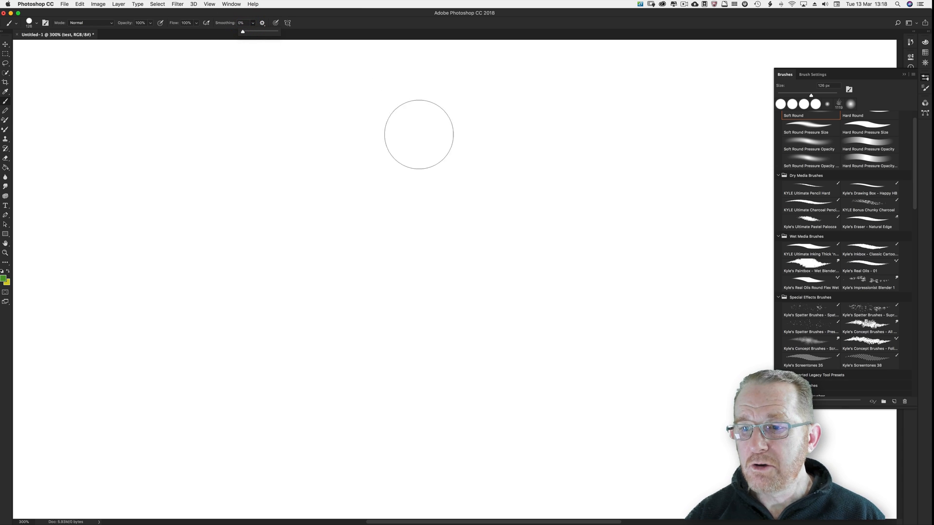
Uncheck Shape Dynamics and Smoothing, then view the butterfly symmetry menu
left_click(812, 74)
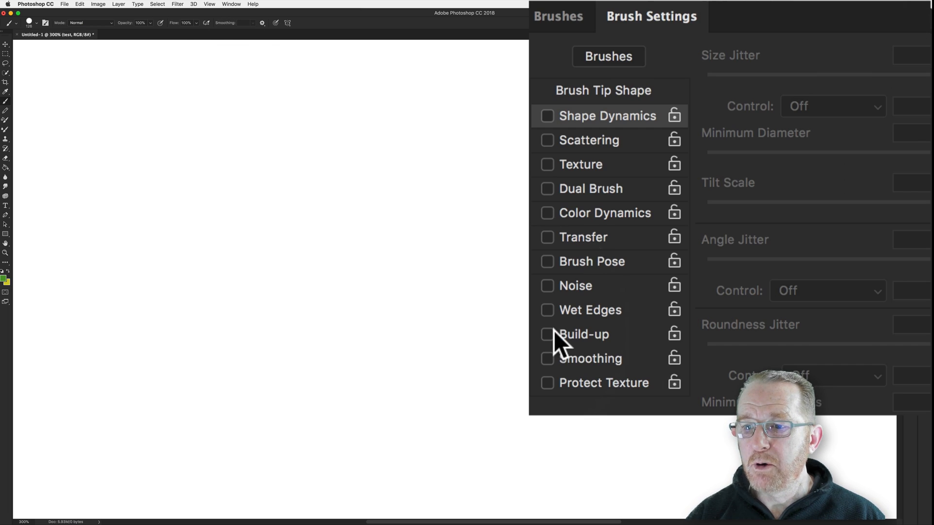
left_click(546, 333)
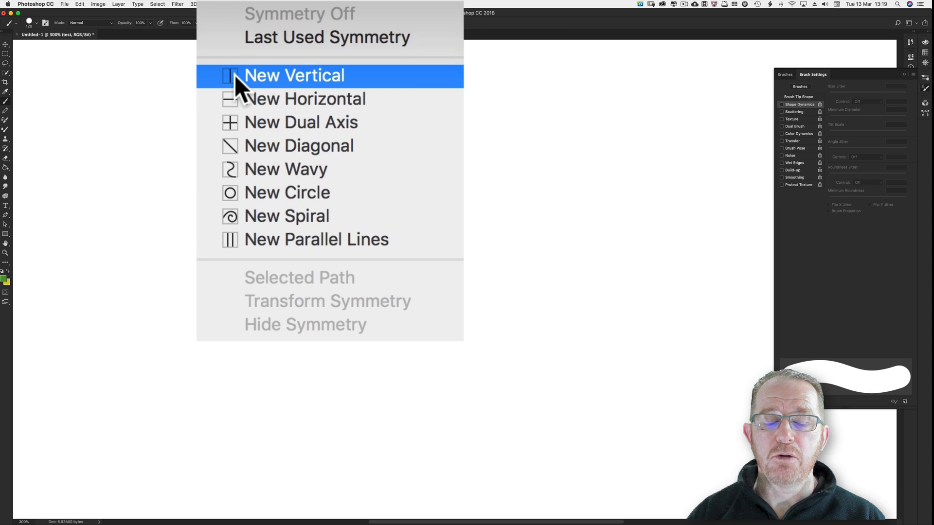
left_click(294, 75)
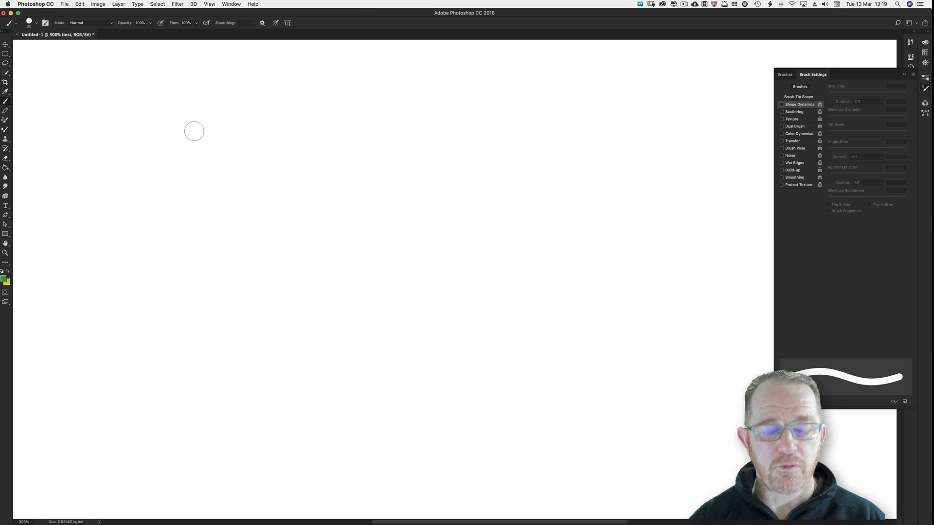
Draw a Pen path, set Symmetry to Selected Path, commit it and dab mirrored green dots
key("p")
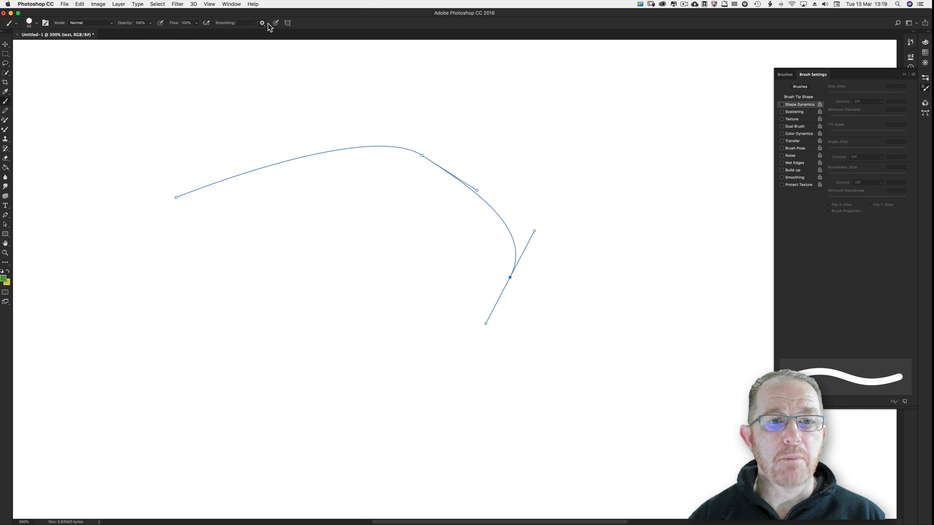
left_click(288, 22)
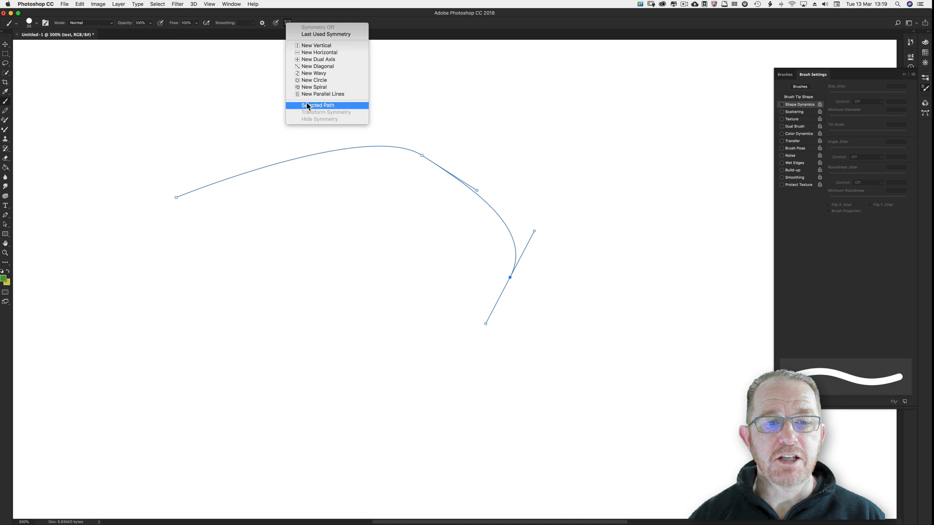
left_click(317, 105)
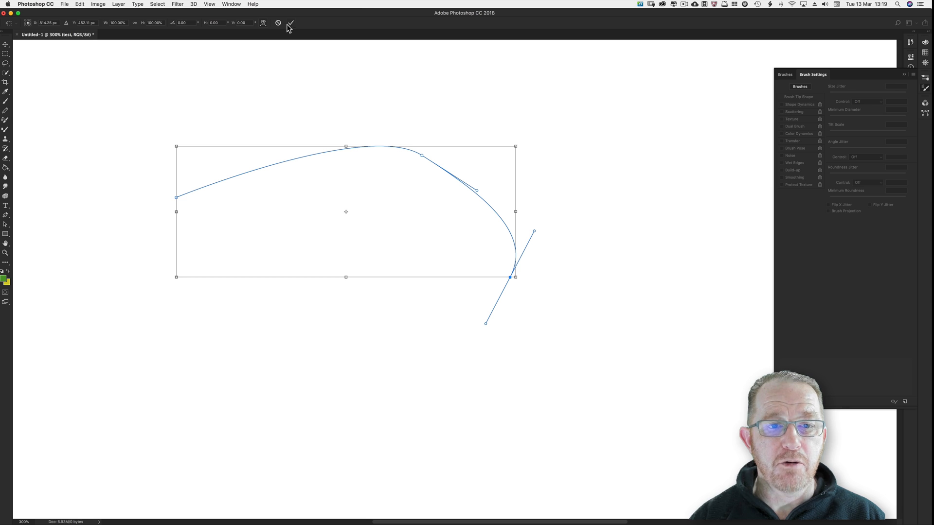
left_click(290, 24)
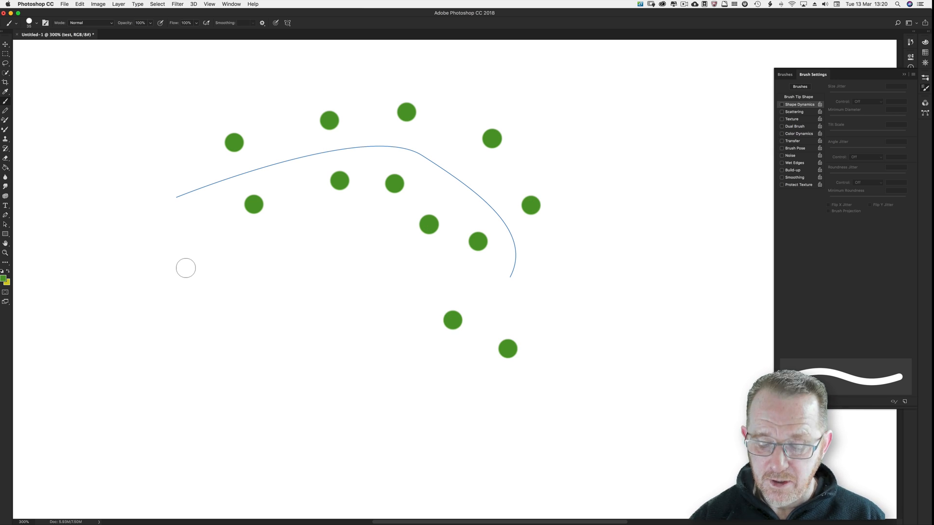
left_click(287, 23)
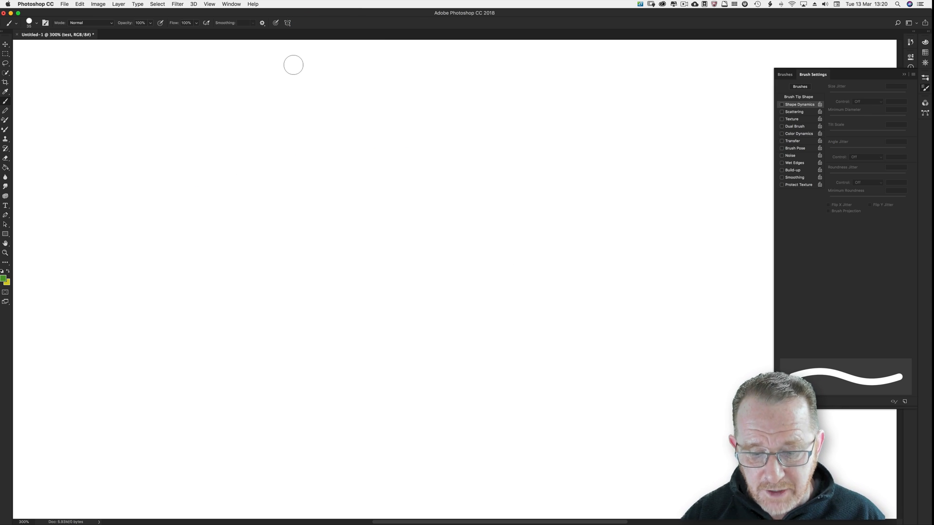
Paint a thick yellow diagonal stroke, then bring up the Fill dialog (Shift+F5) showing Content-Aware
key("cmd")
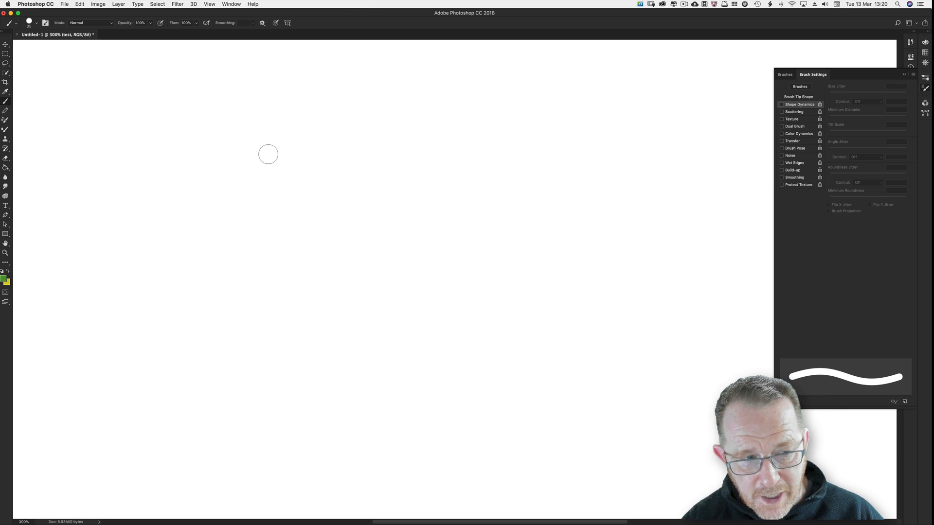
left_click_drag(268, 154, 403, 255)
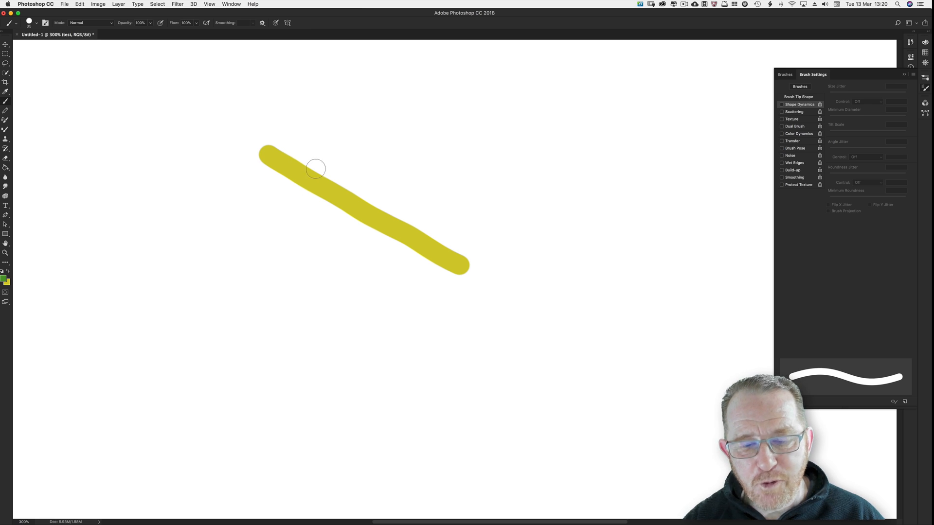
mouse_move(379, 234)
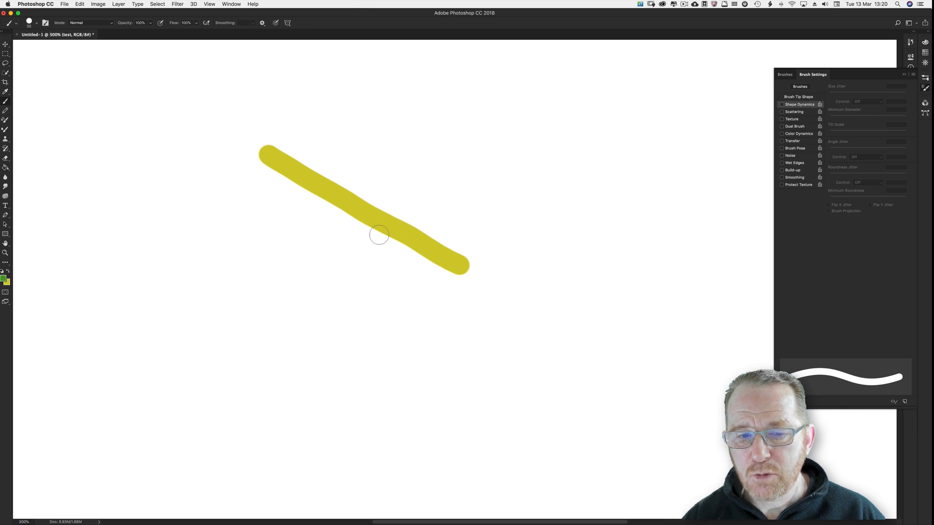
mouse_move(174, 250)
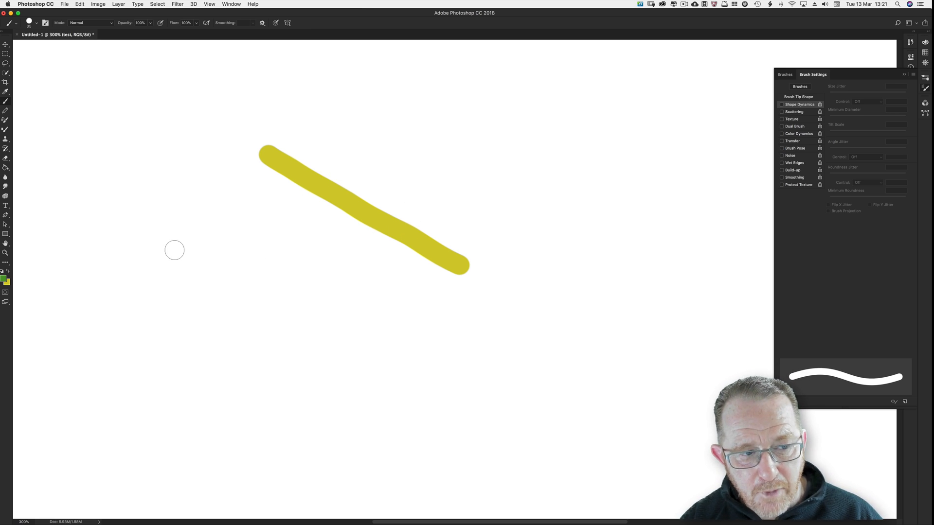
mouse_move(182, 251)
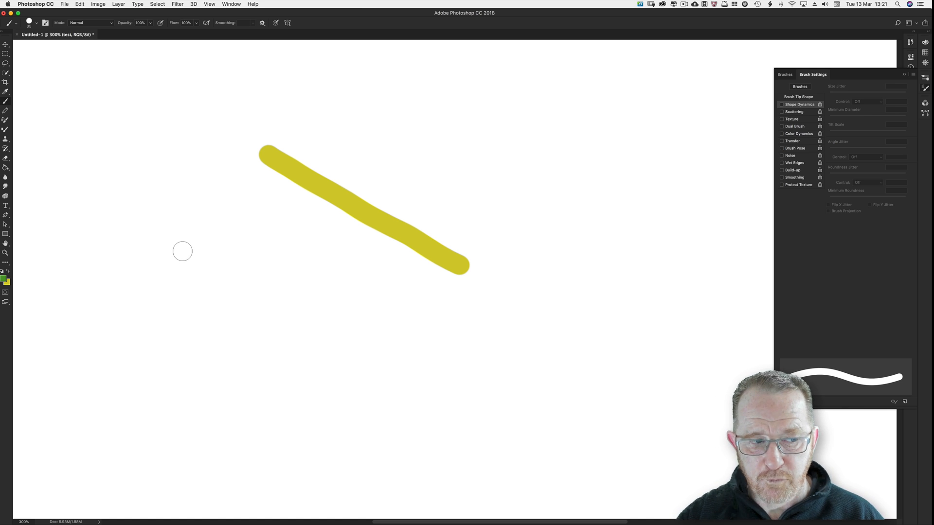
mouse_move(232, 248)
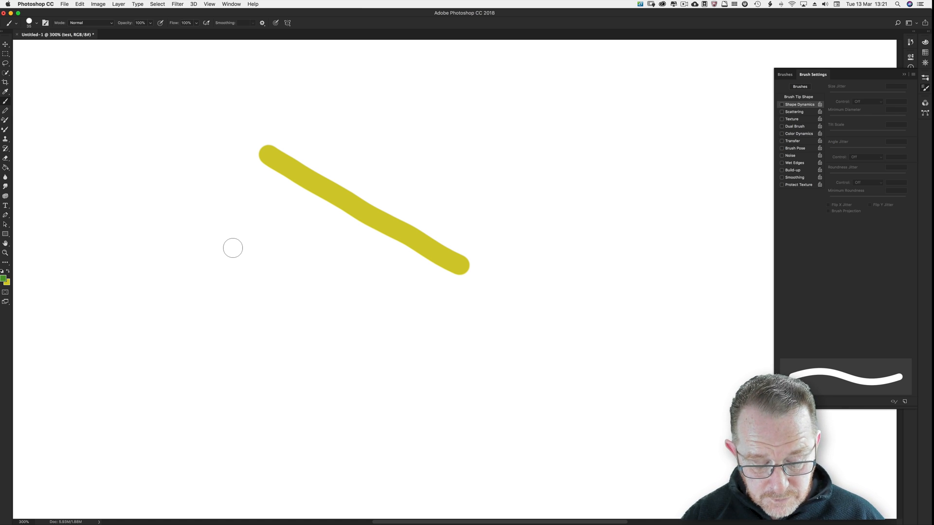
key("shift+F5")
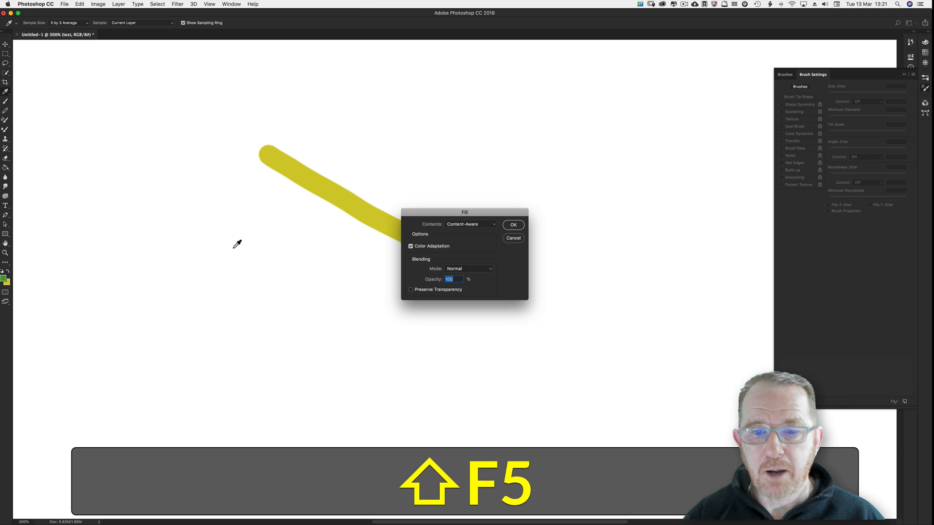